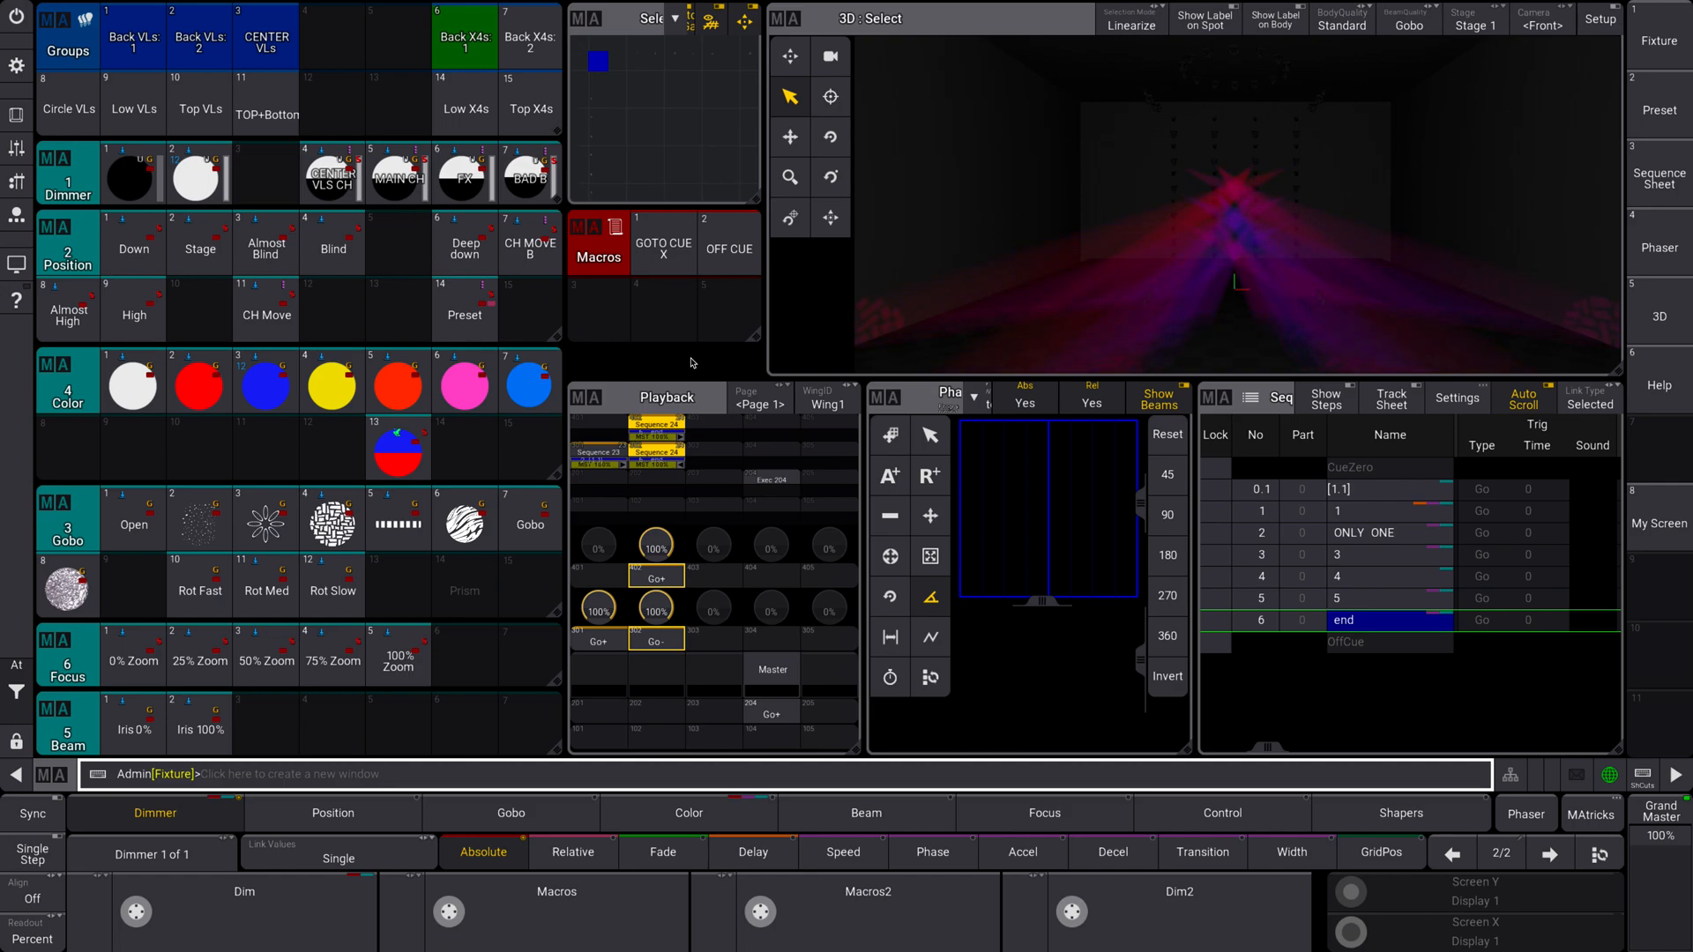
mouse_move(670, 362)
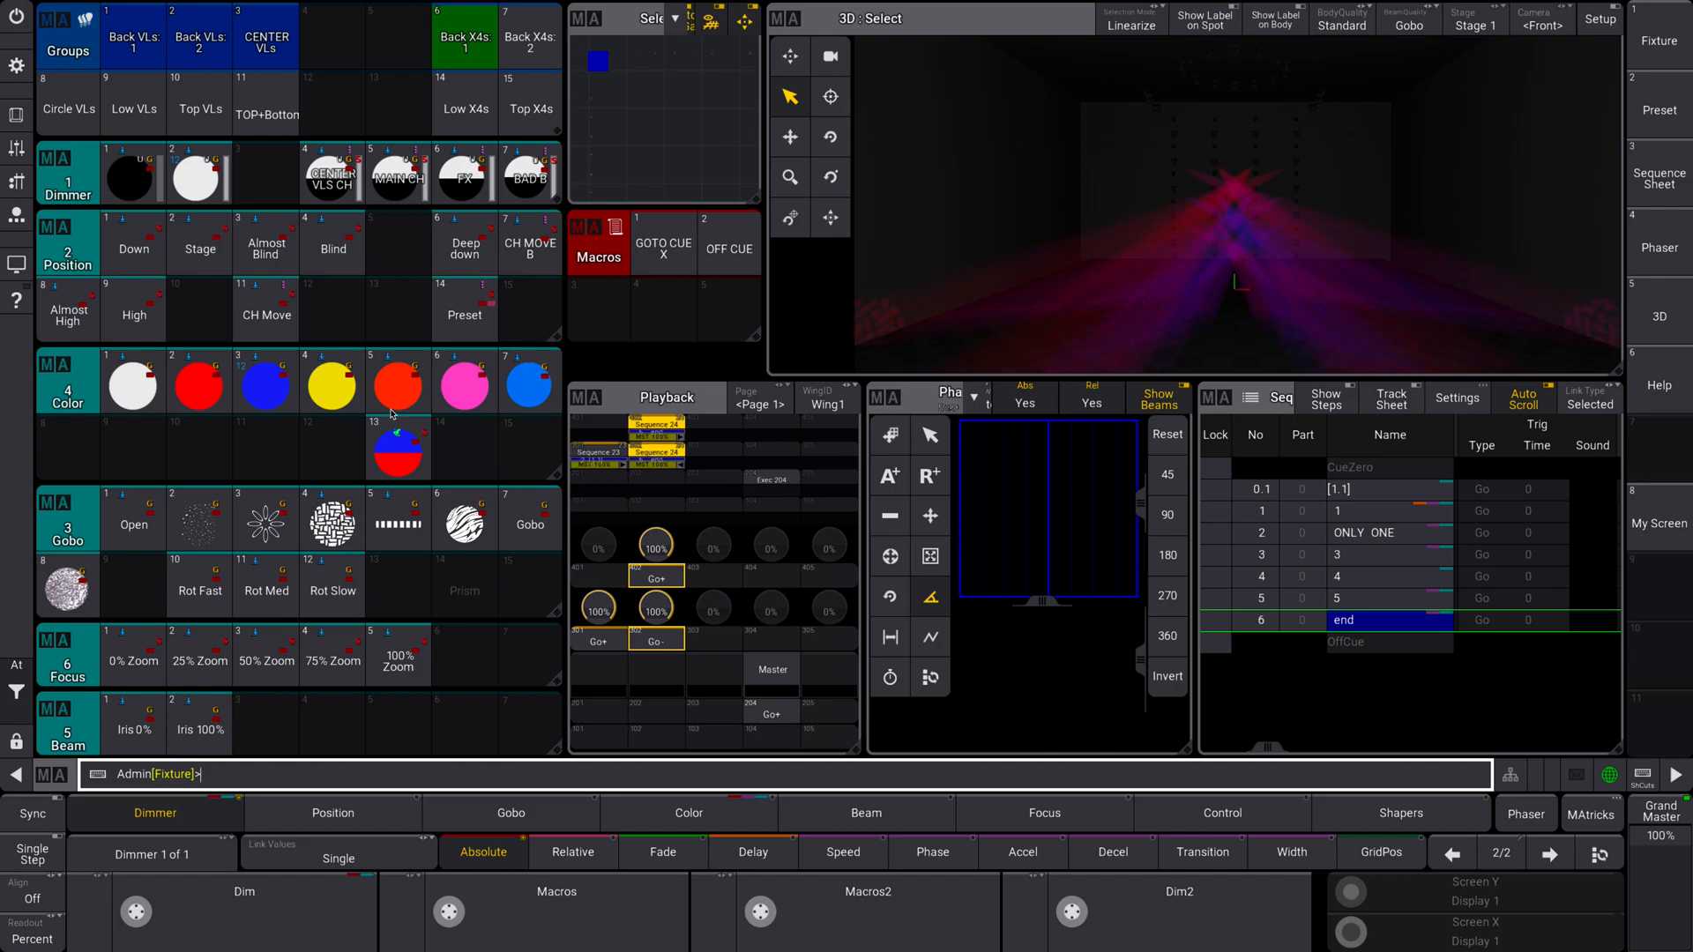
Inspect the referenced Blind preset and the multi-step Preset 14 position markers
click(465, 308)
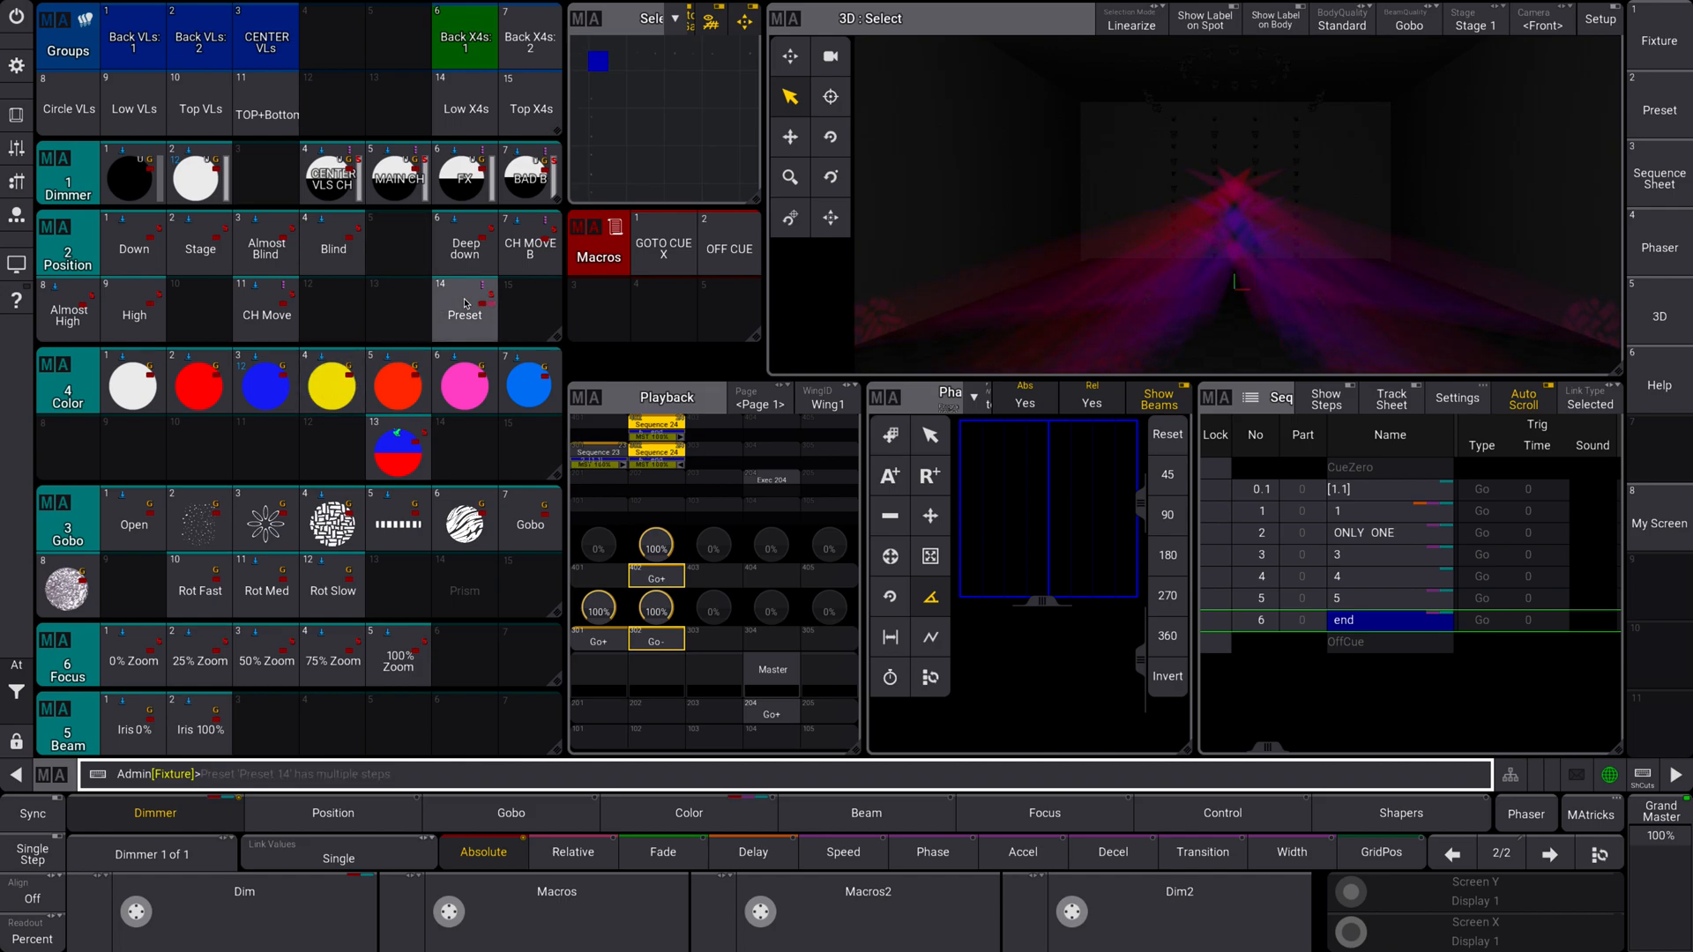
click(331, 242)
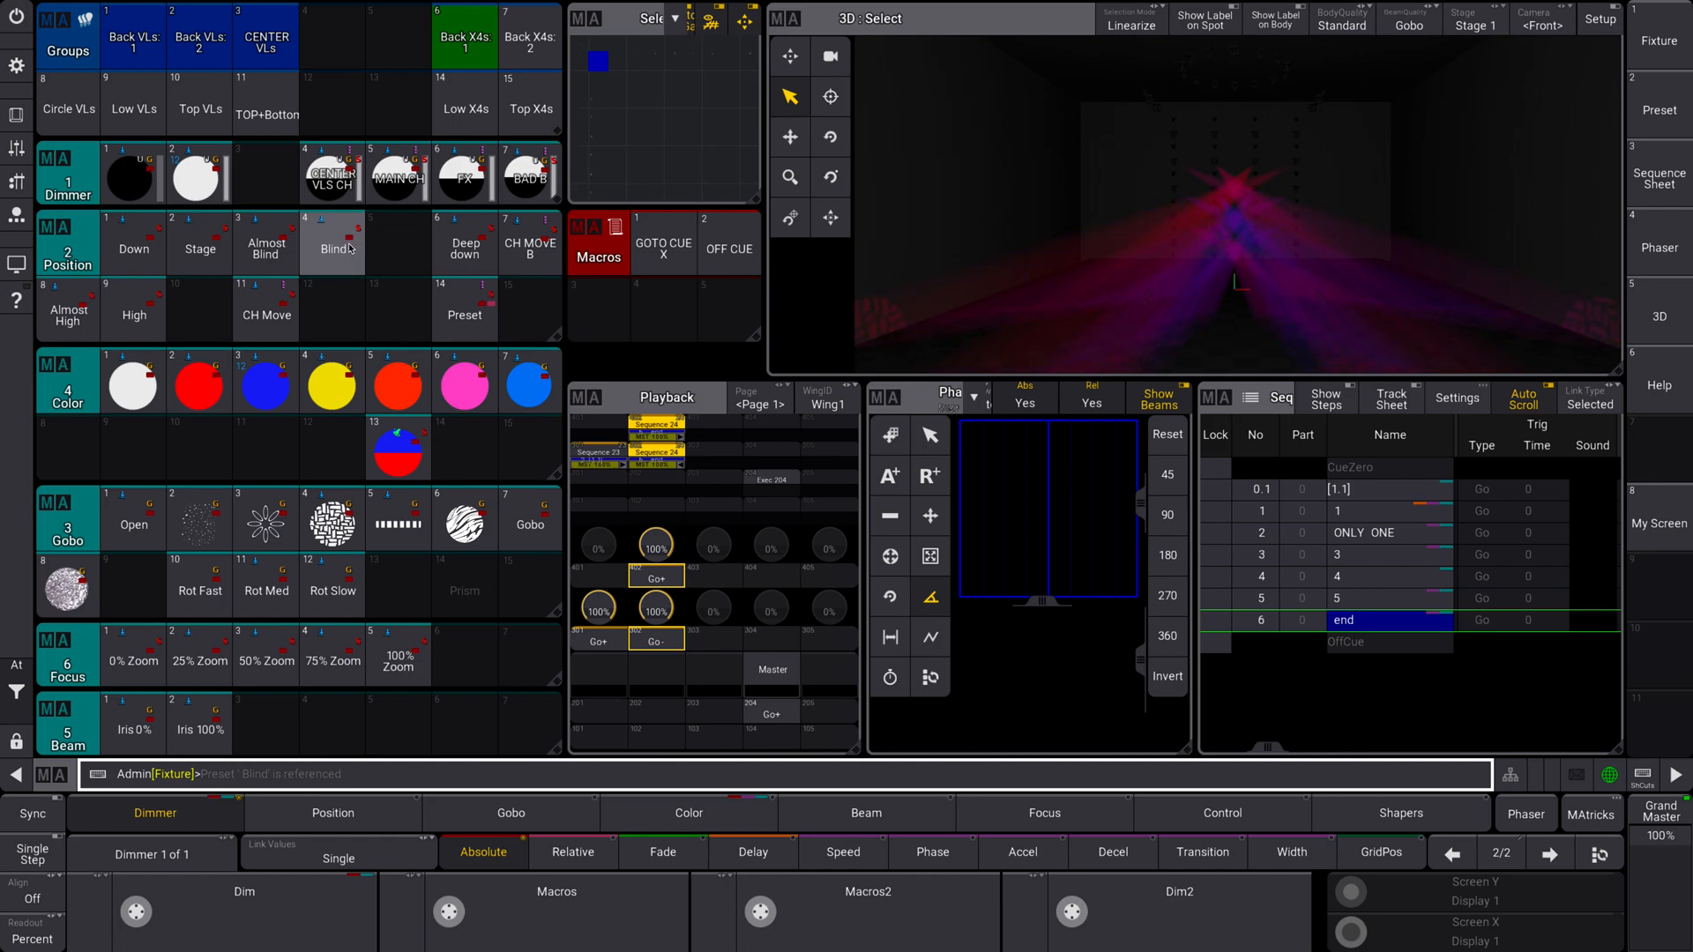
click(465, 309)
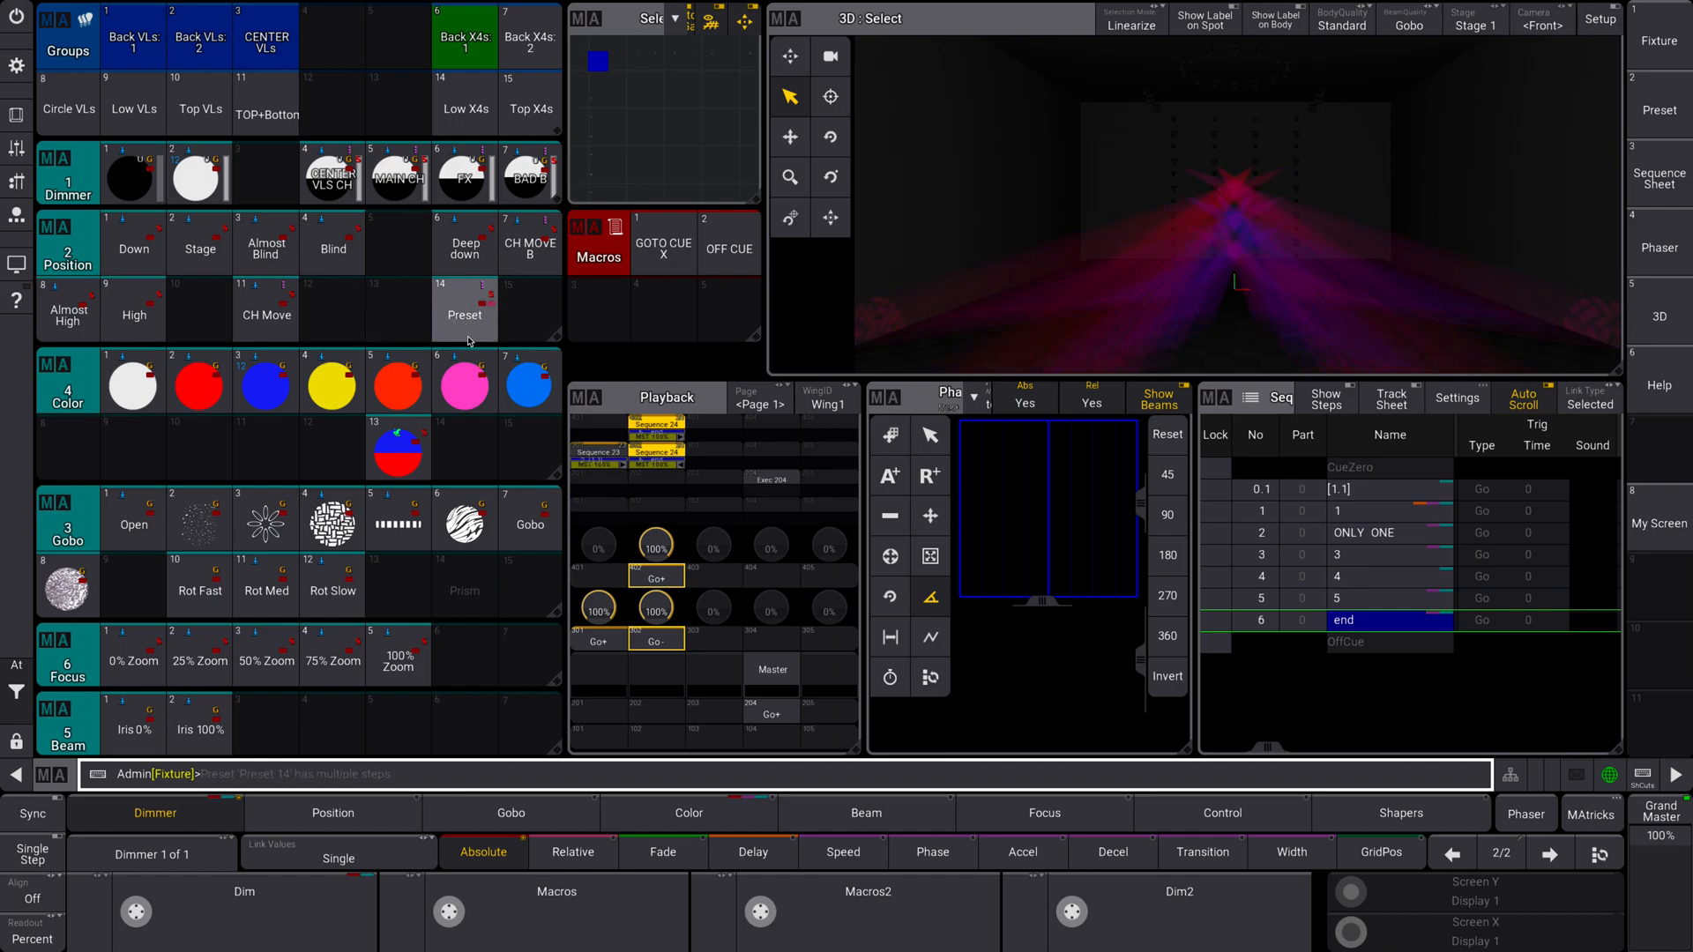
click(331, 242)
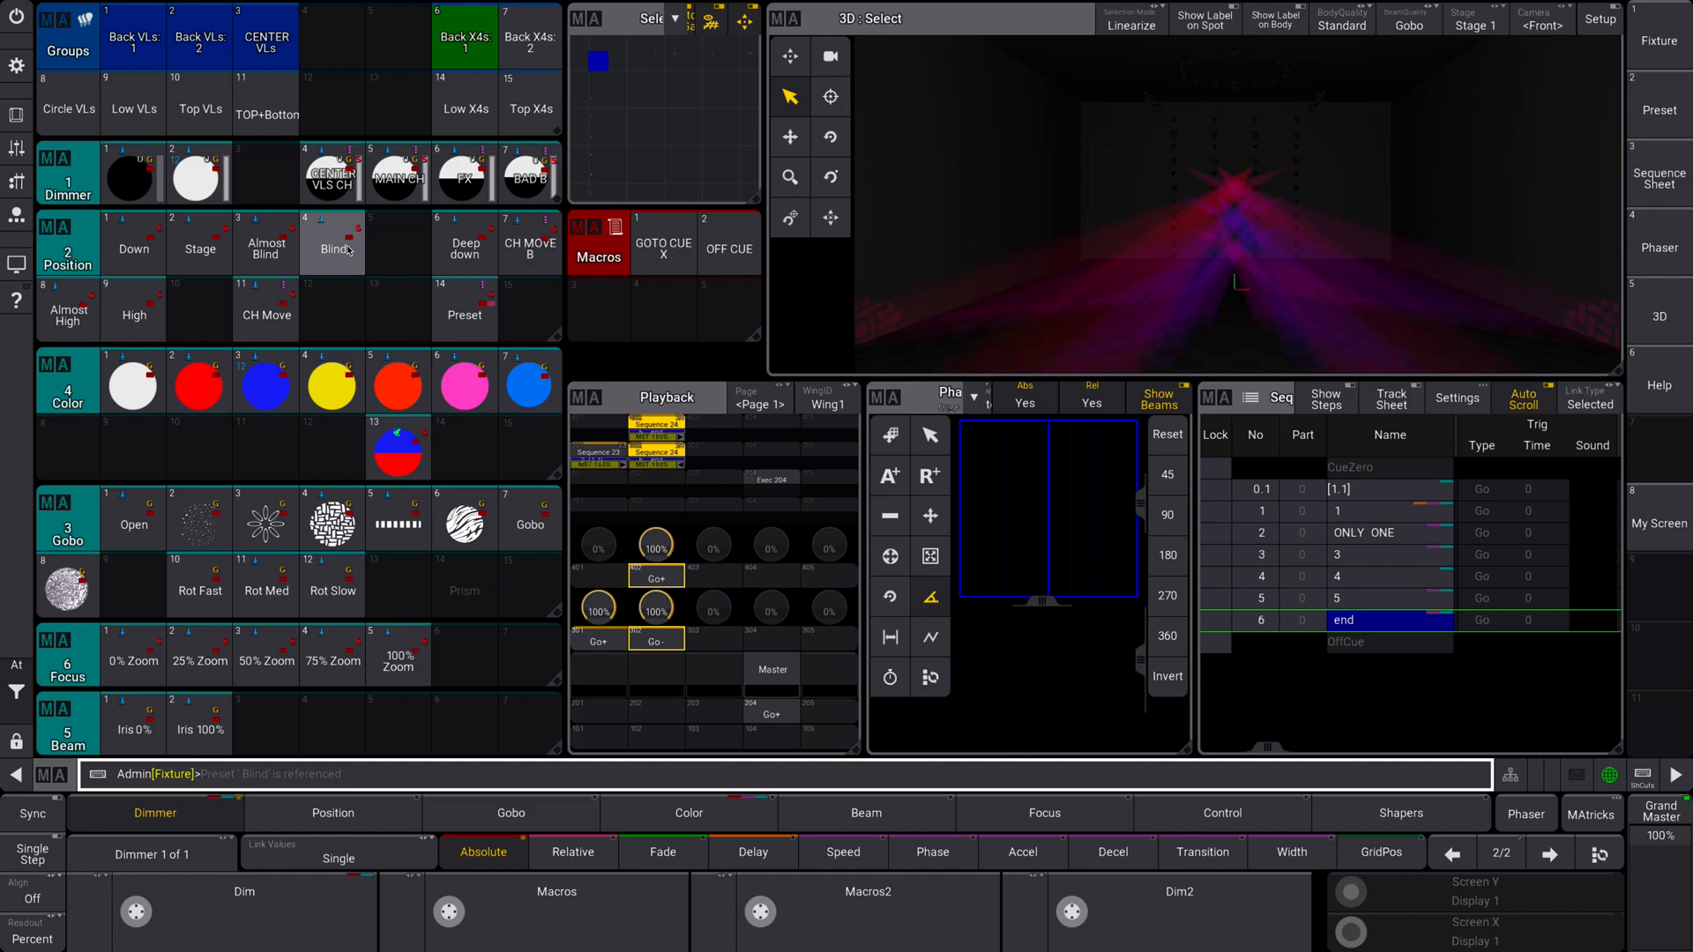
click(465, 307)
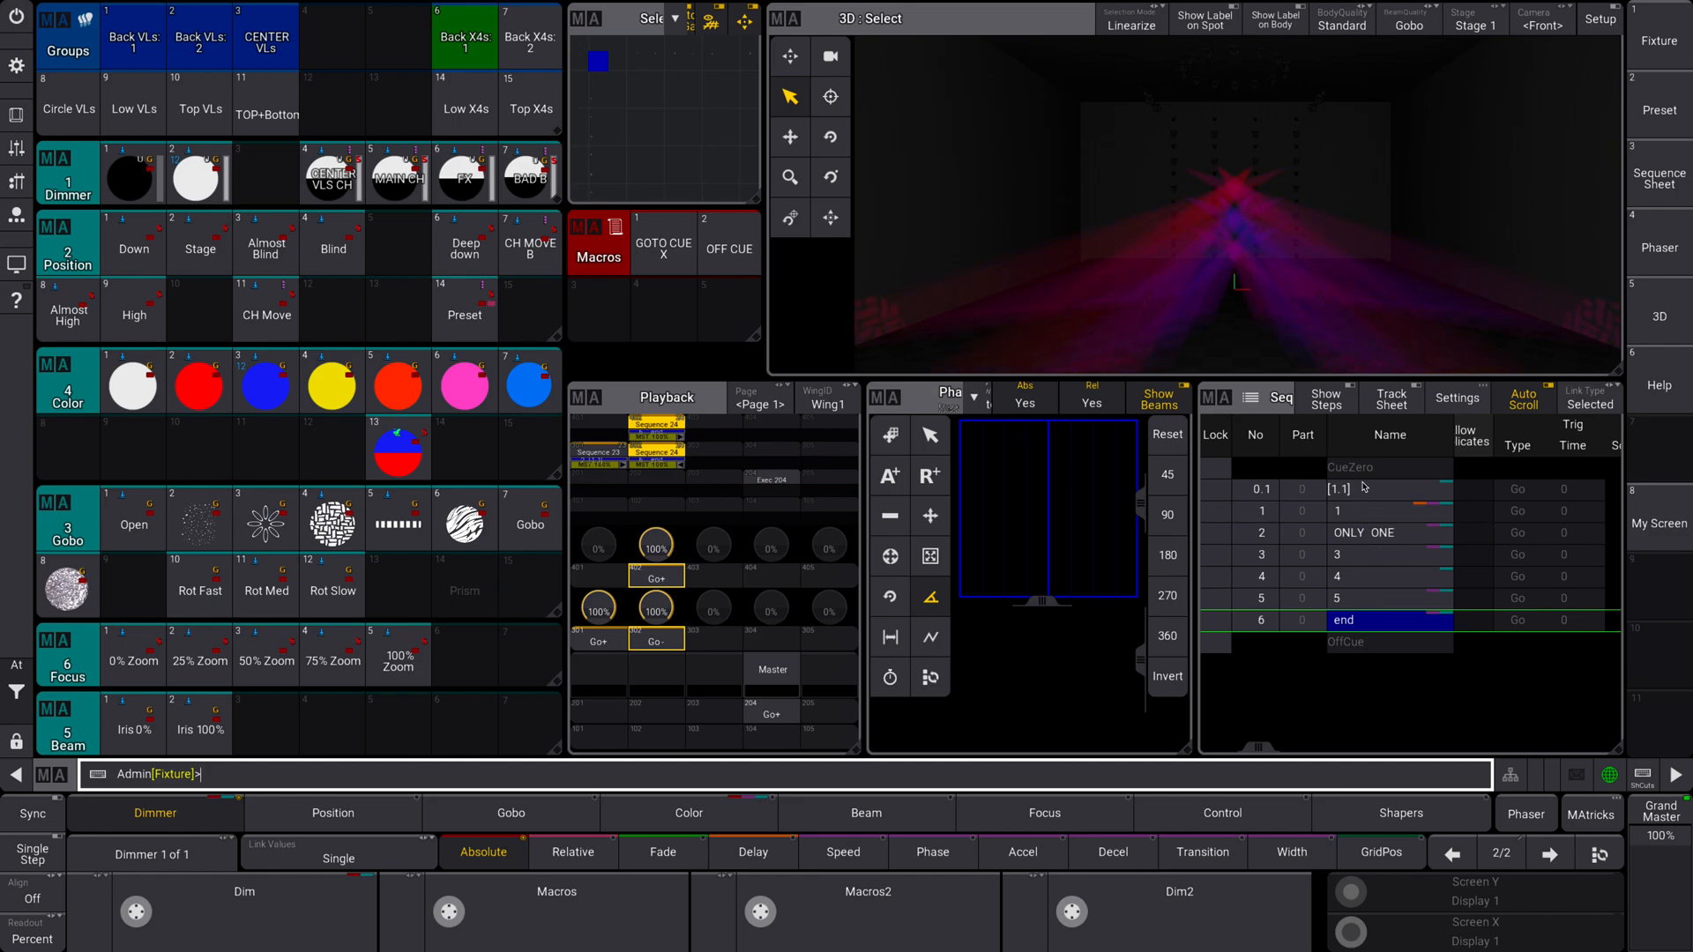
Reveal the steps inside each sequence cue, then collapse them again
click(1326, 398)
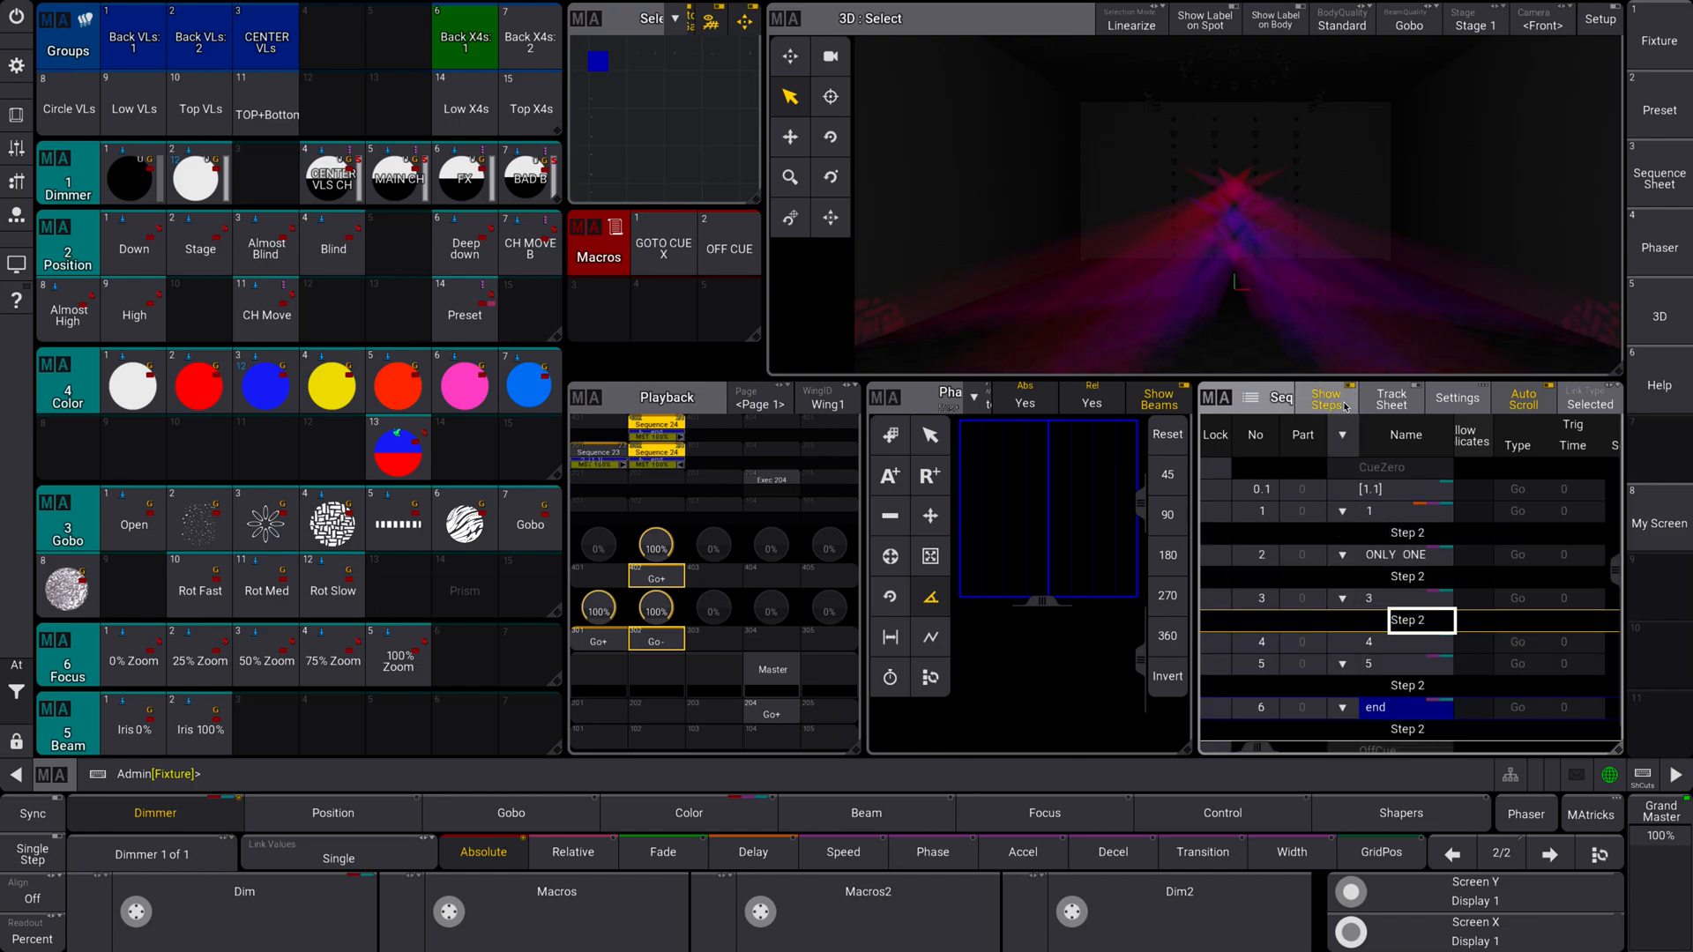
click(1326, 399)
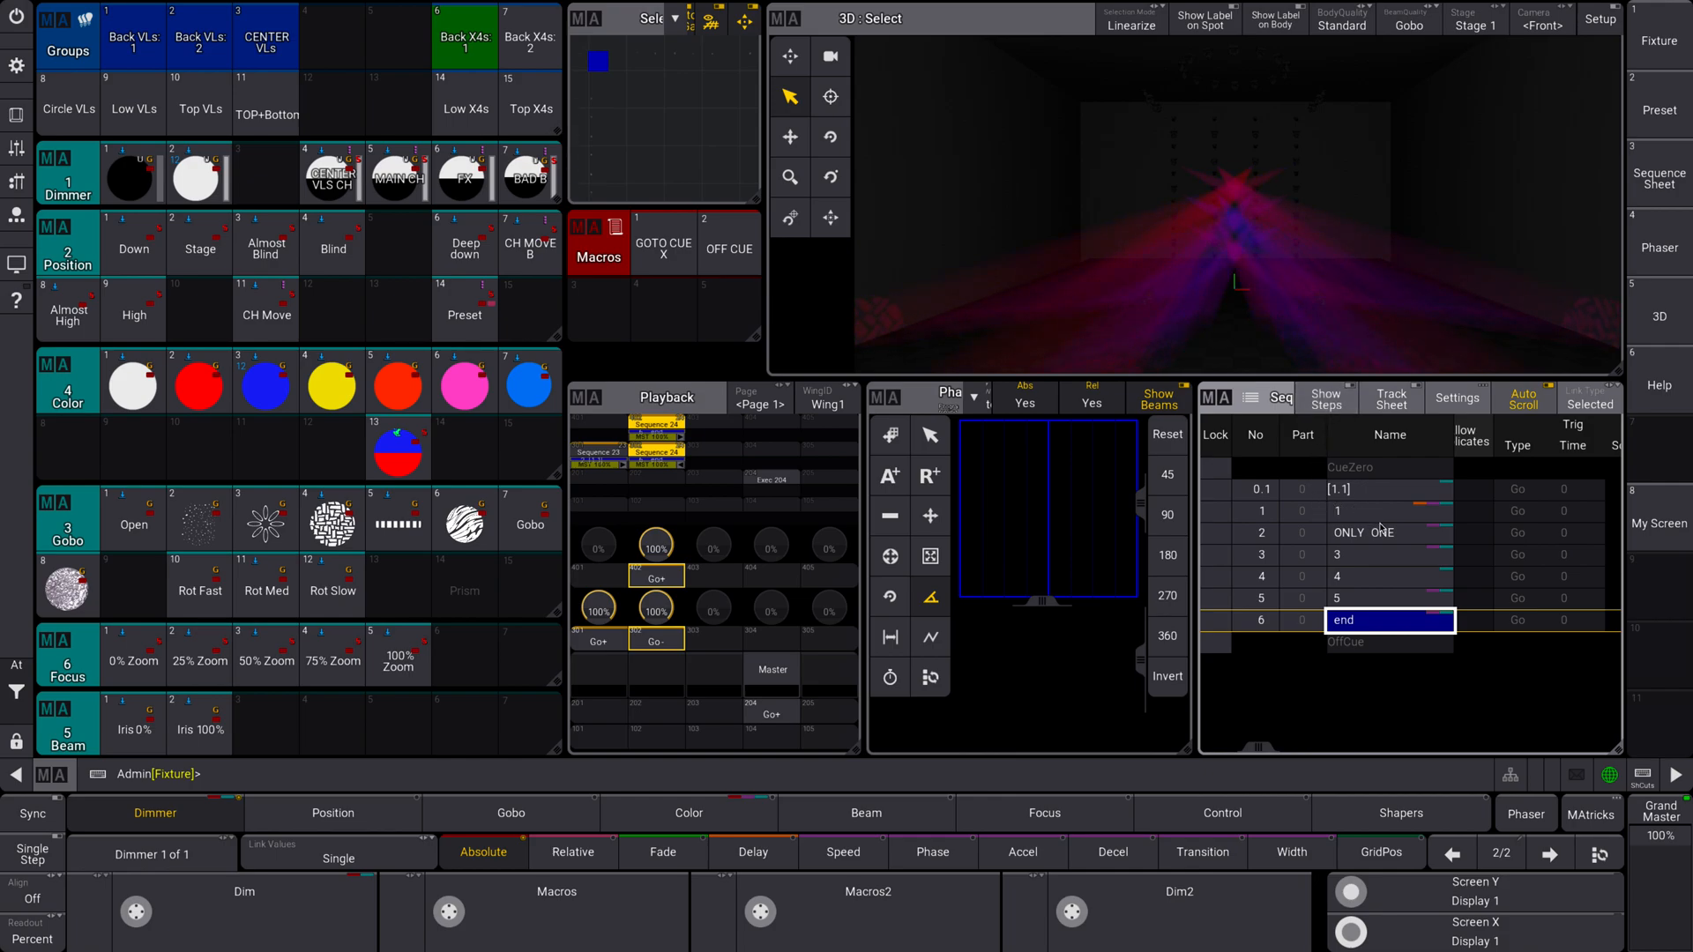
click(1381, 852)
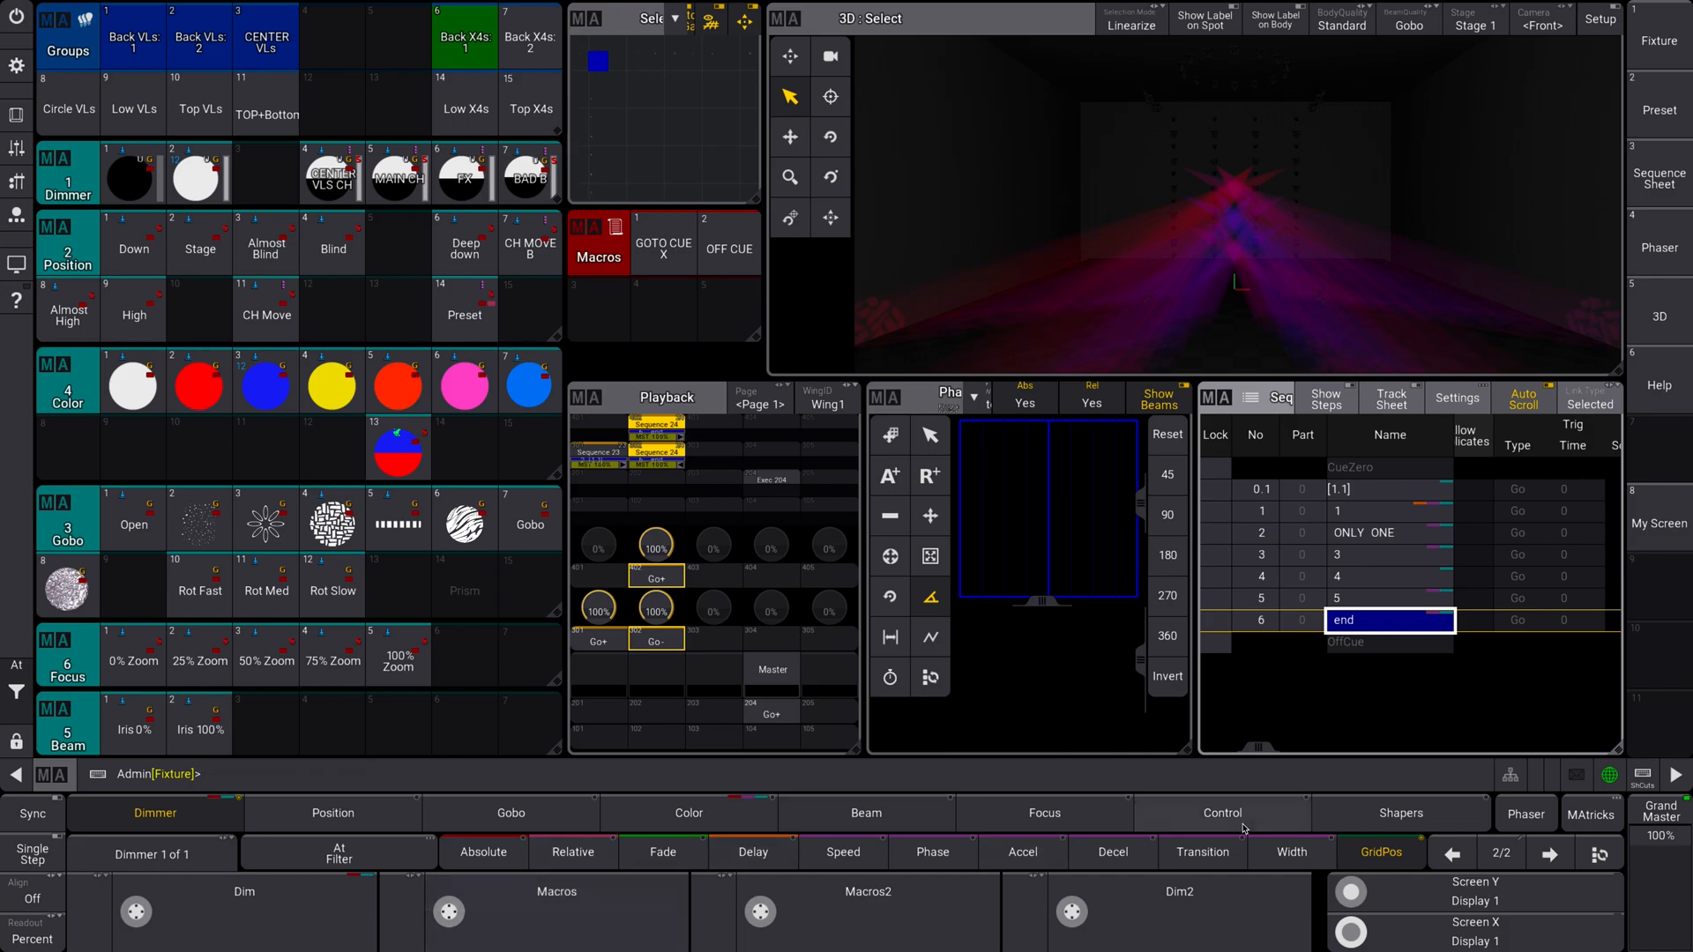
Select group Top VLs and bring up the At Filter dialog from the encoder bar
click(198, 110)
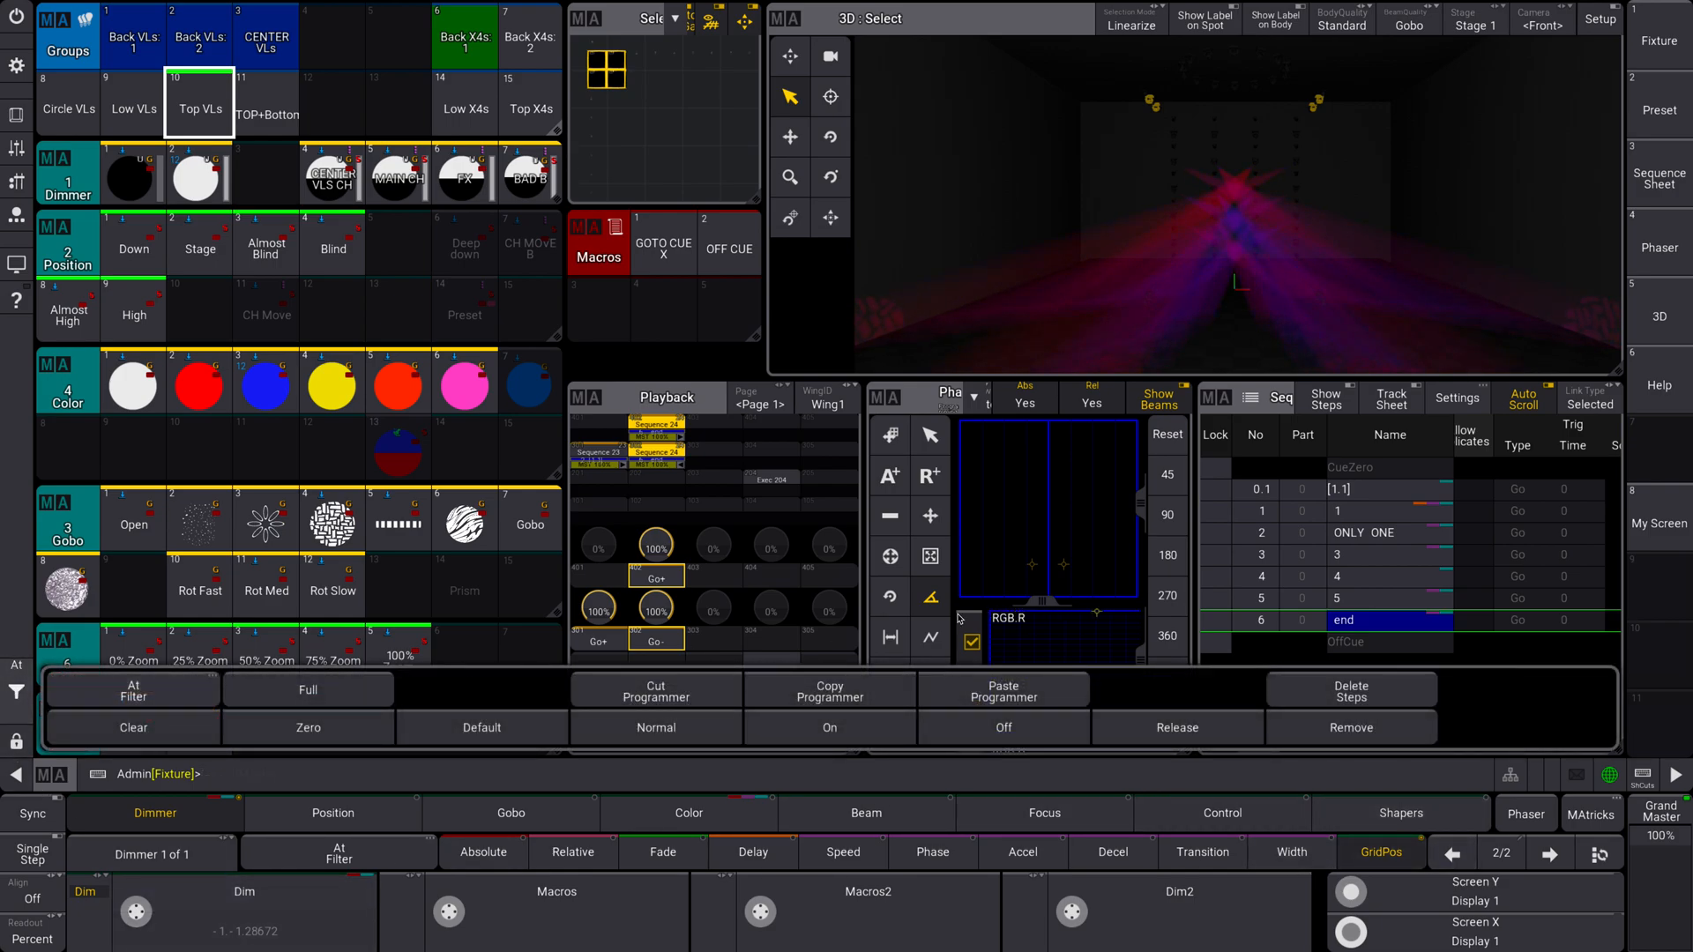
mouse_move(1527, 719)
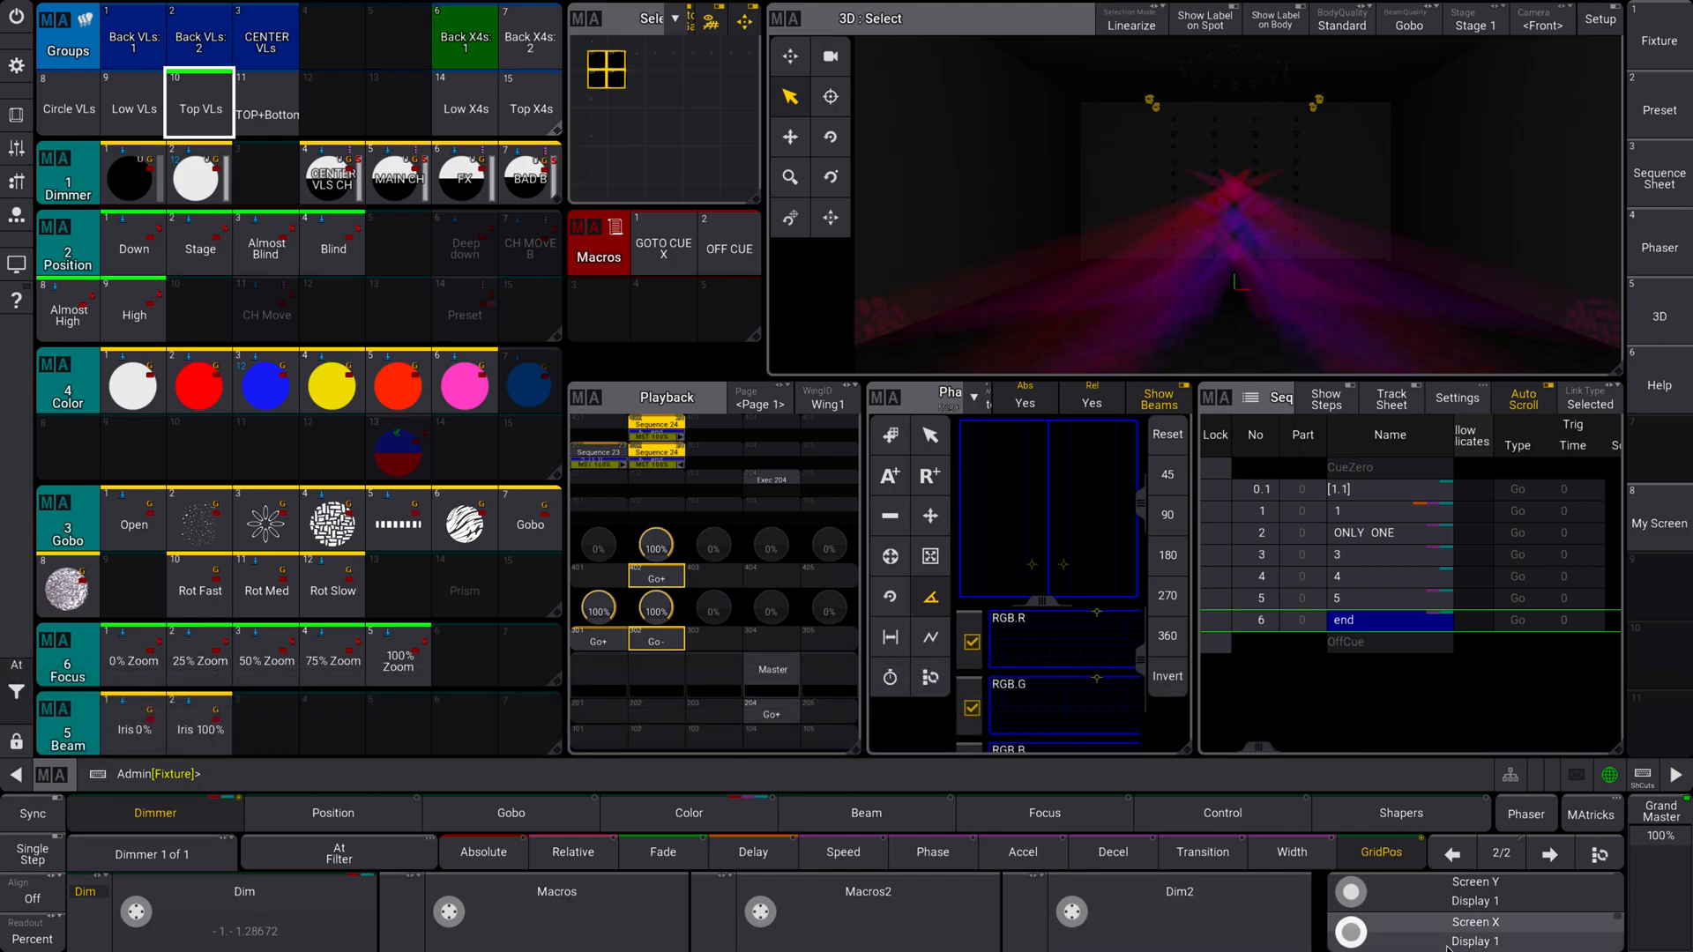
click(1381, 852)
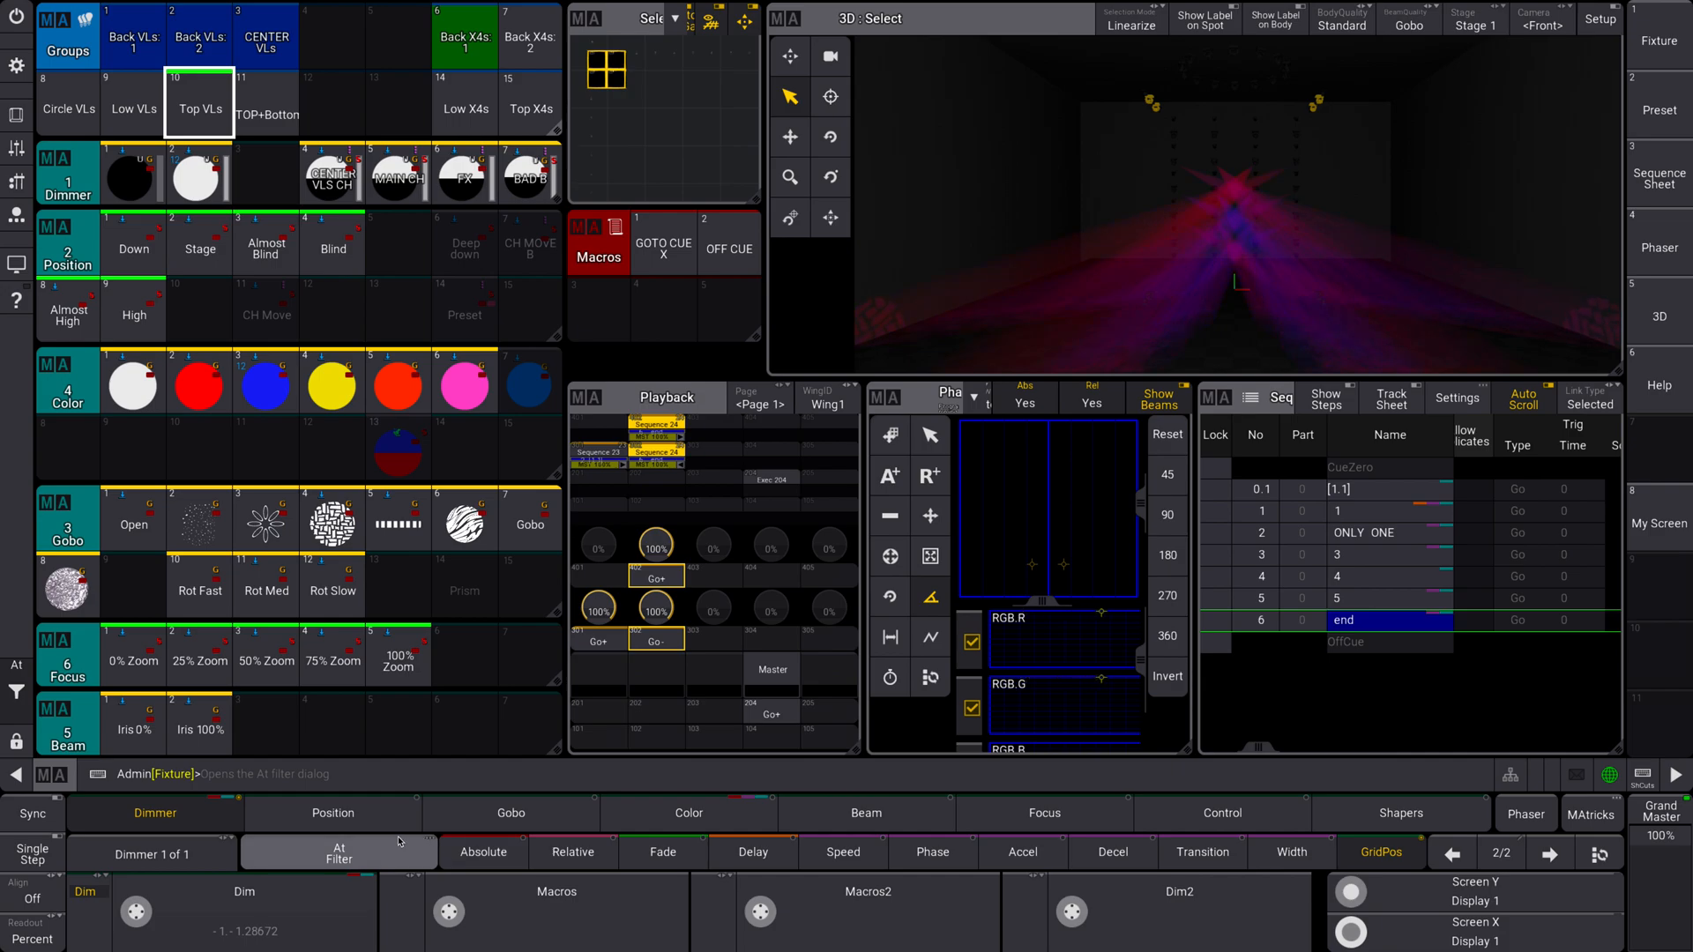
click(332, 384)
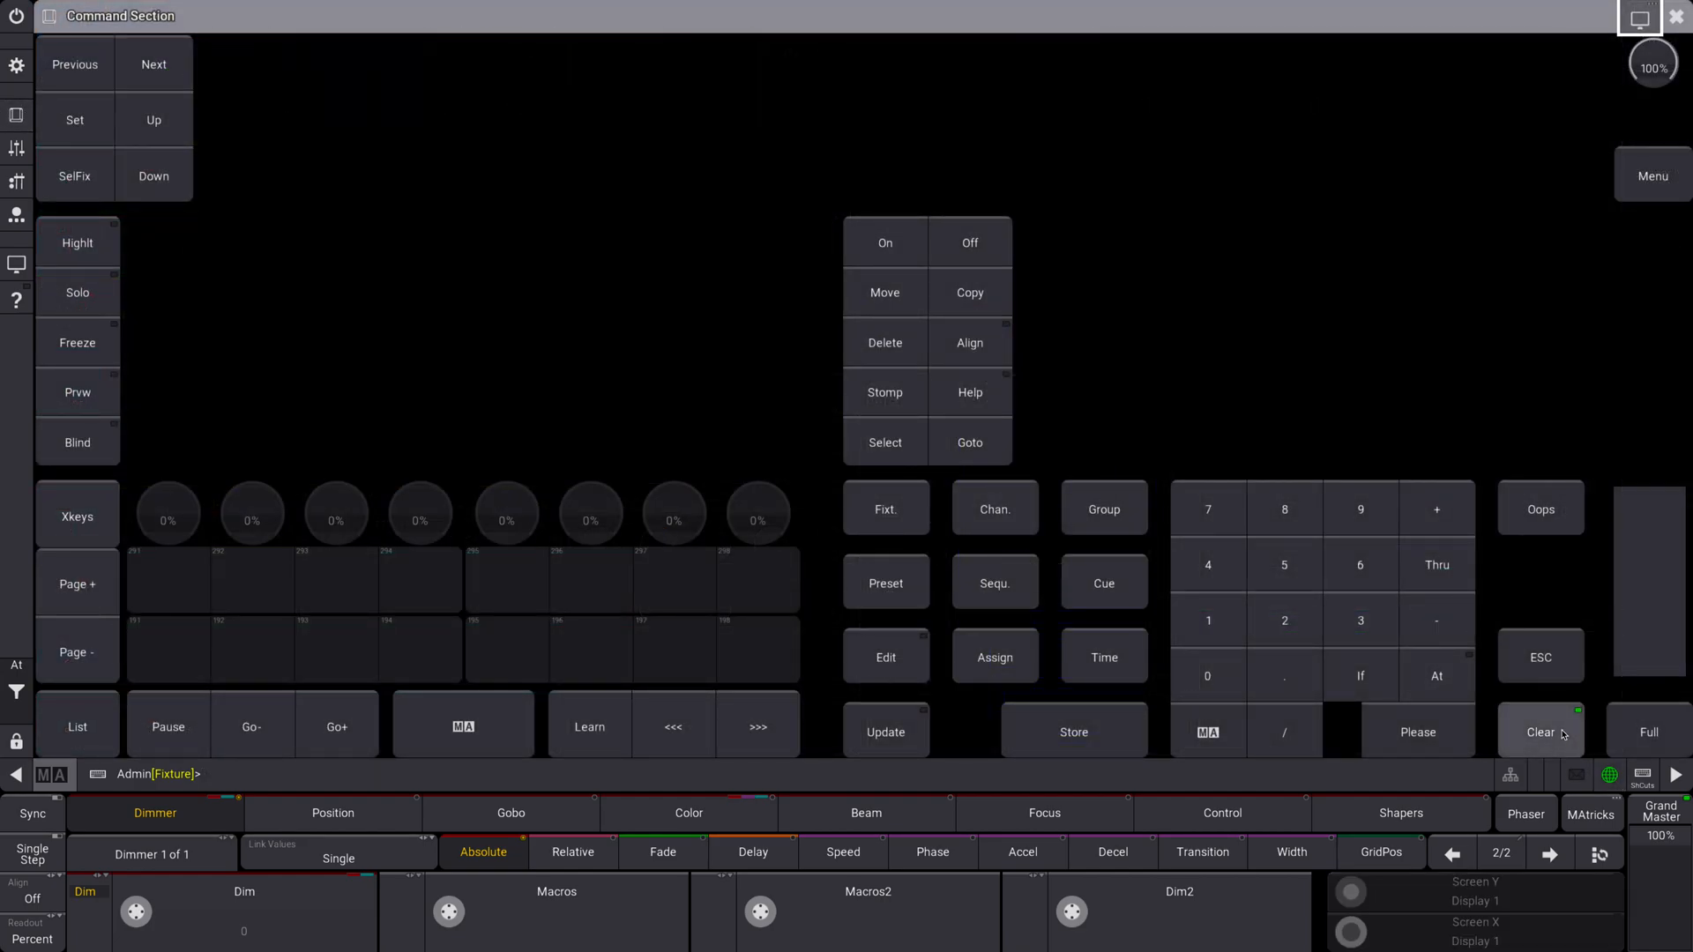
Clear the programmer so the Top VLs fixtures are deselected
click(42, 16)
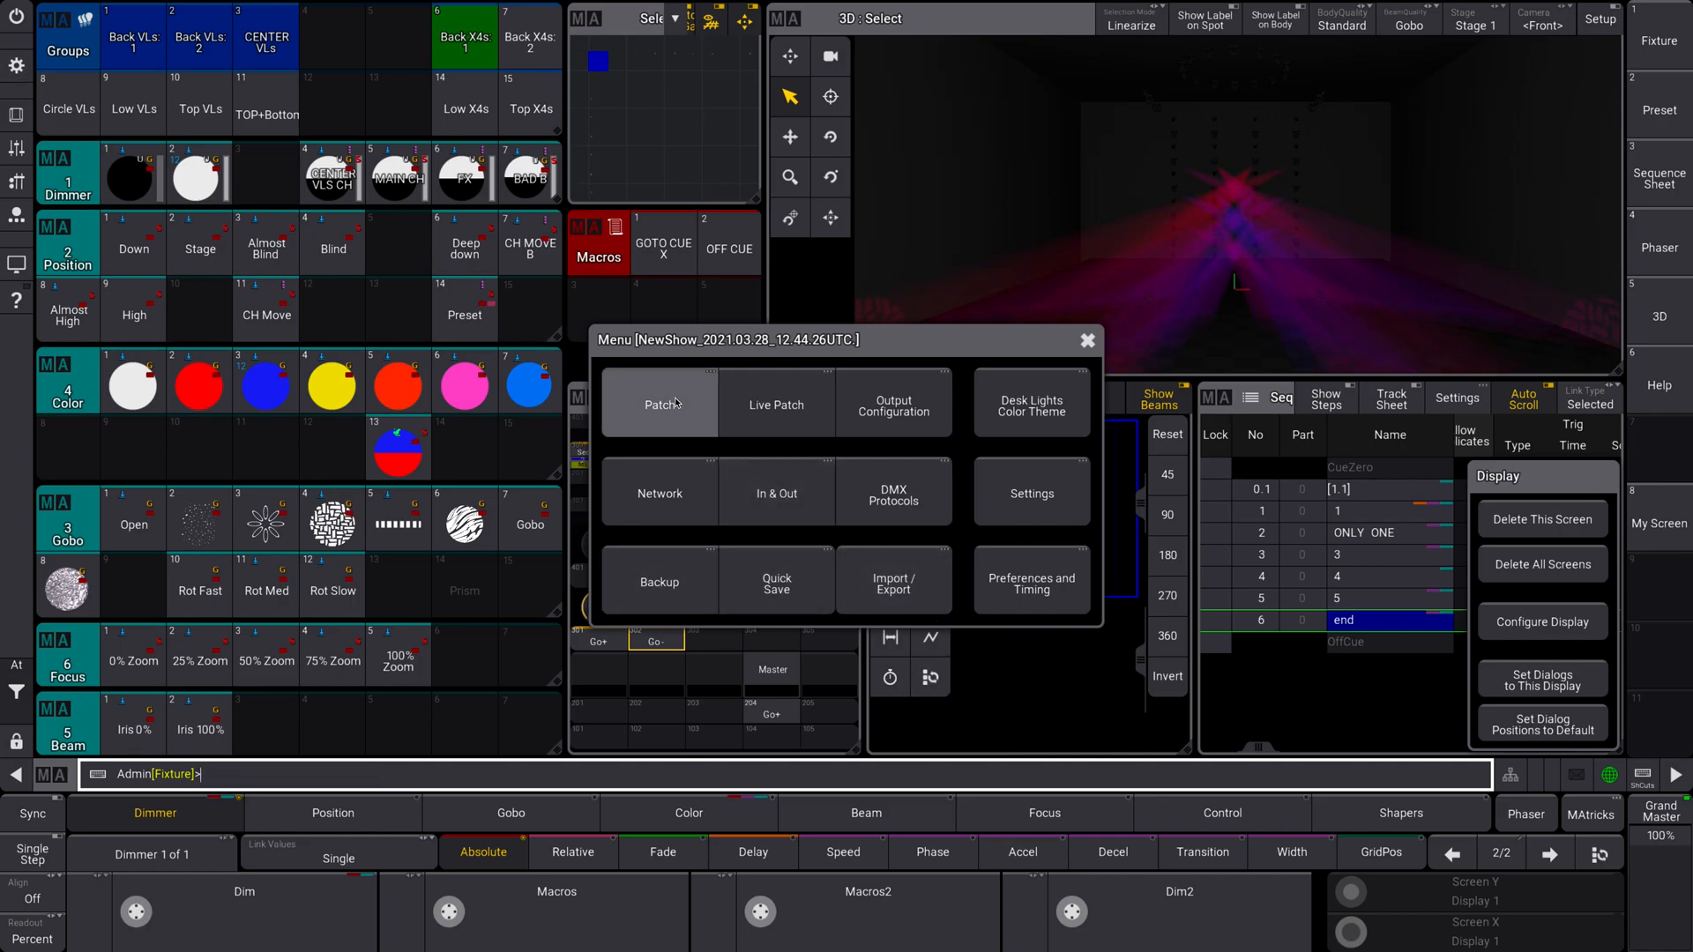
click(660, 404)
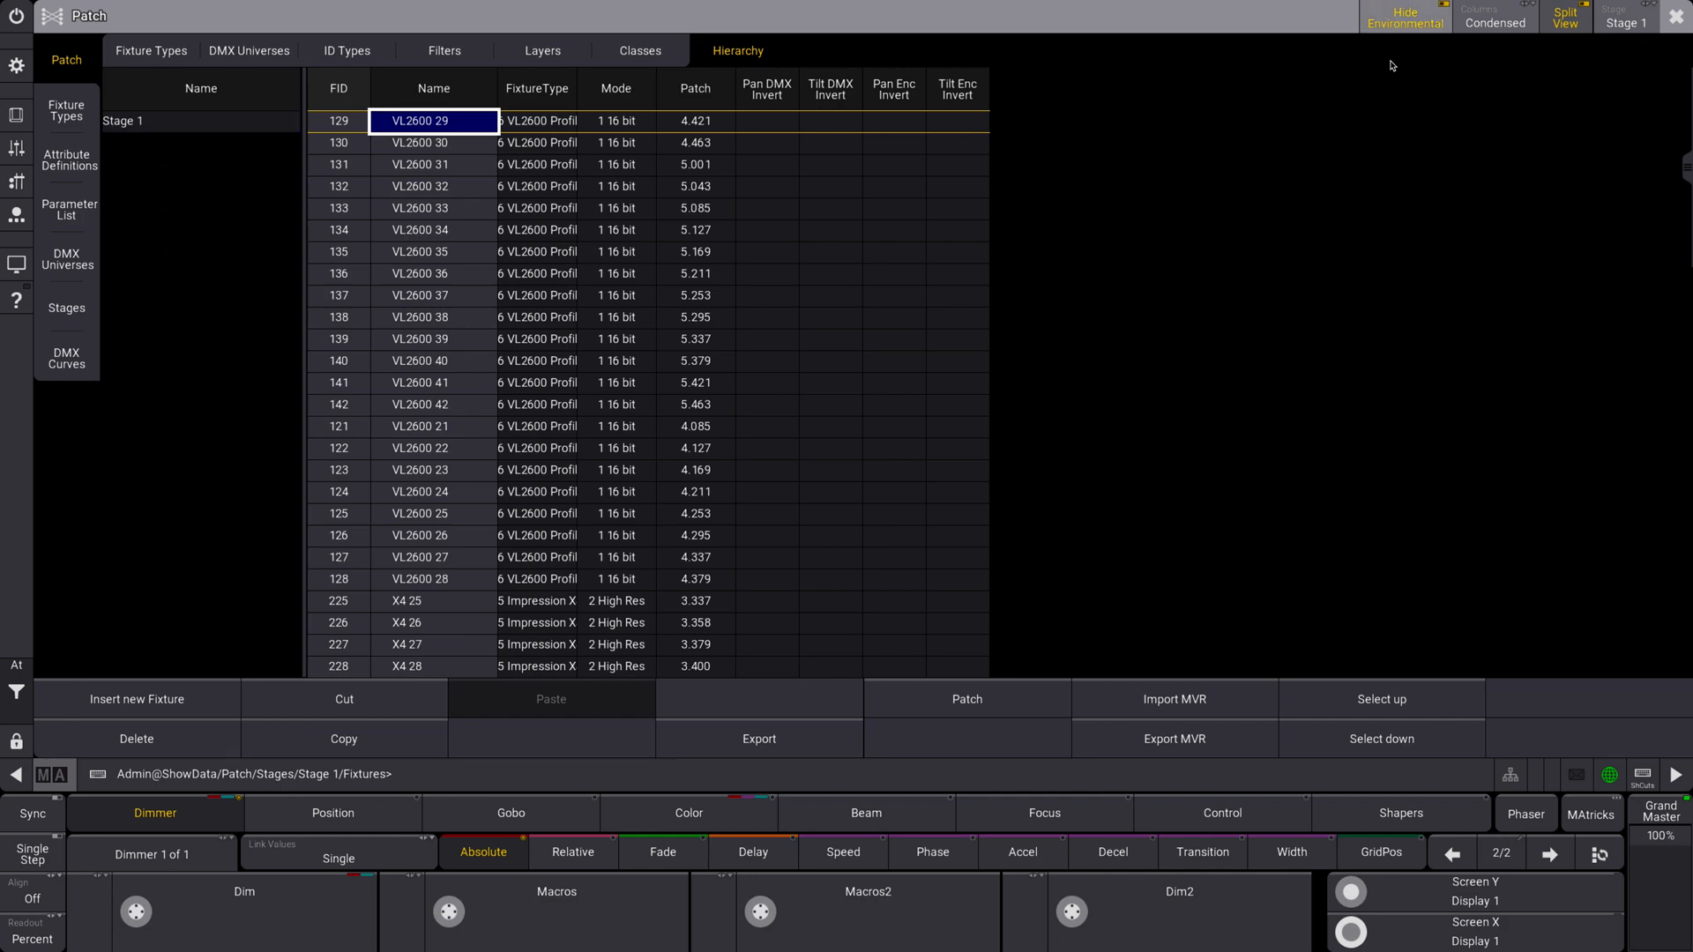
mouse_move(1400, 42)
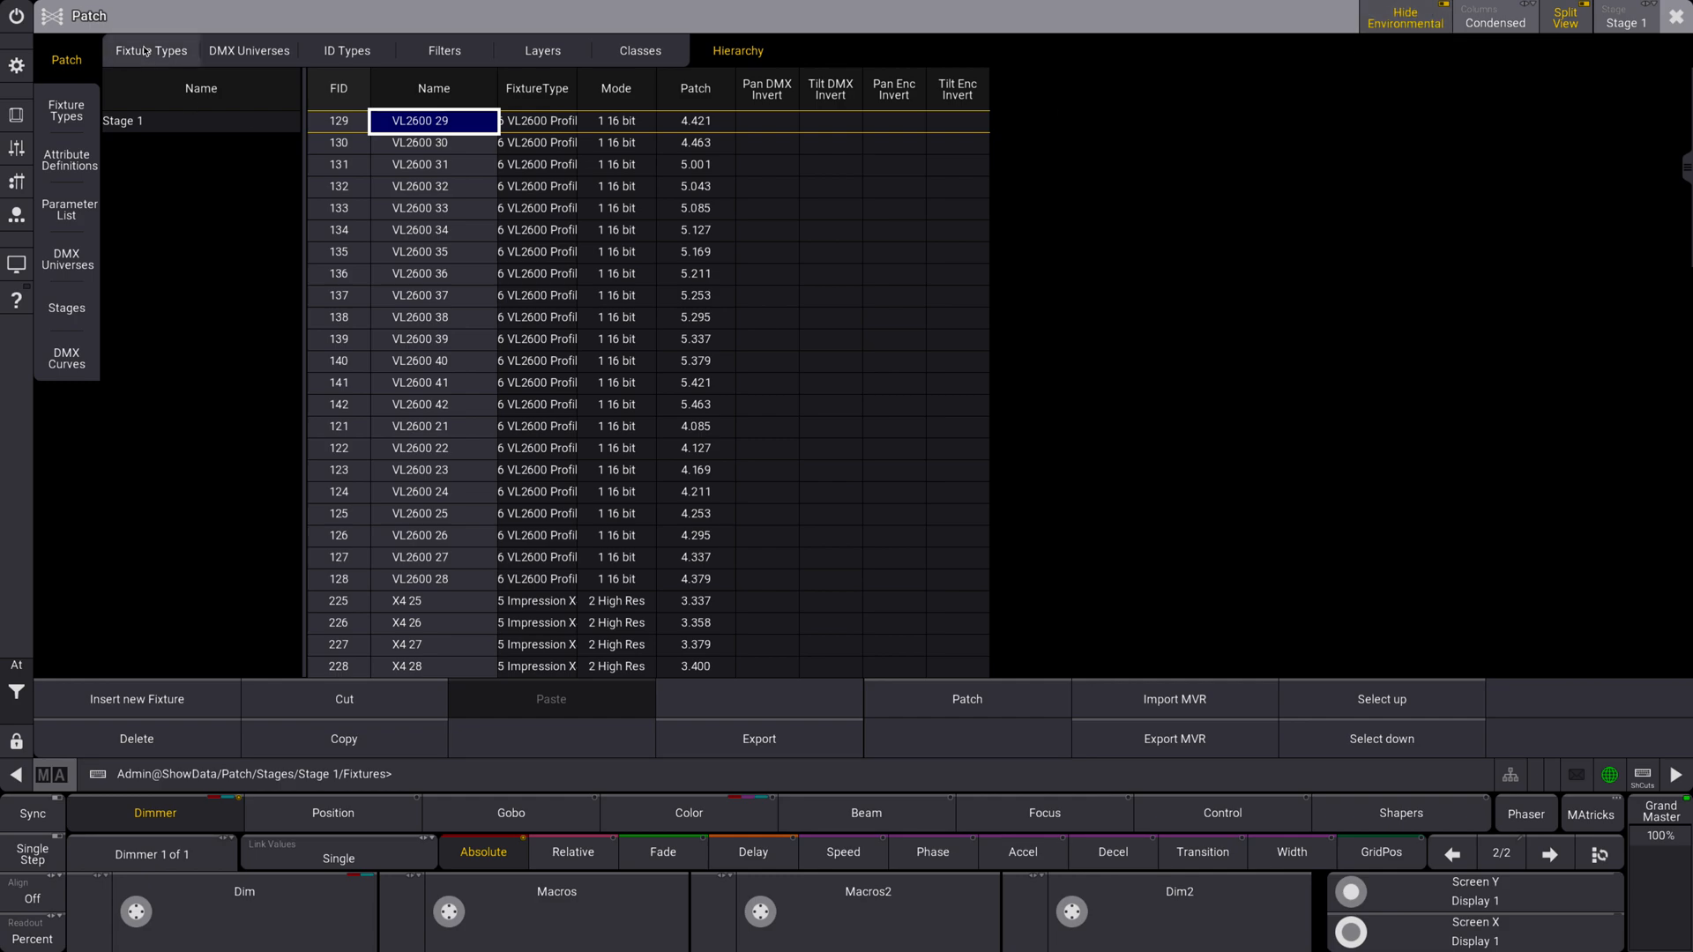
click(445, 49)
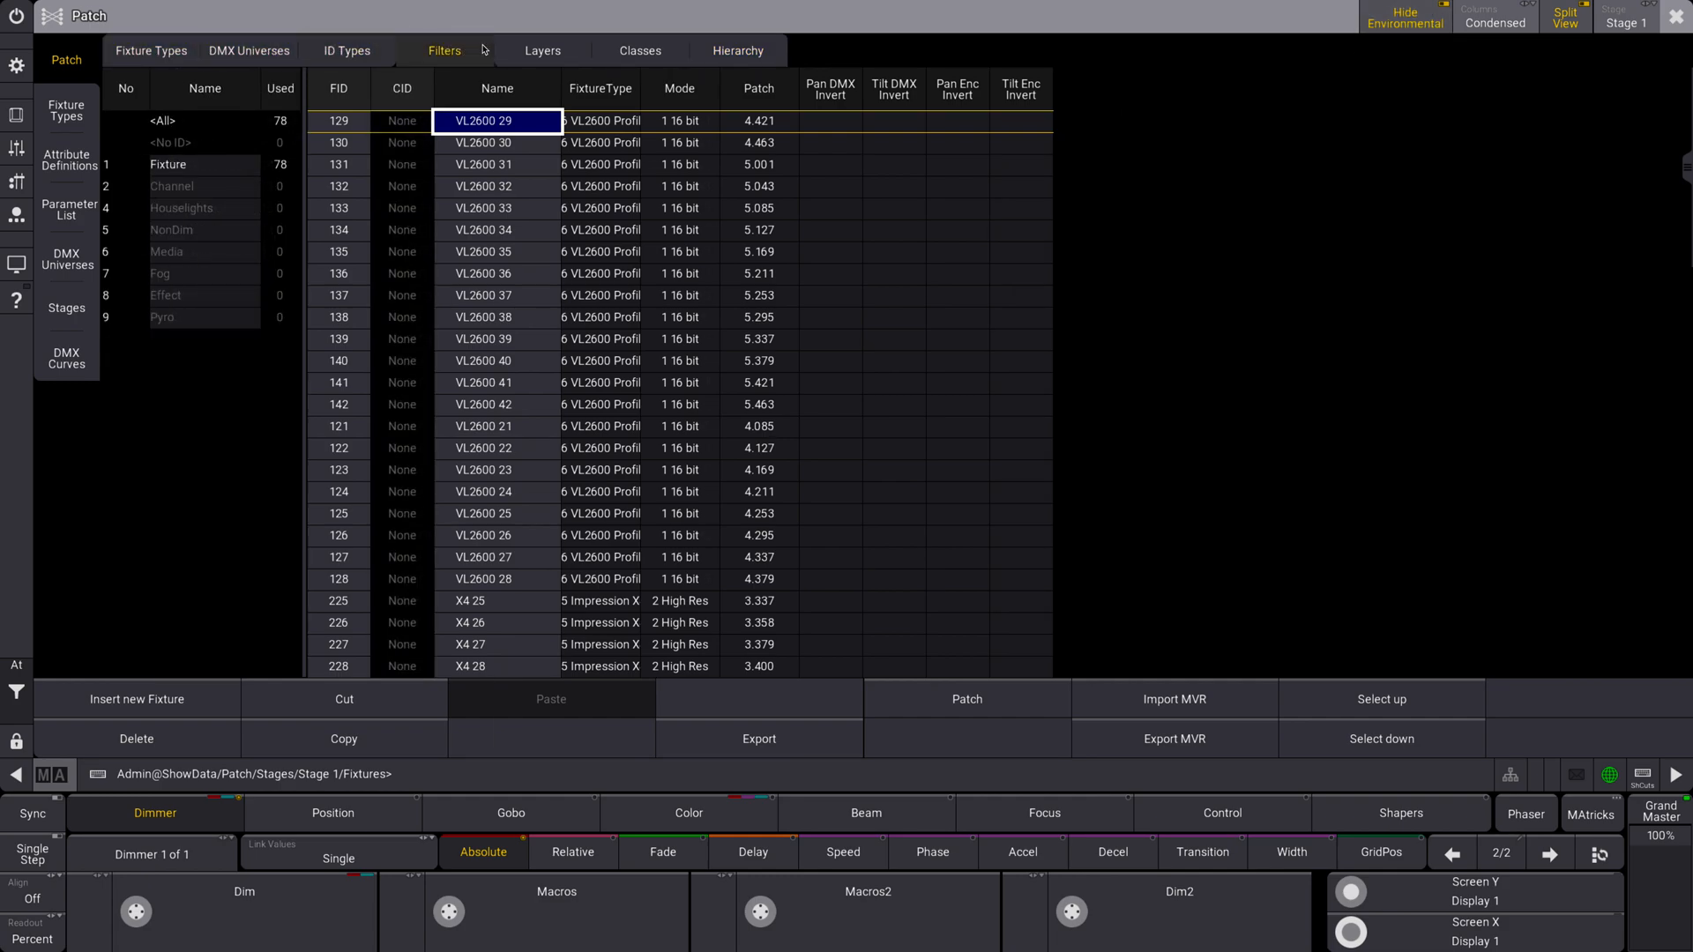
click(638, 49)
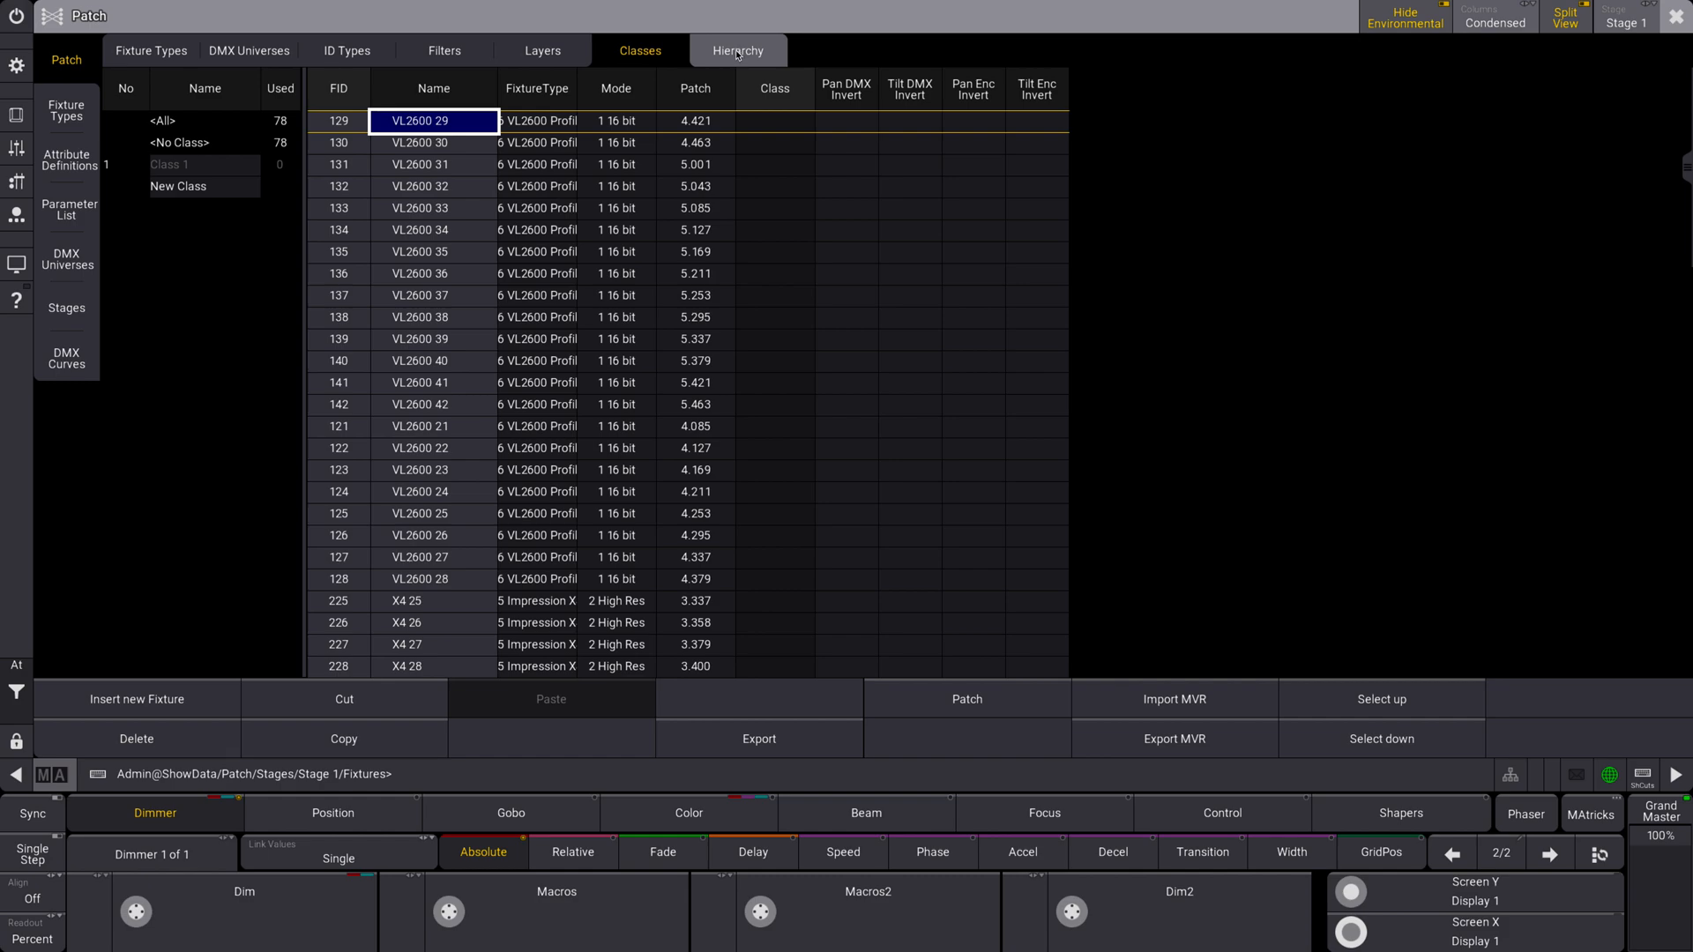
click(738, 50)
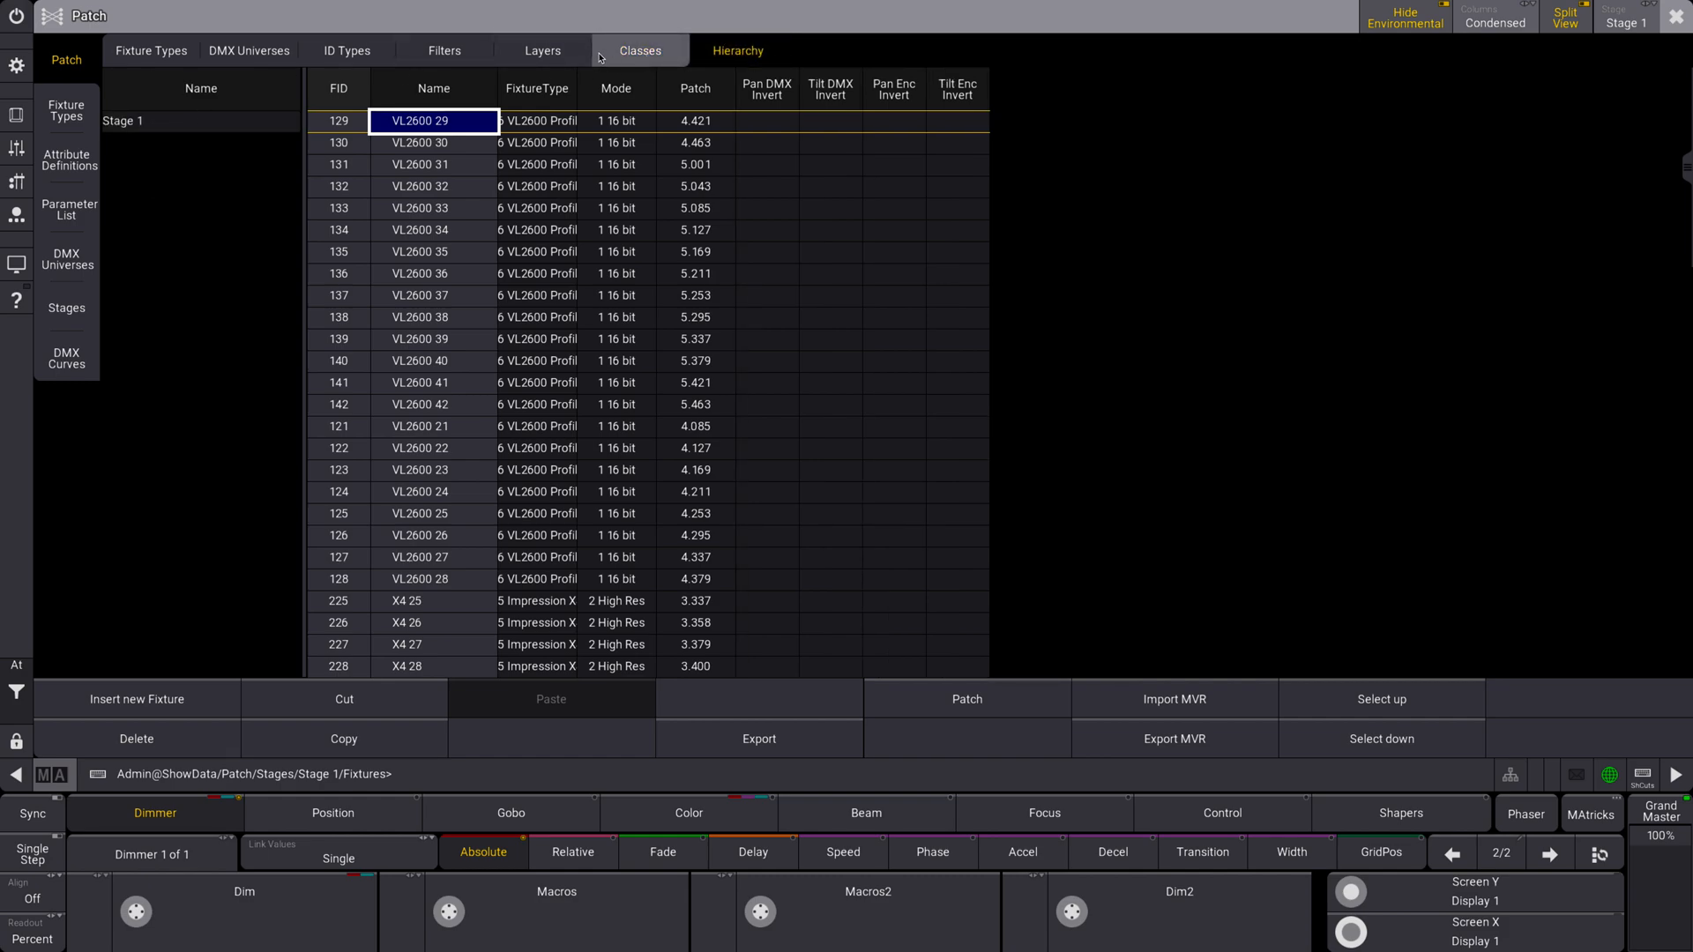
click(543, 50)
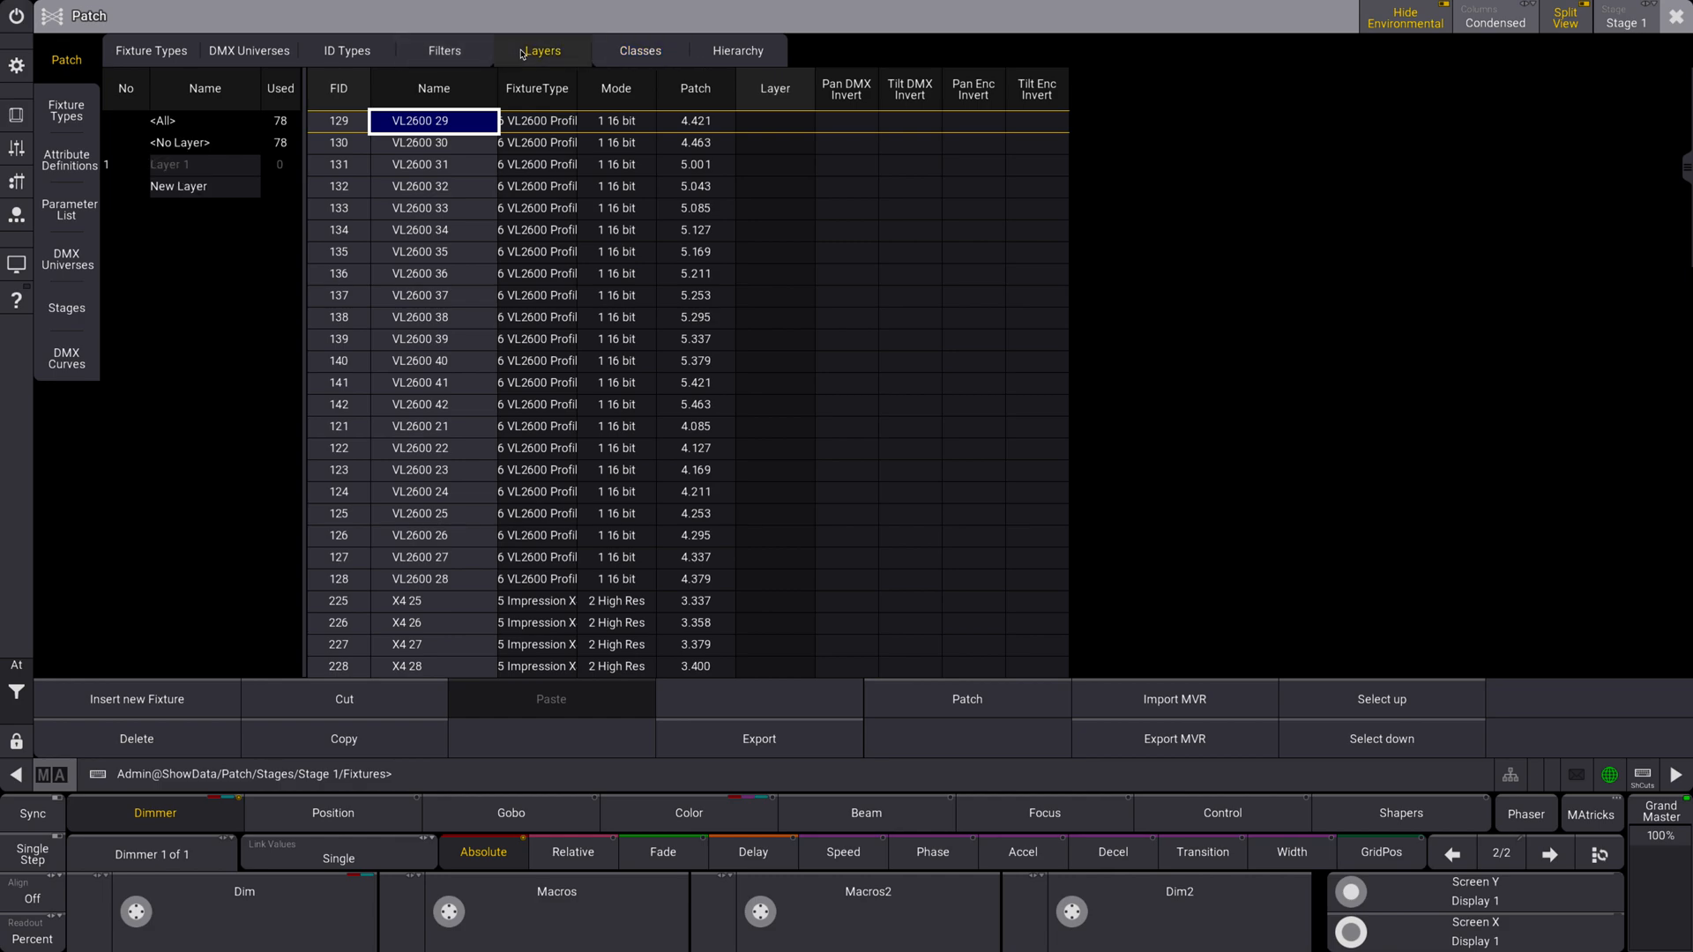
click(152, 50)
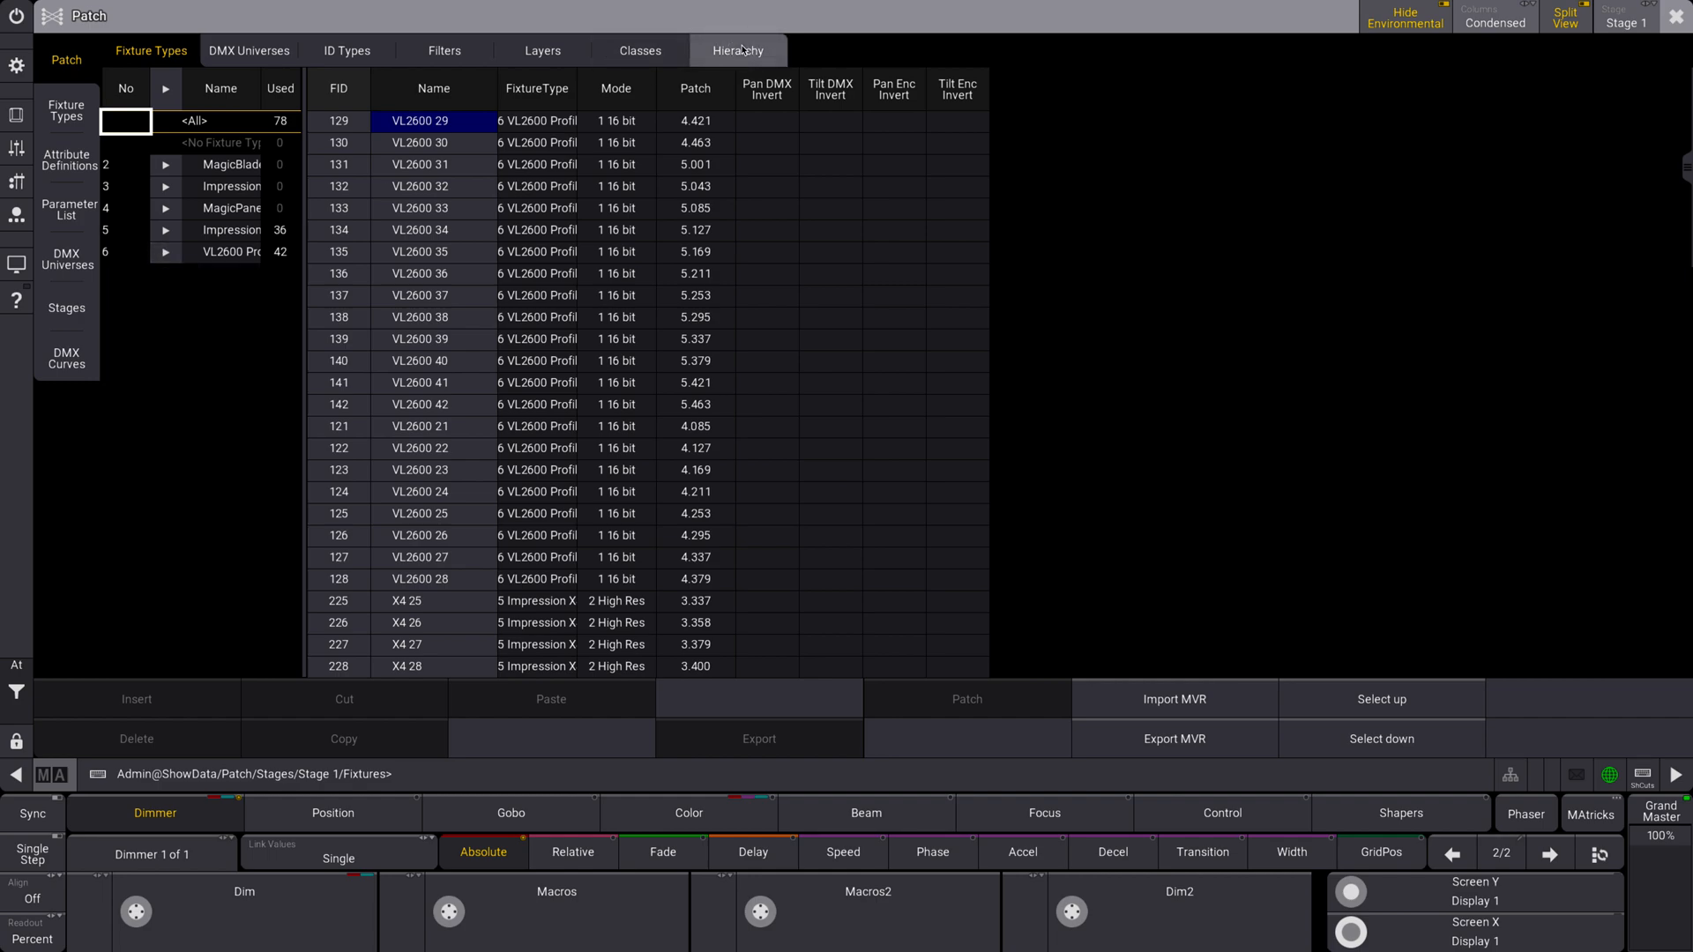
click(638, 49)
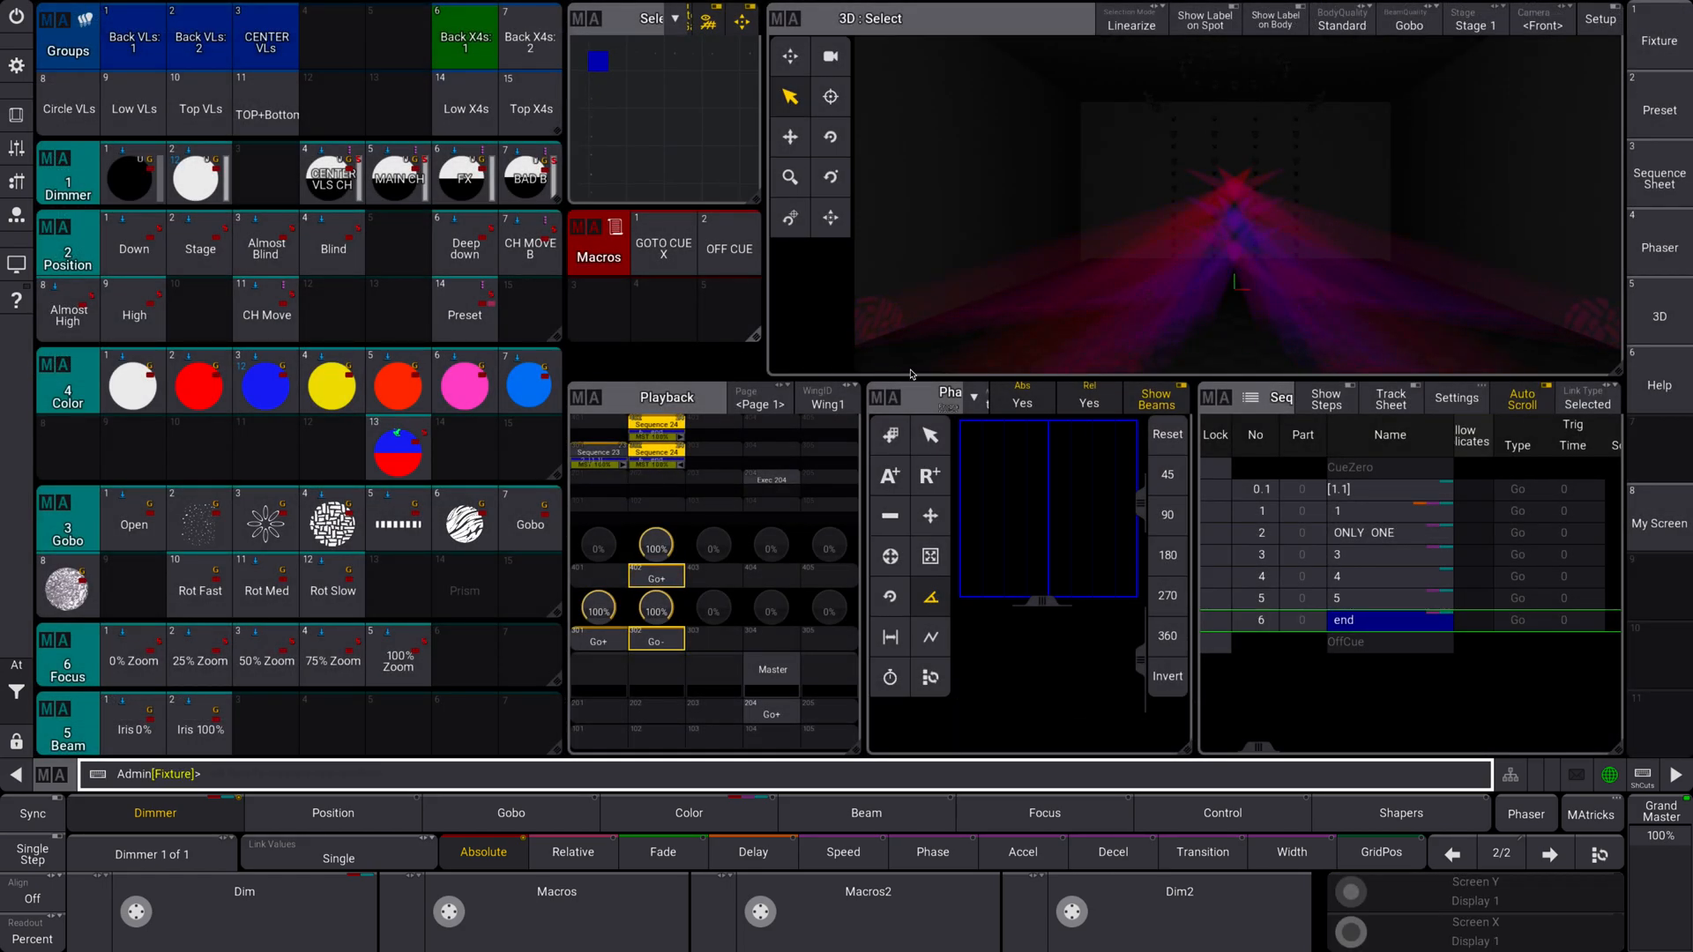
mouse_move(1661, 255)
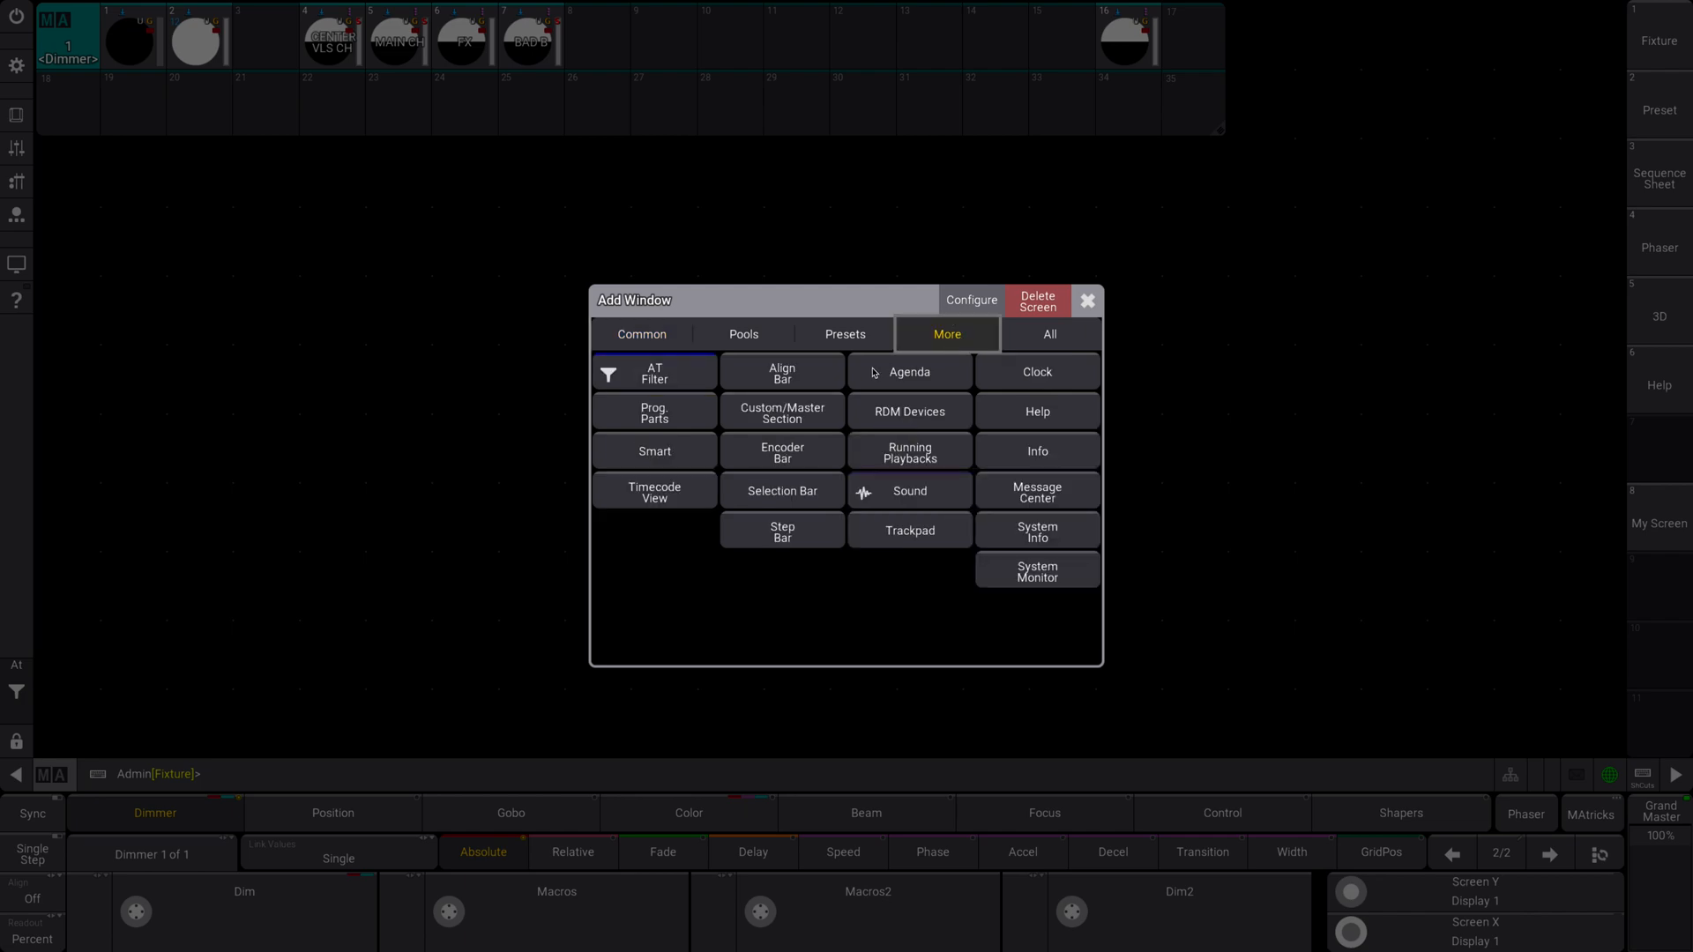
Add an Agenda window to the screen, then reach the fixture patch via the settings menu
click(910, 372)
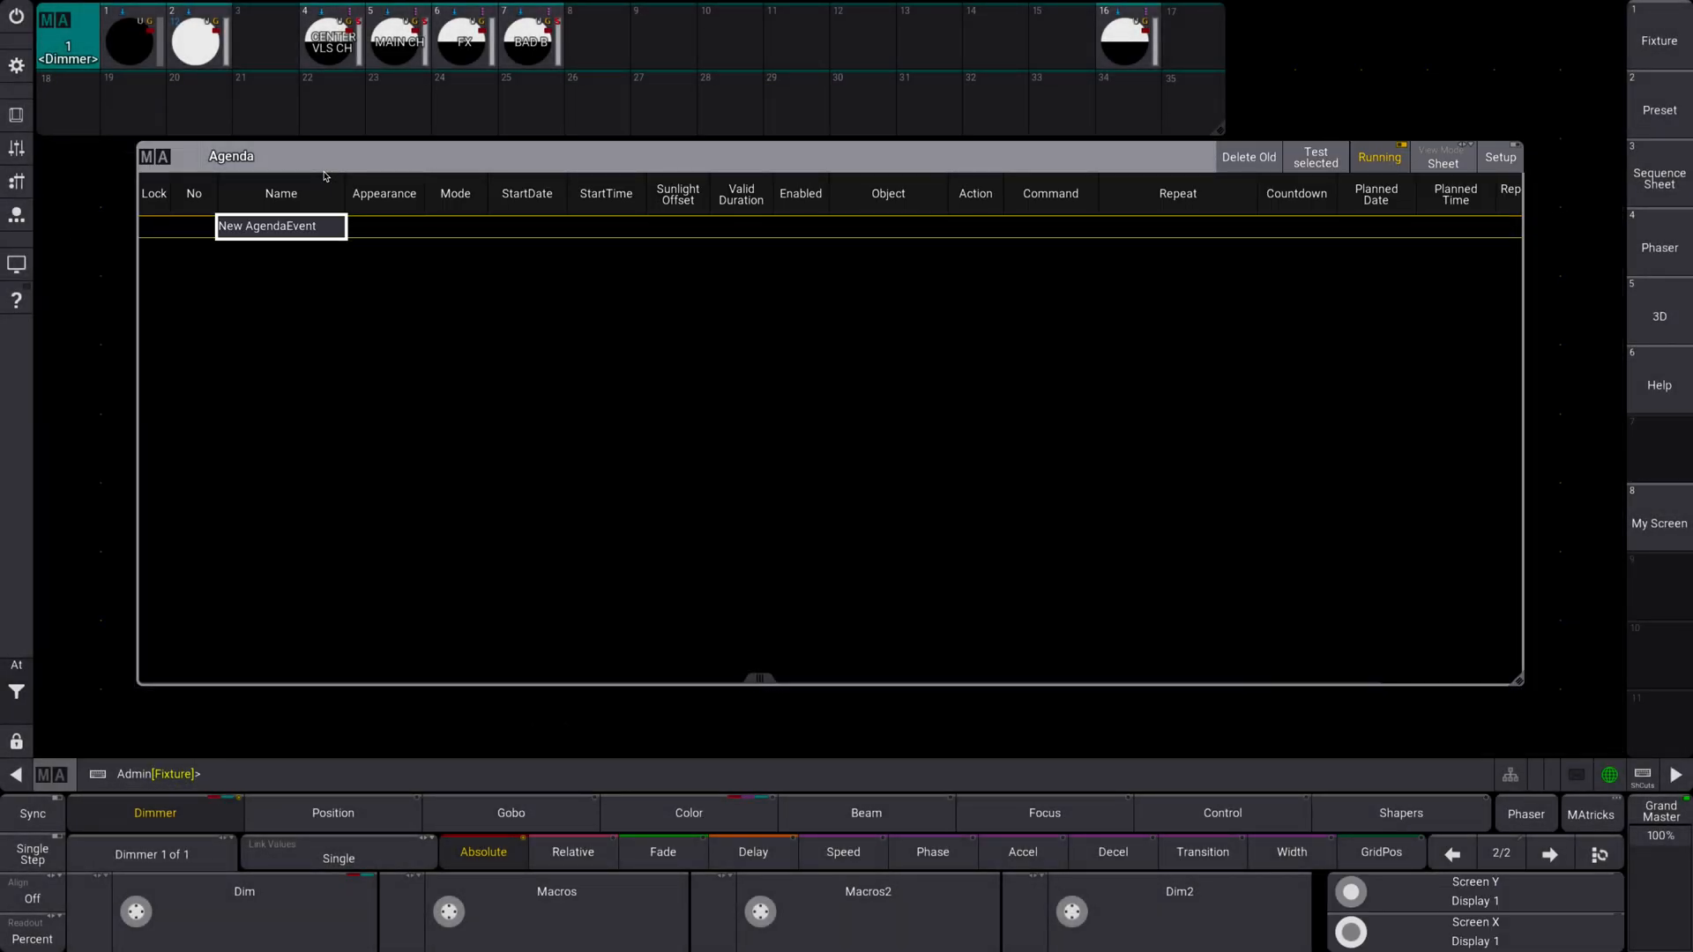
mouse_move(705, 346)
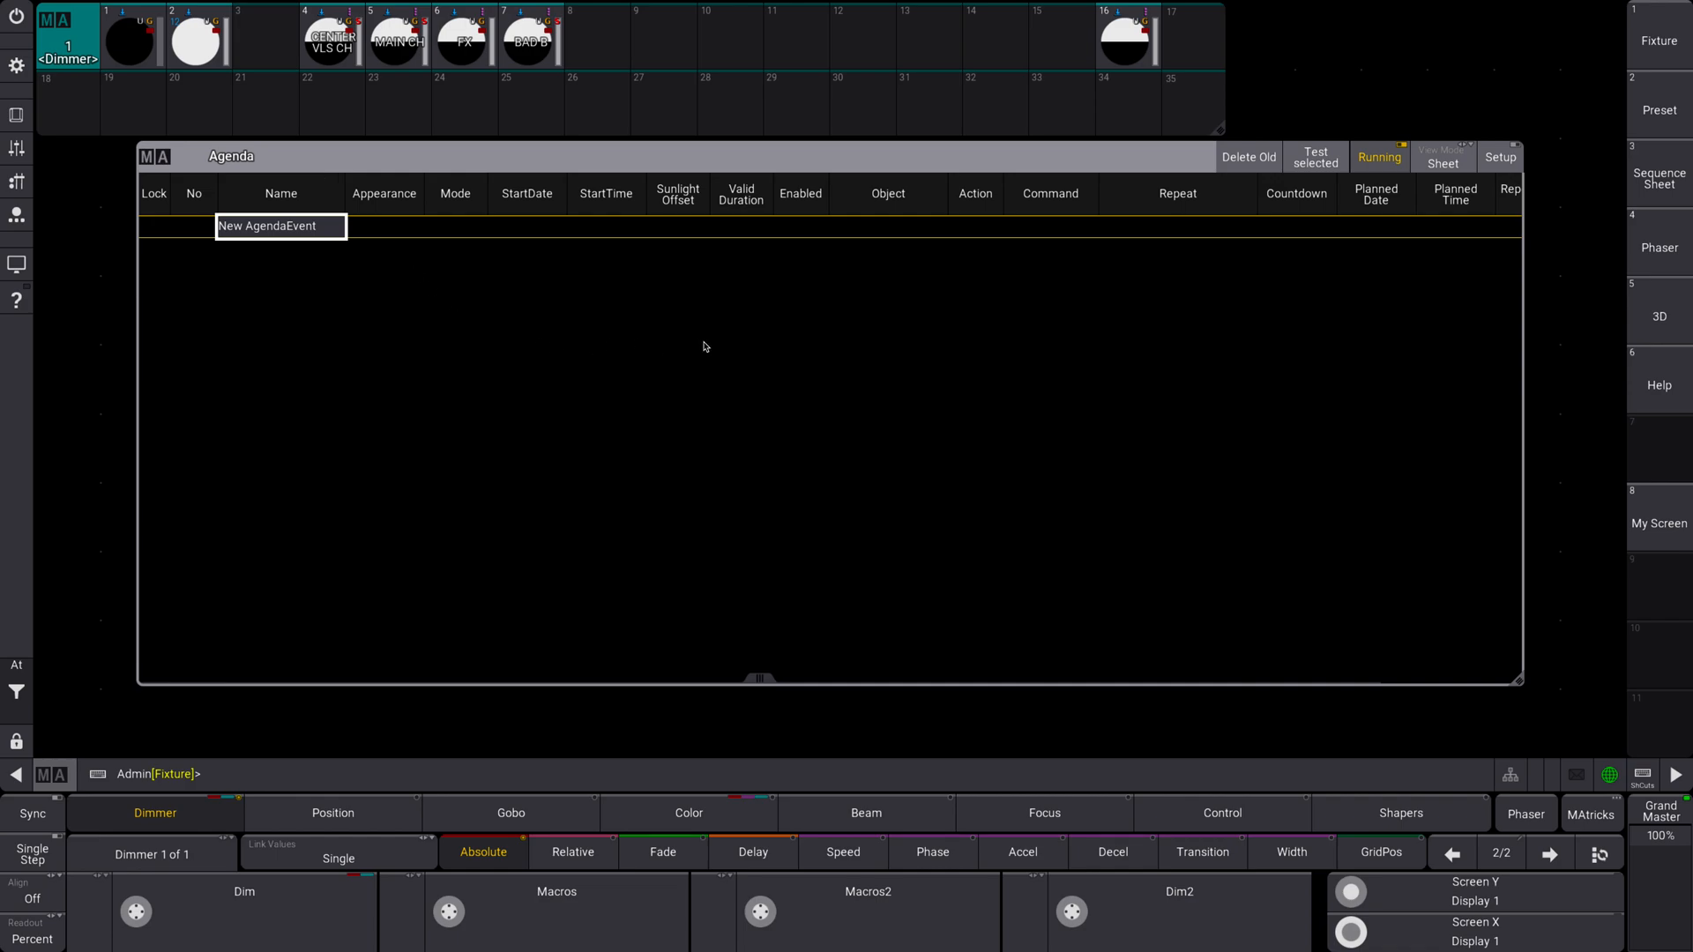
mouse_move(638, 318)
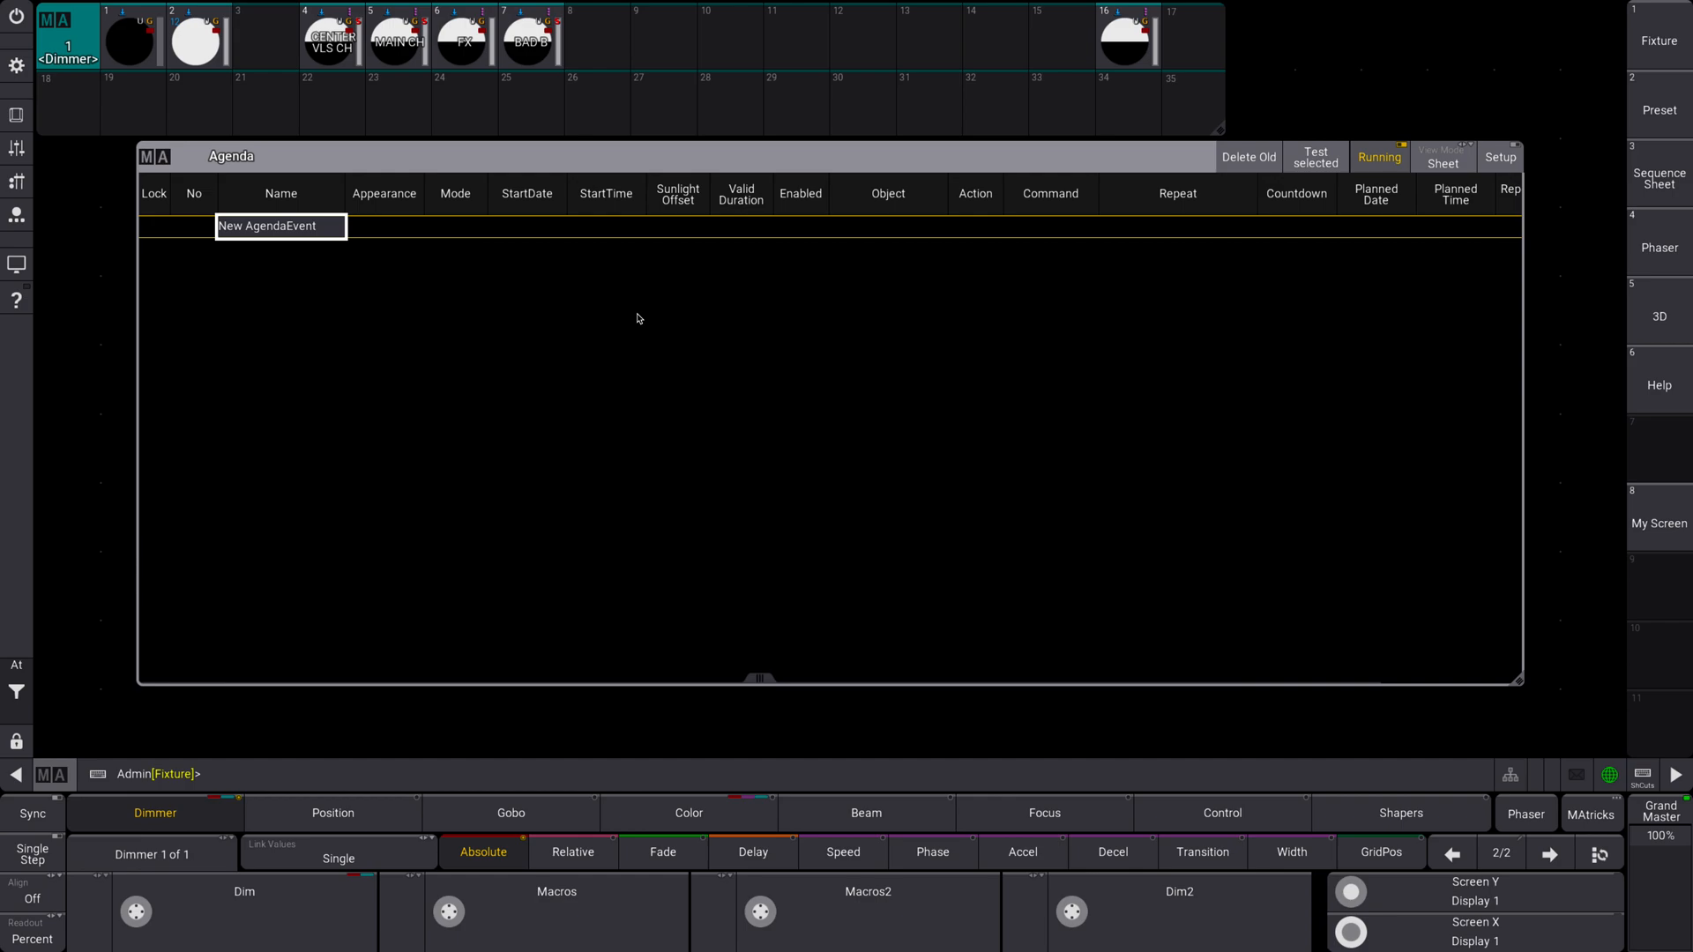
mouse_move(940, 257)
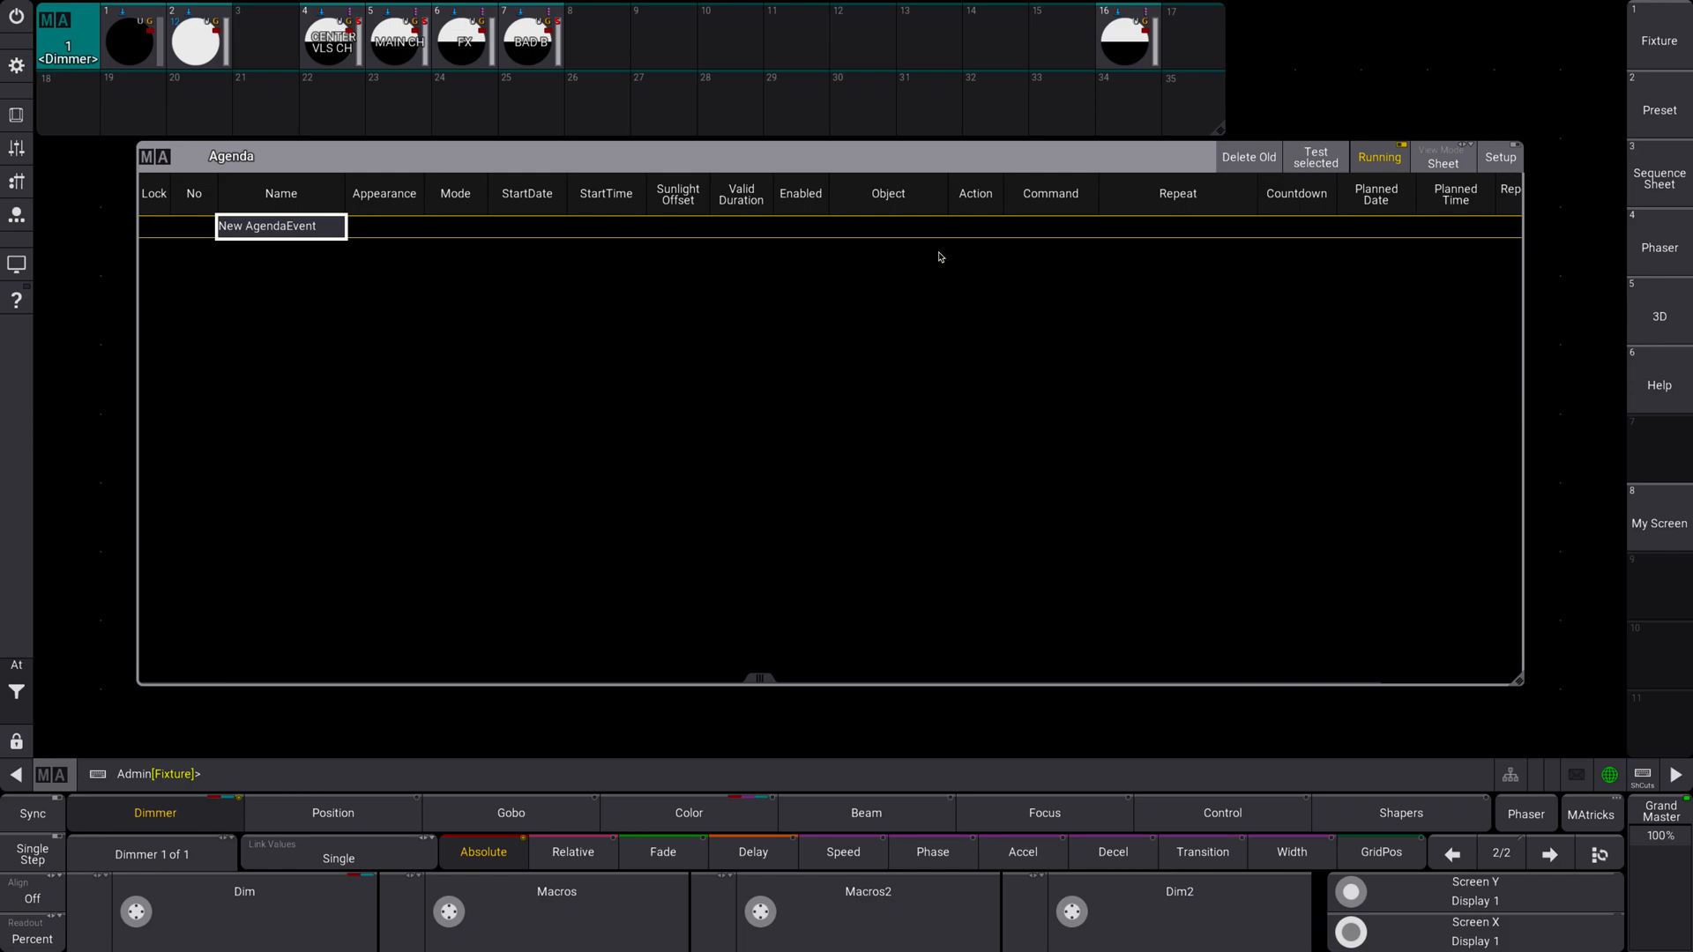
mouse_move(1682, 425)
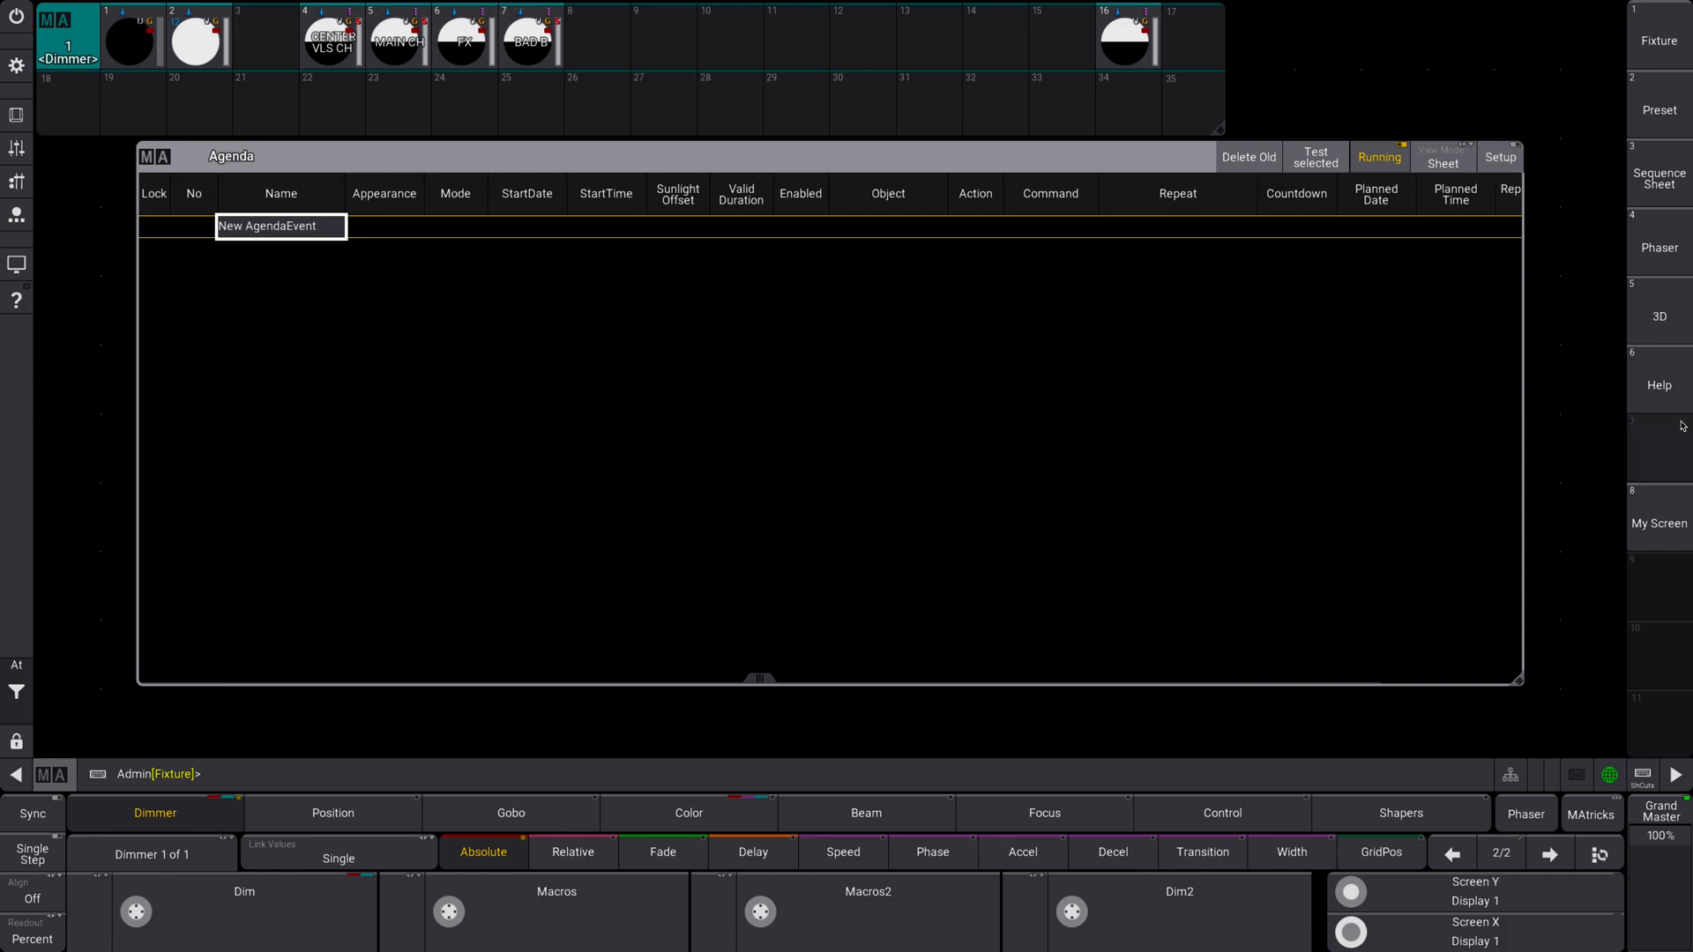
mouse_move(1118, 335)
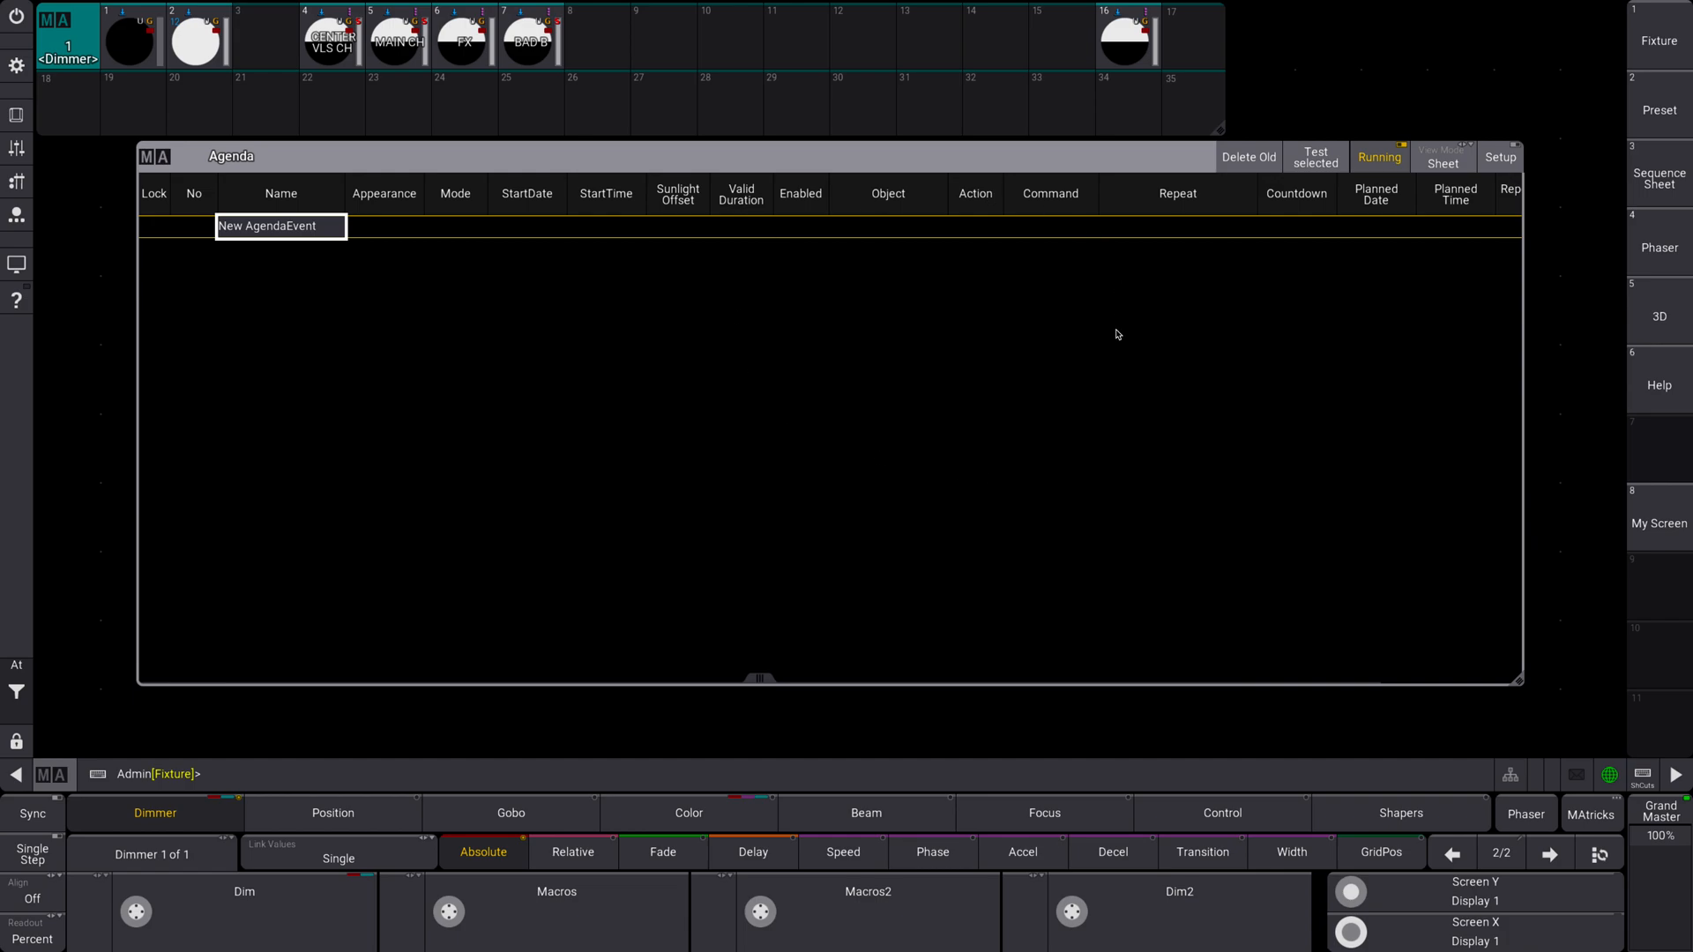
mouse_move(1149, 349)
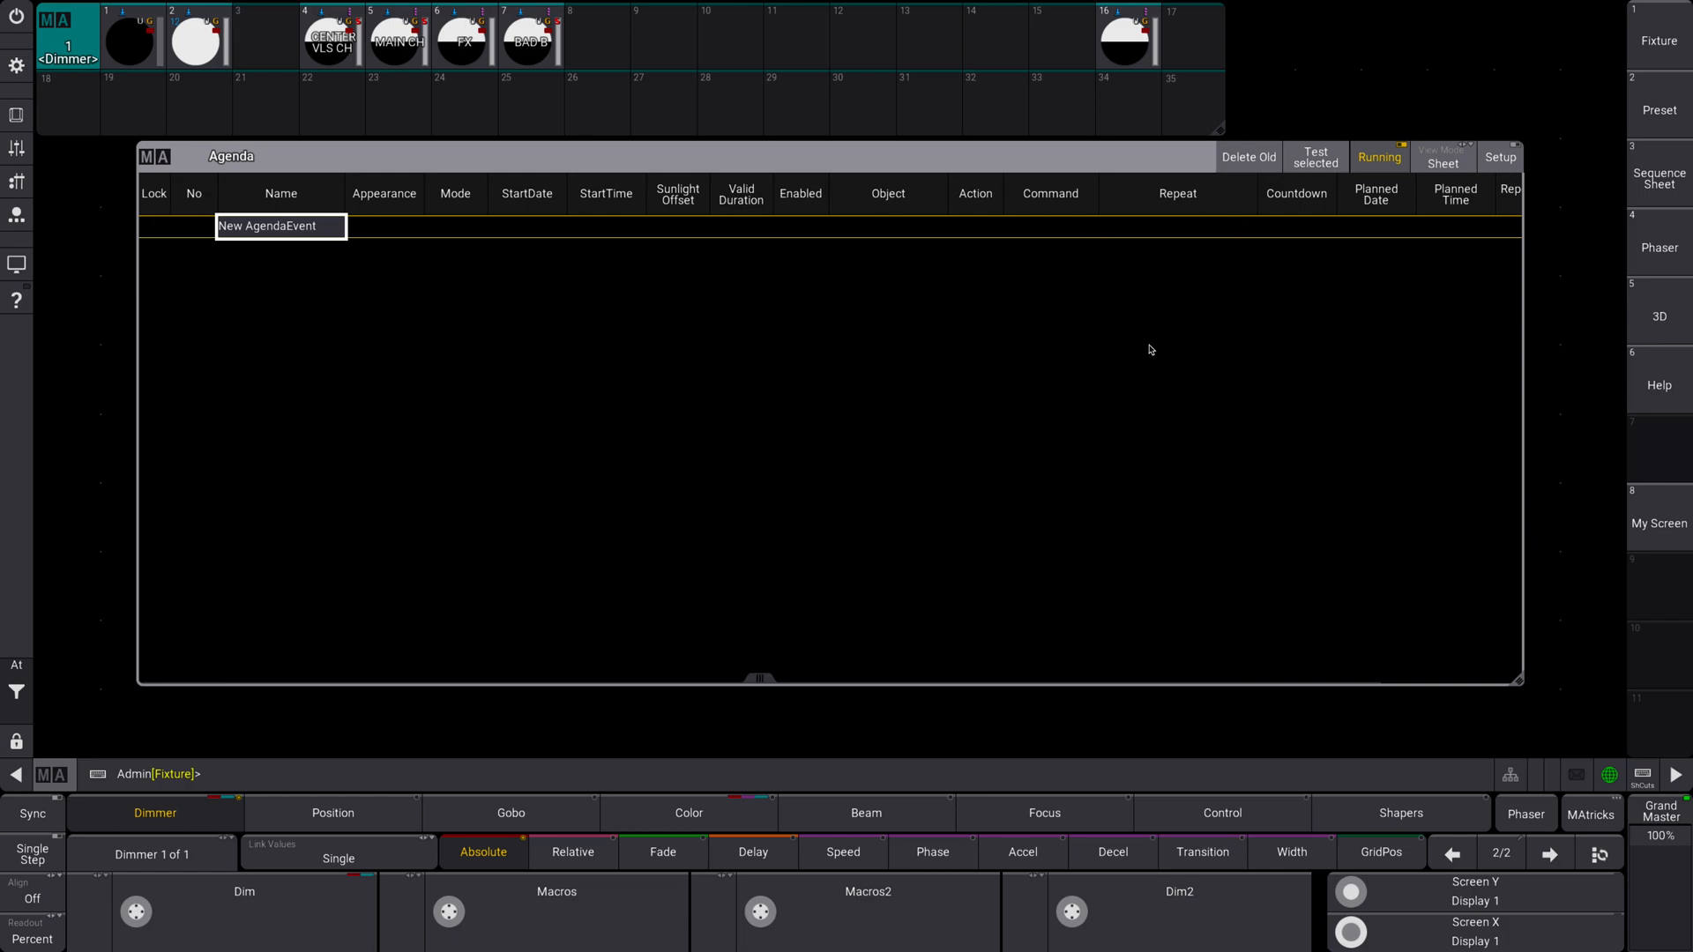
mouse_move(575, 175)
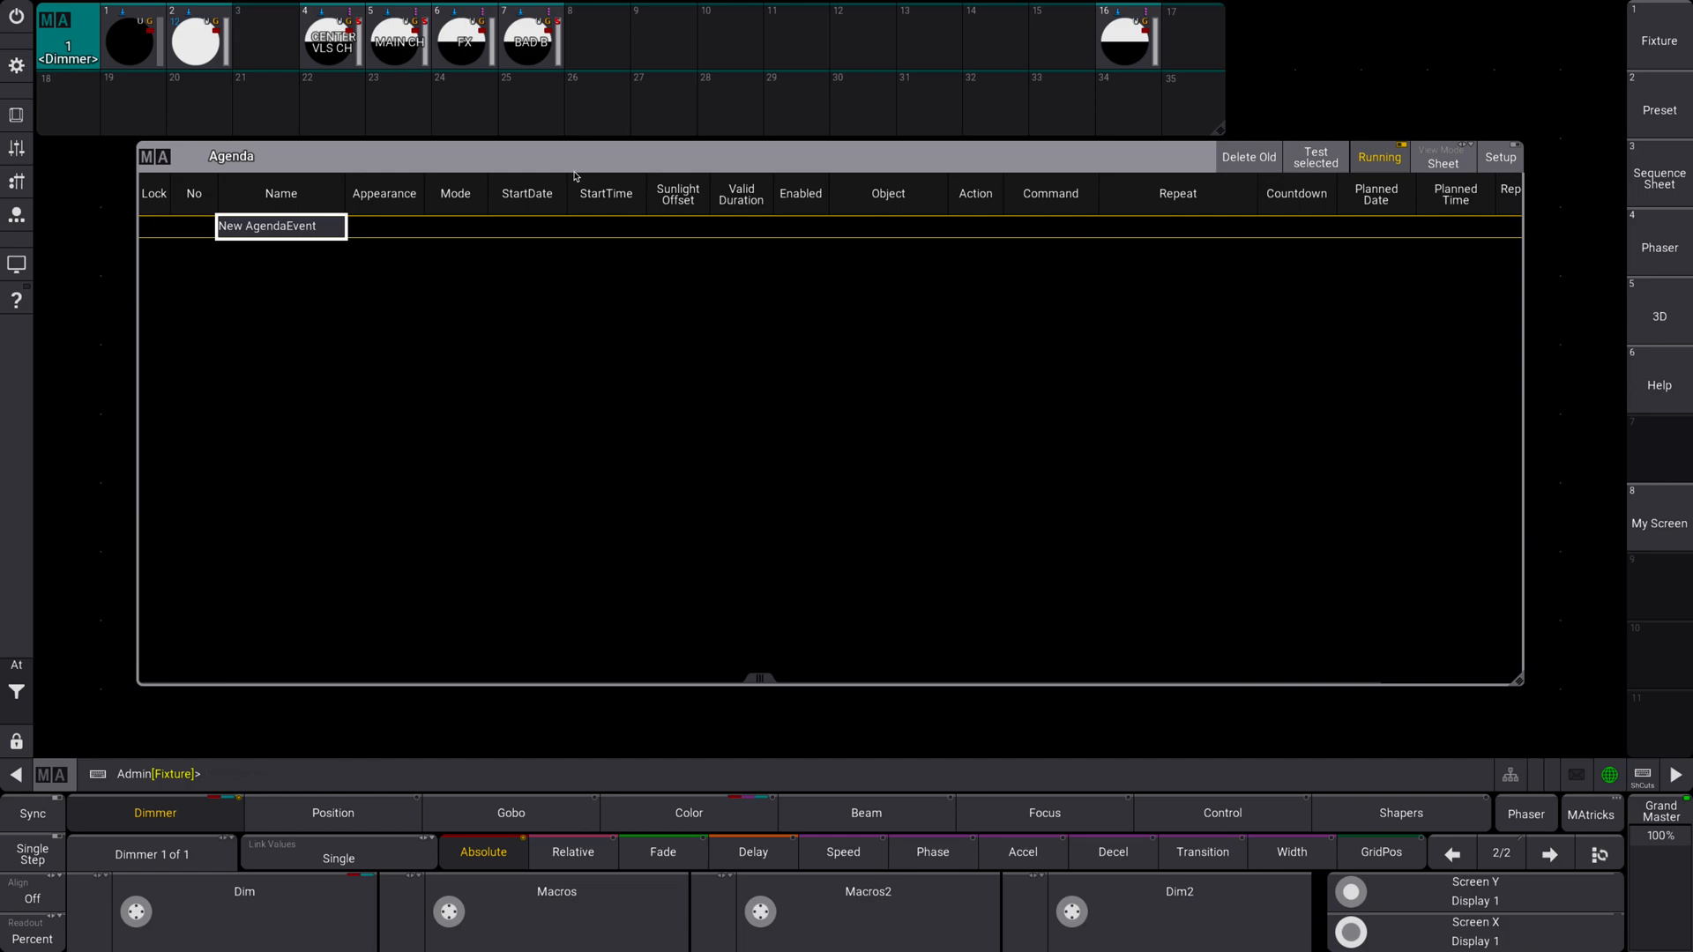
click(14, 63)
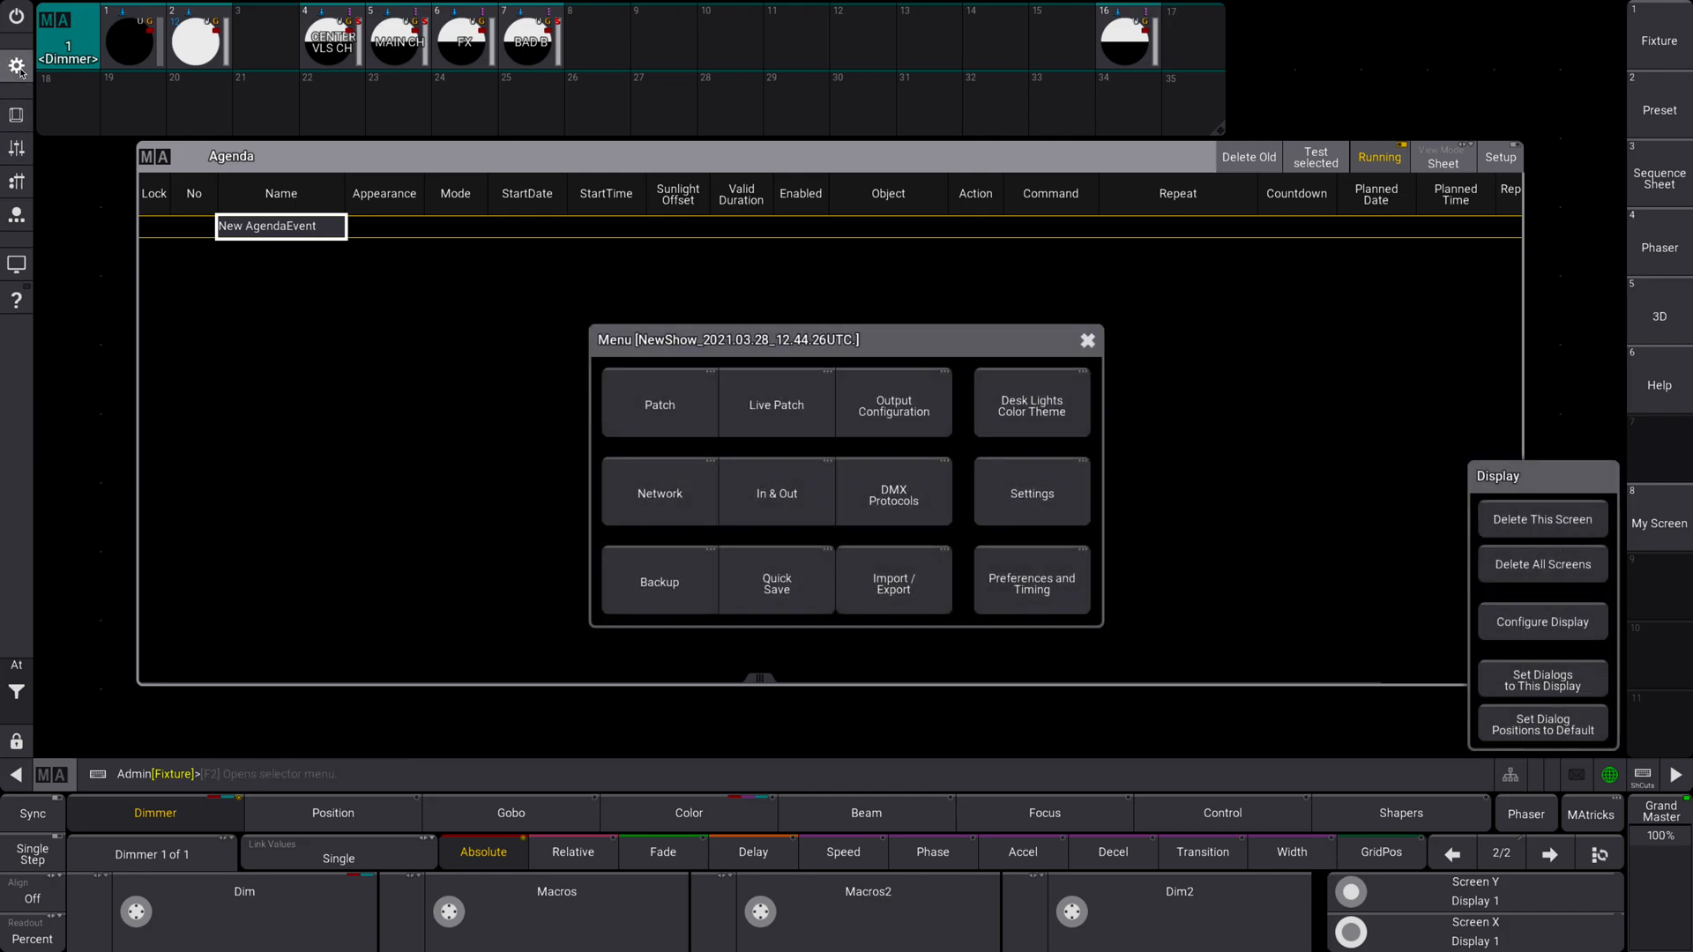
click(660, 406)
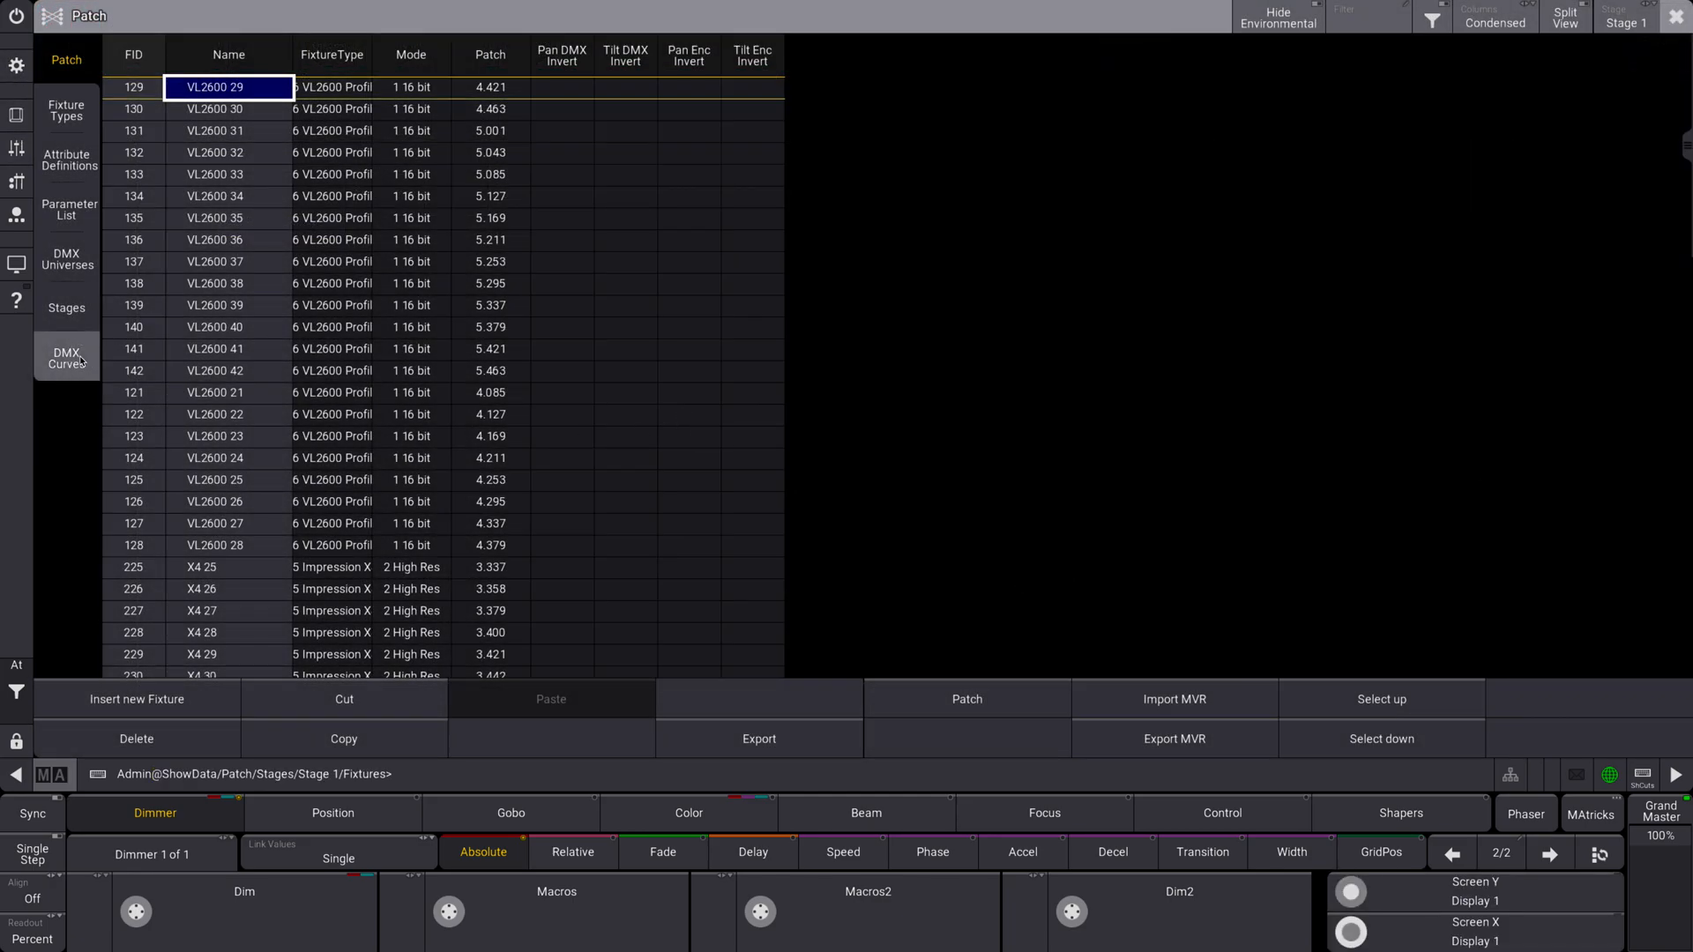
Show the show's DMX curves list with the linear DmxCurve 1
click(65, 356)
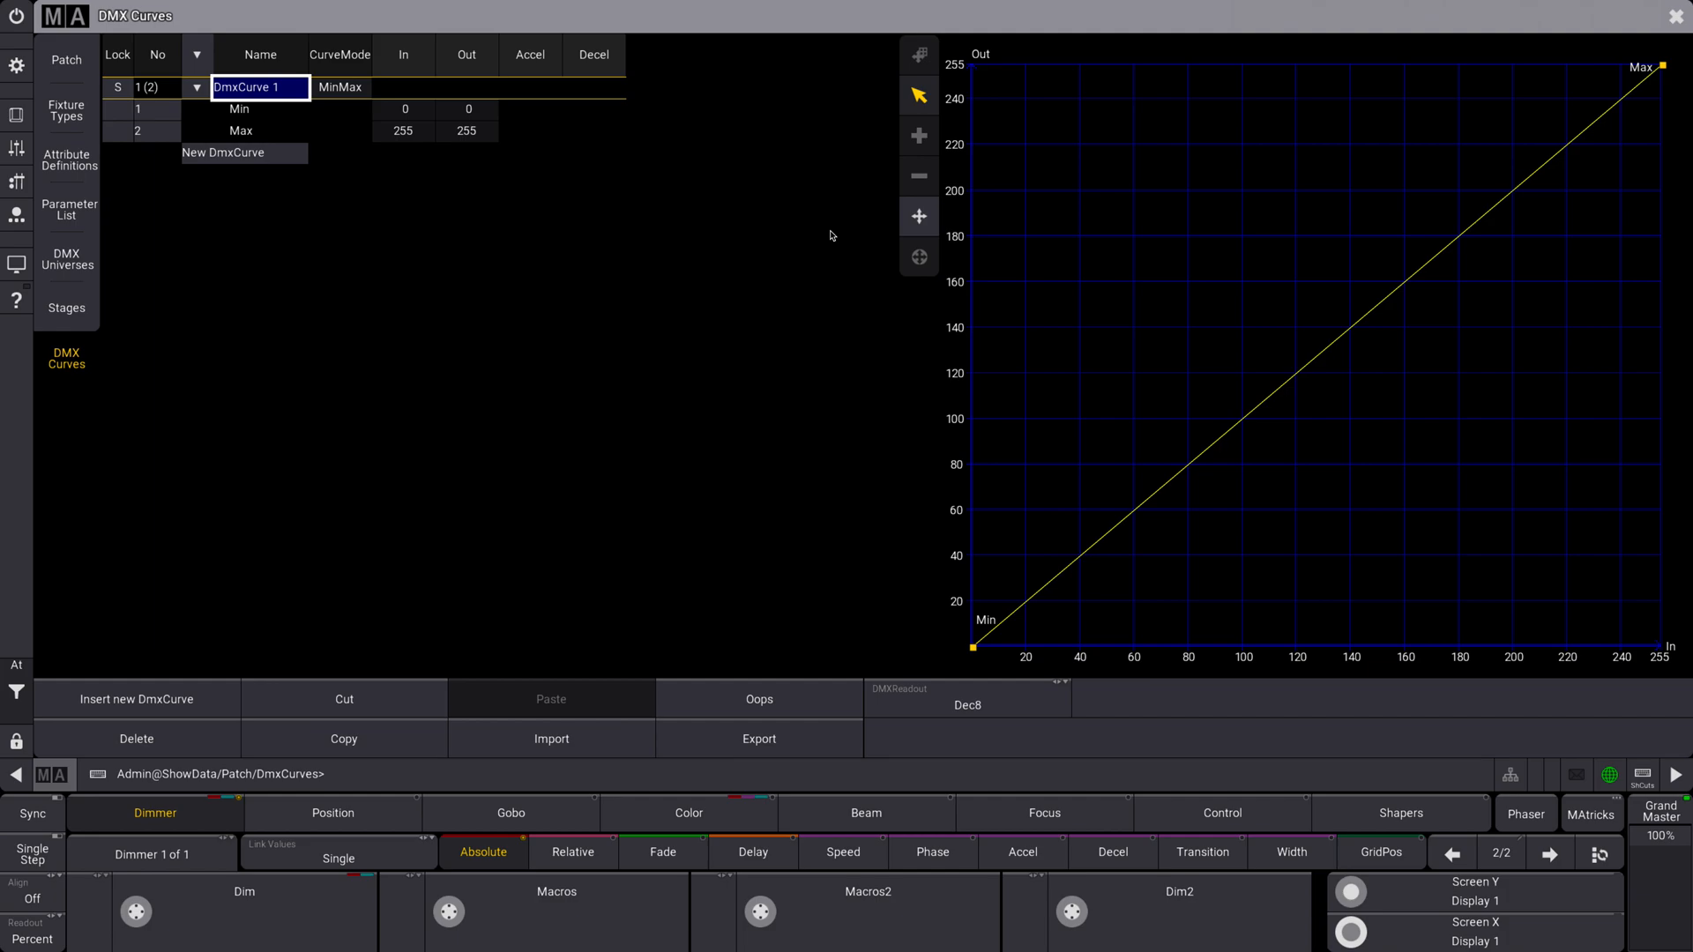
mouse_move(659, 156)
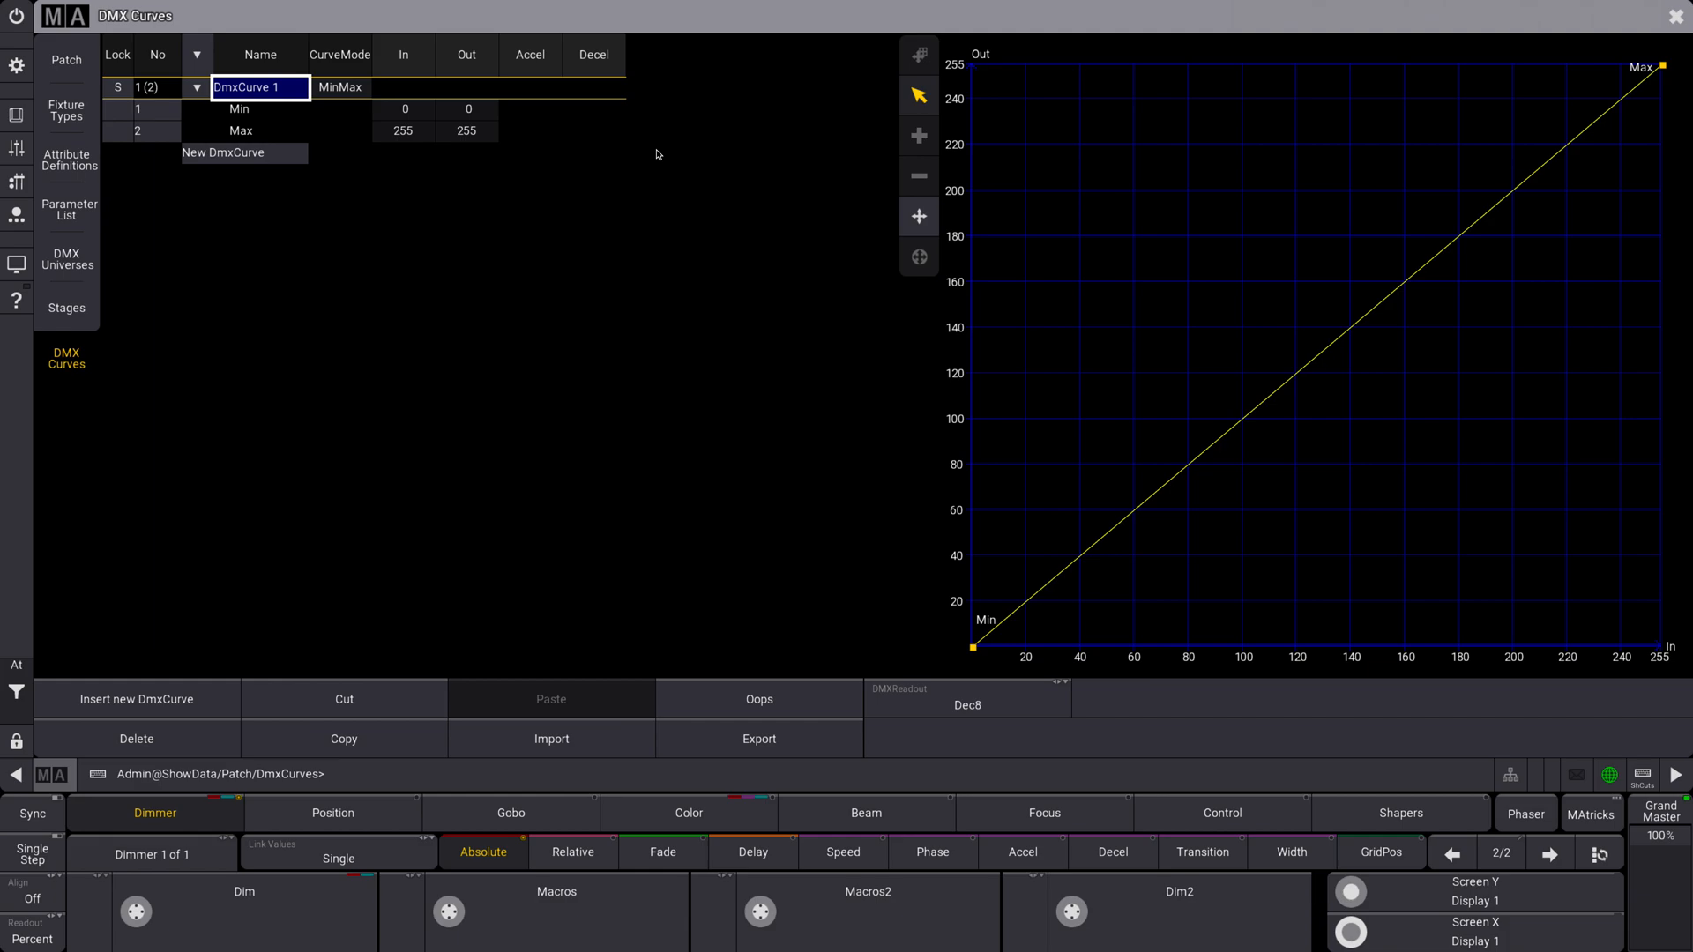
mouse_move(1136, 281)
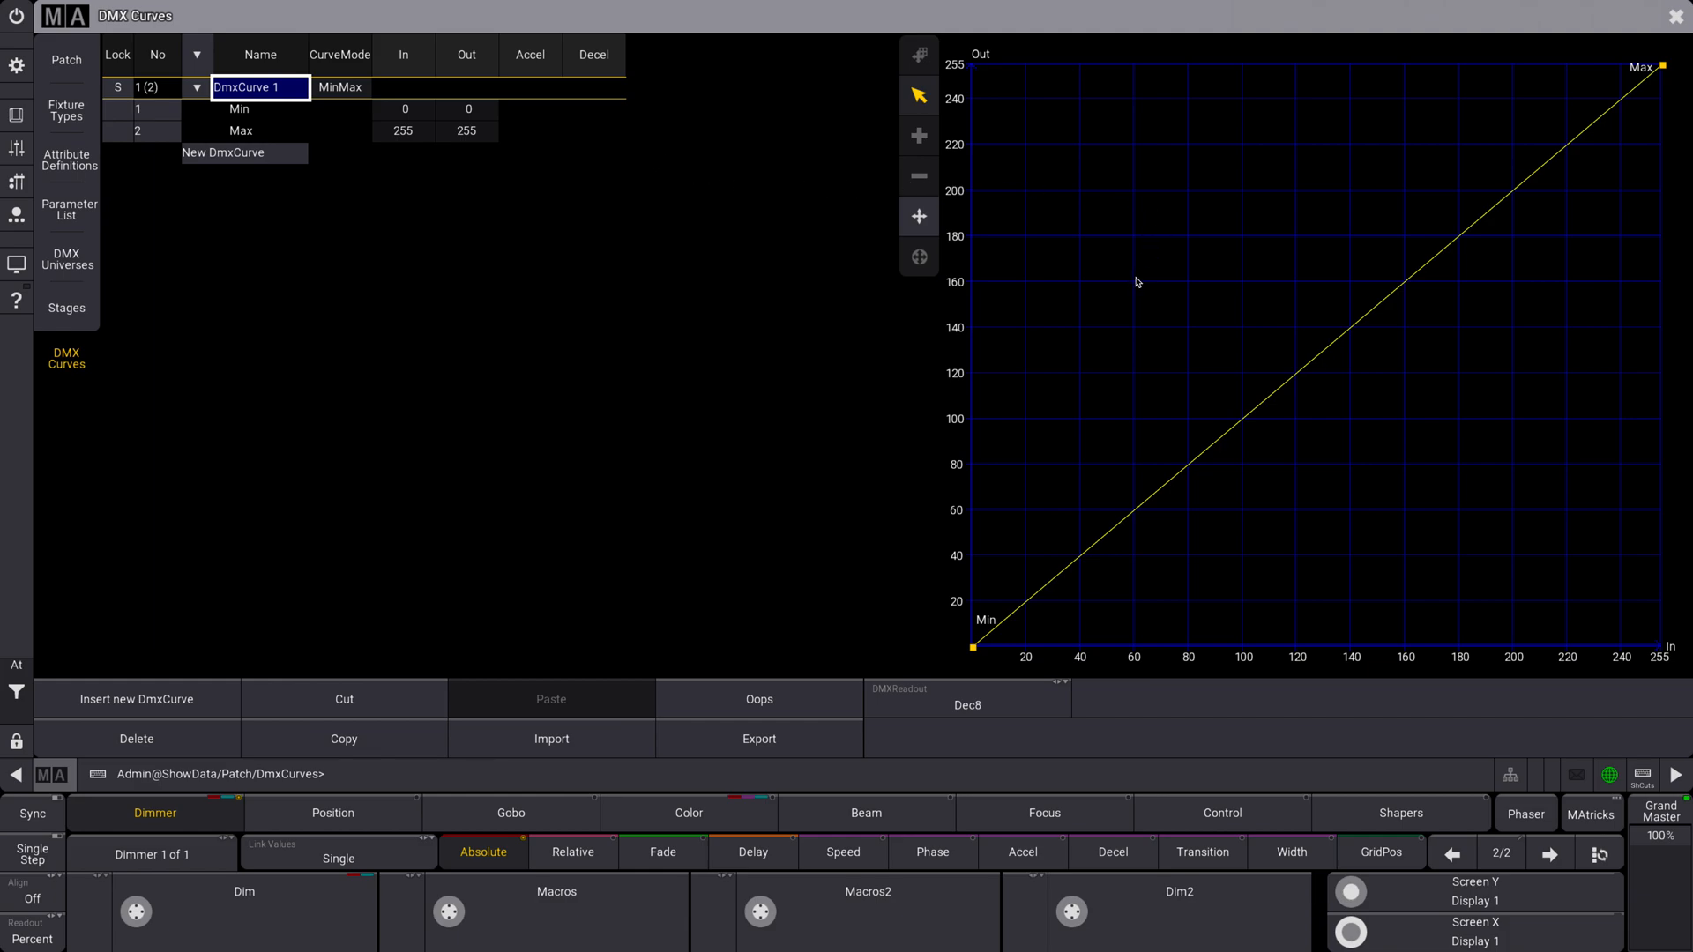
mouse_move(201, 88)
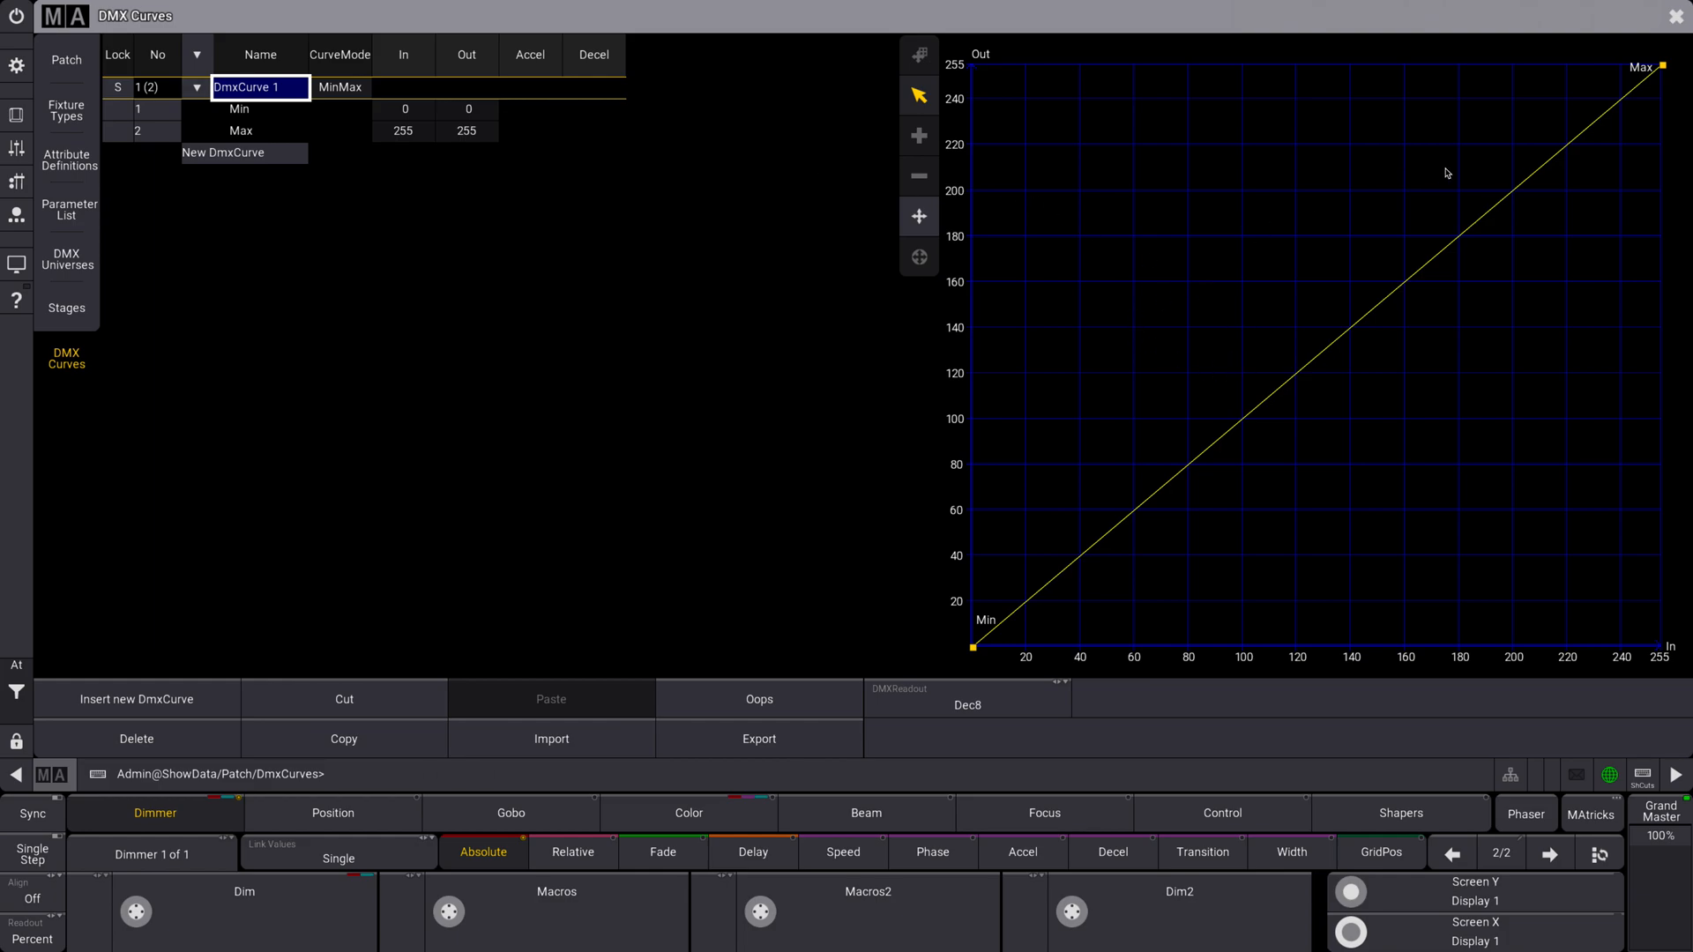
mouse_move(508, 176)
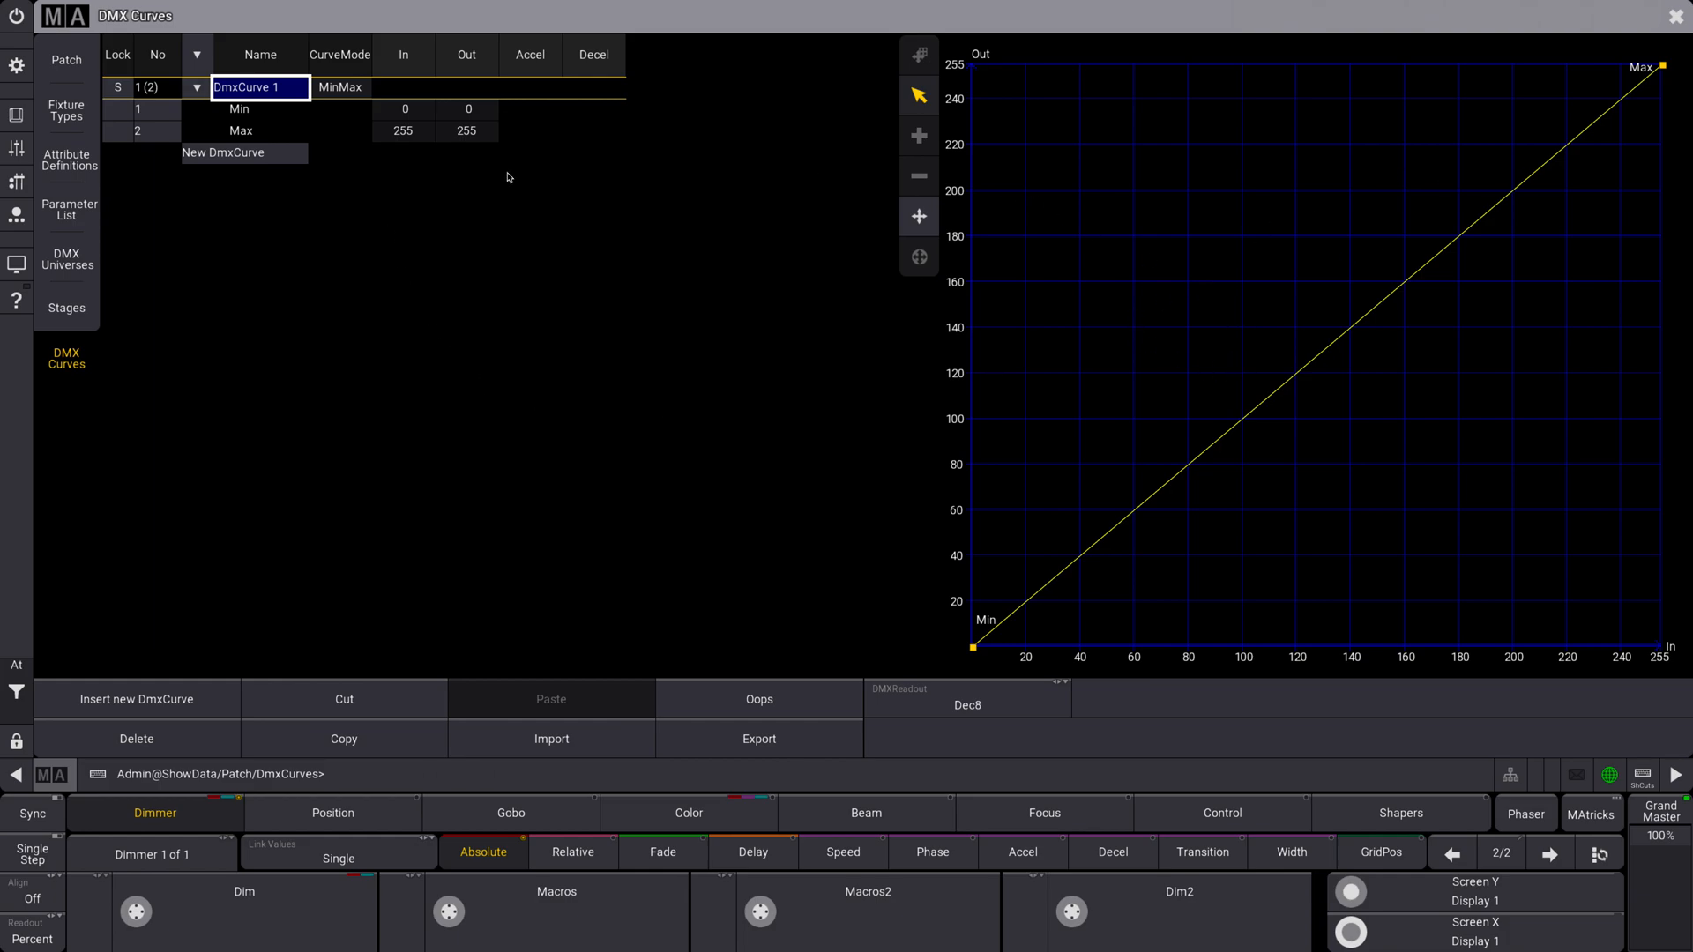
mouse_move(1631, 54)
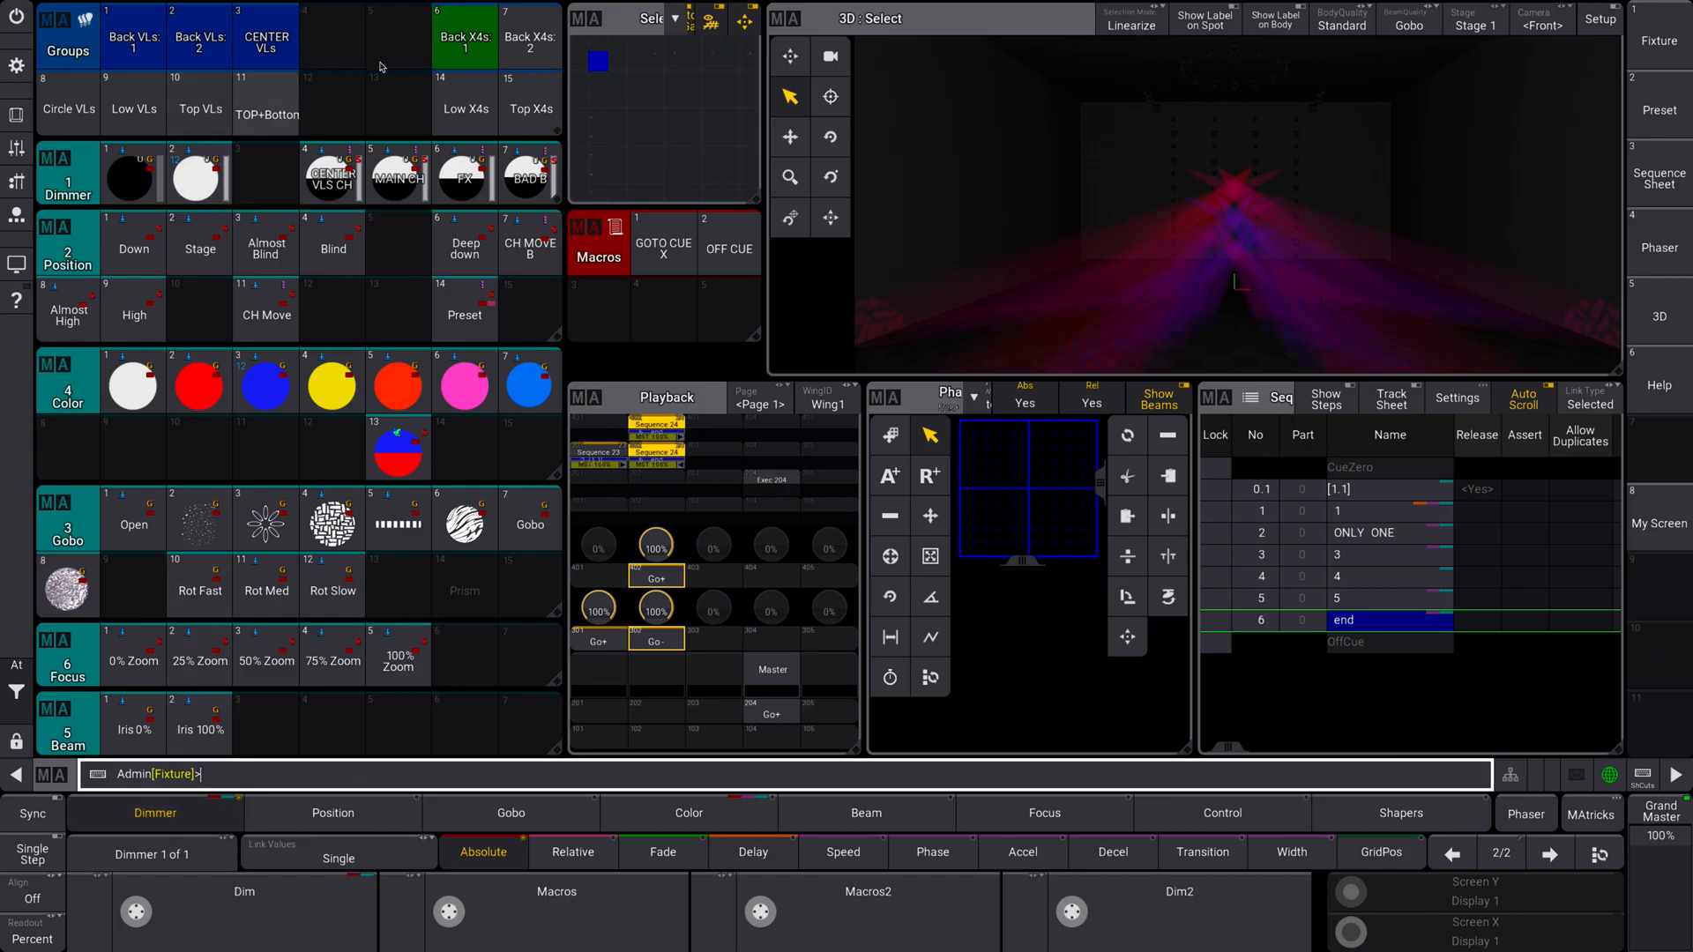
Select group Back VLs 2 and set the Position and Dimmer readouts to Natural units
click(201, 32)
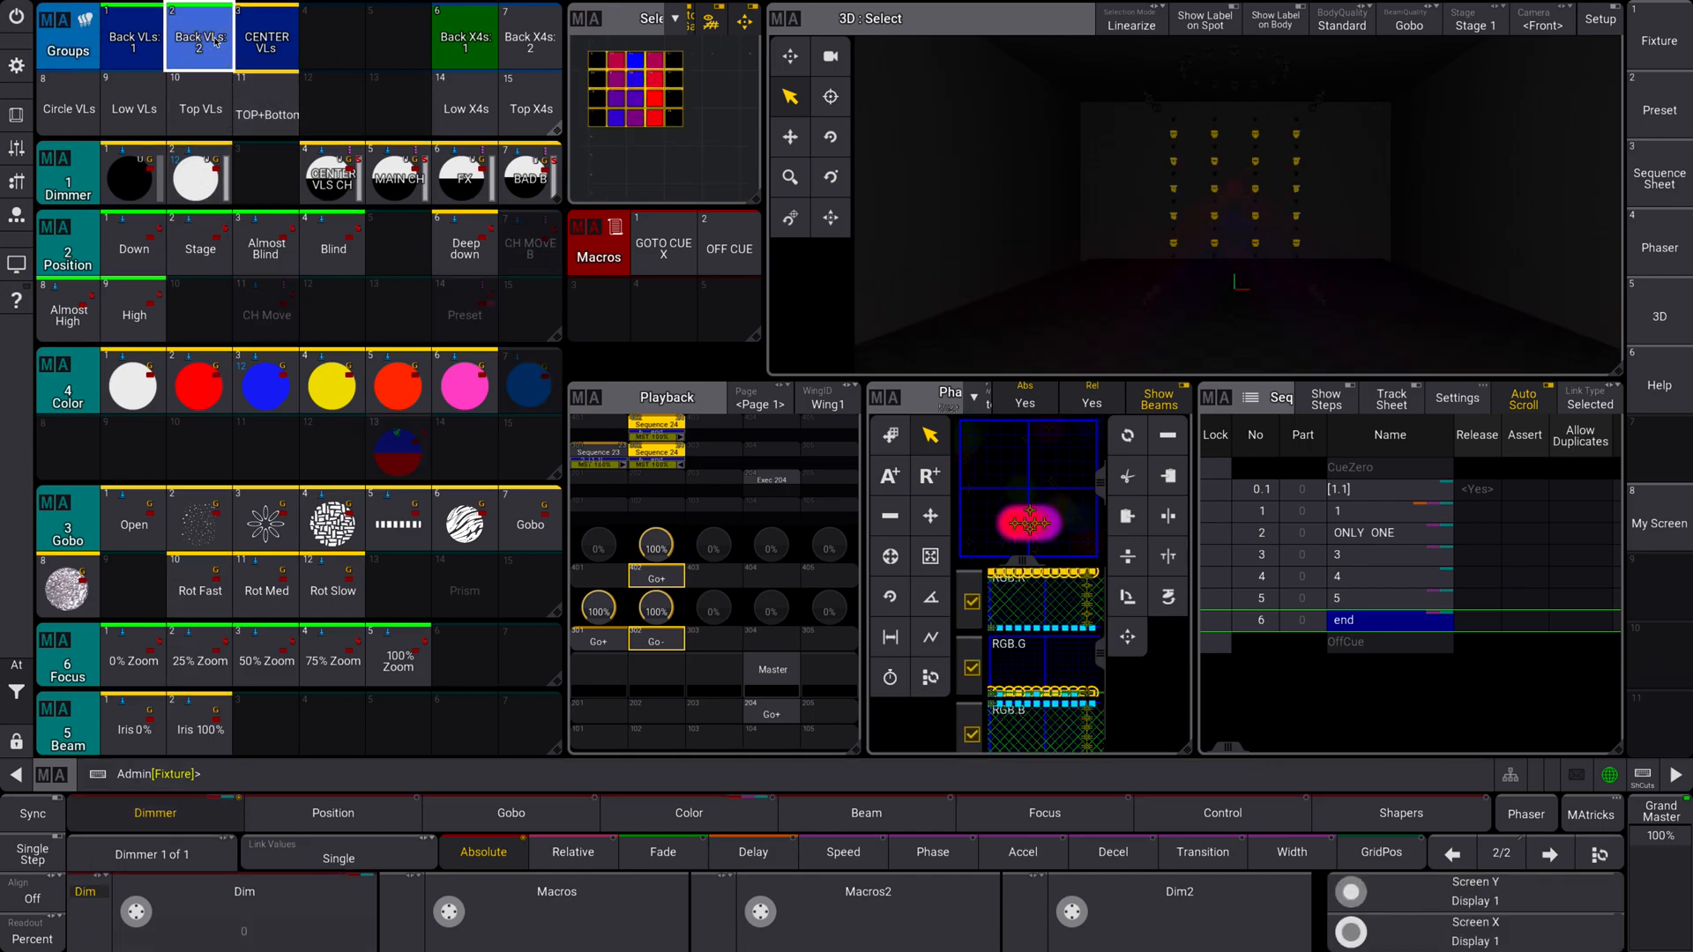
click(332, 813)
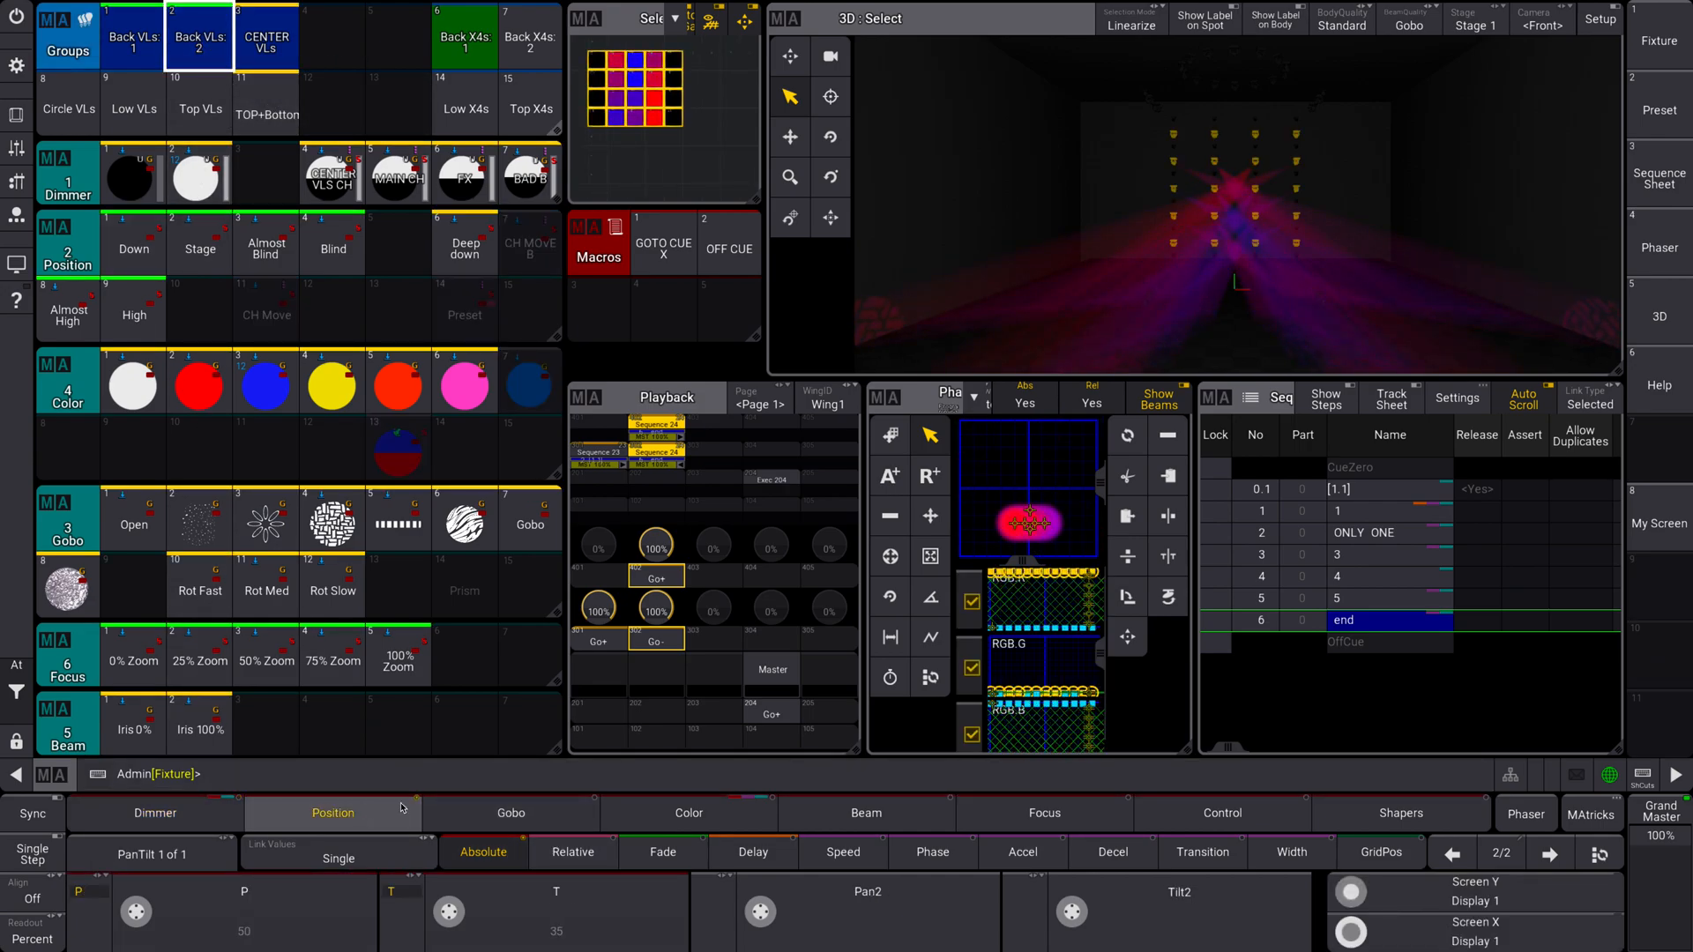
click(510, 813)
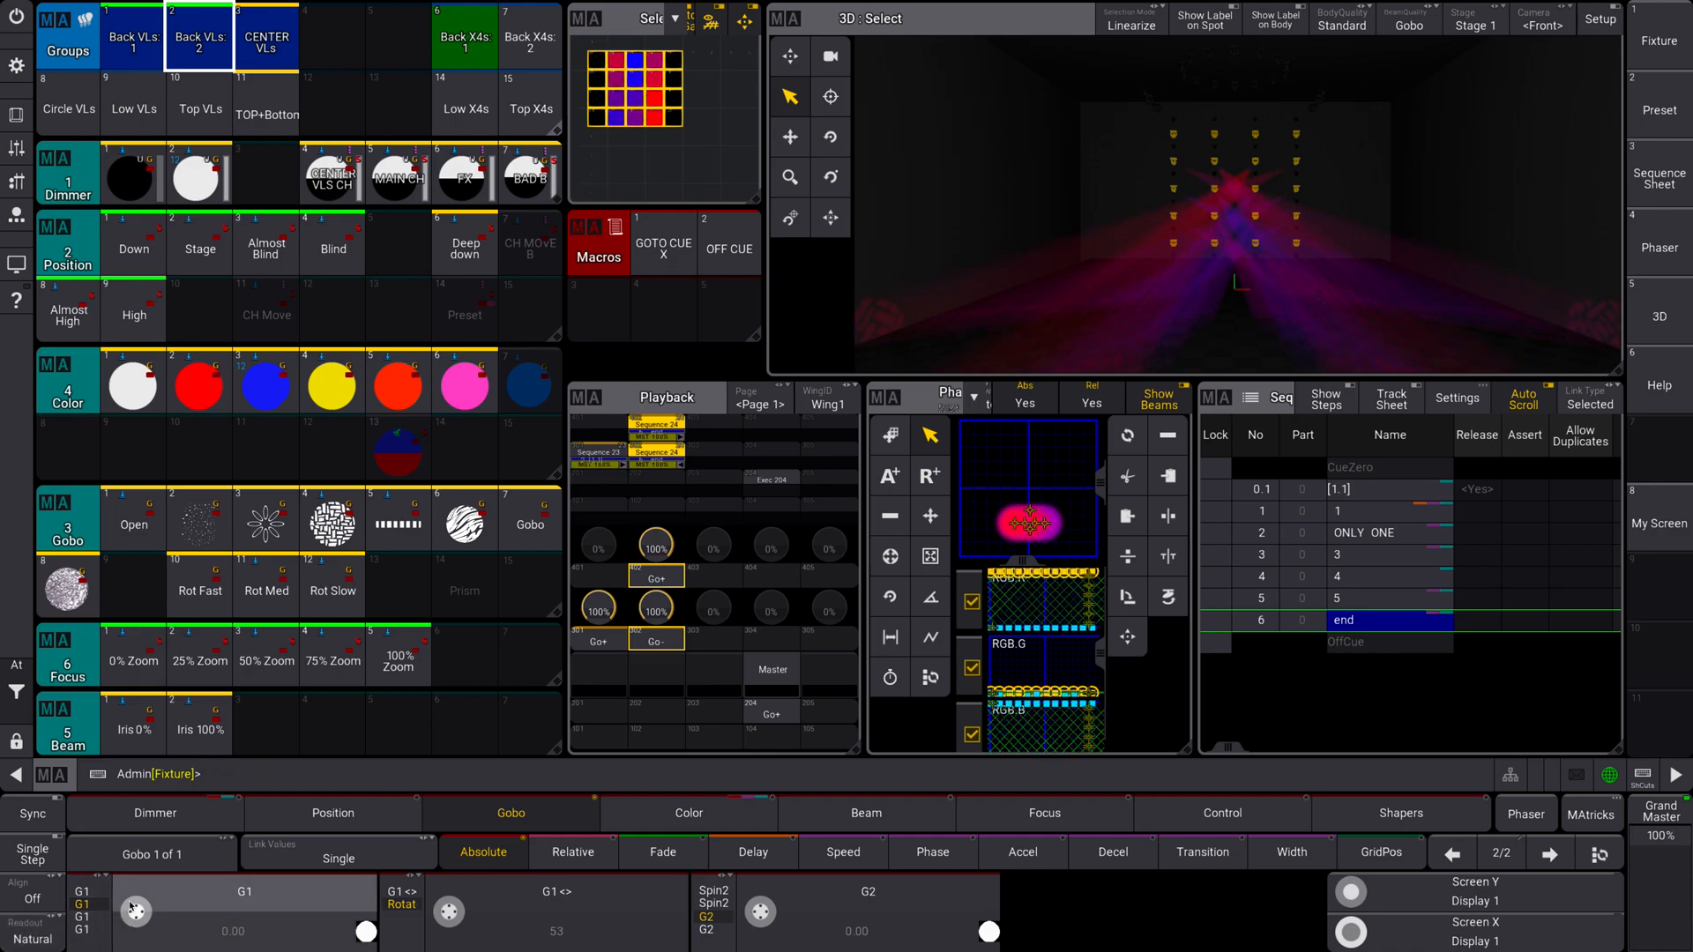
click(155, 813)
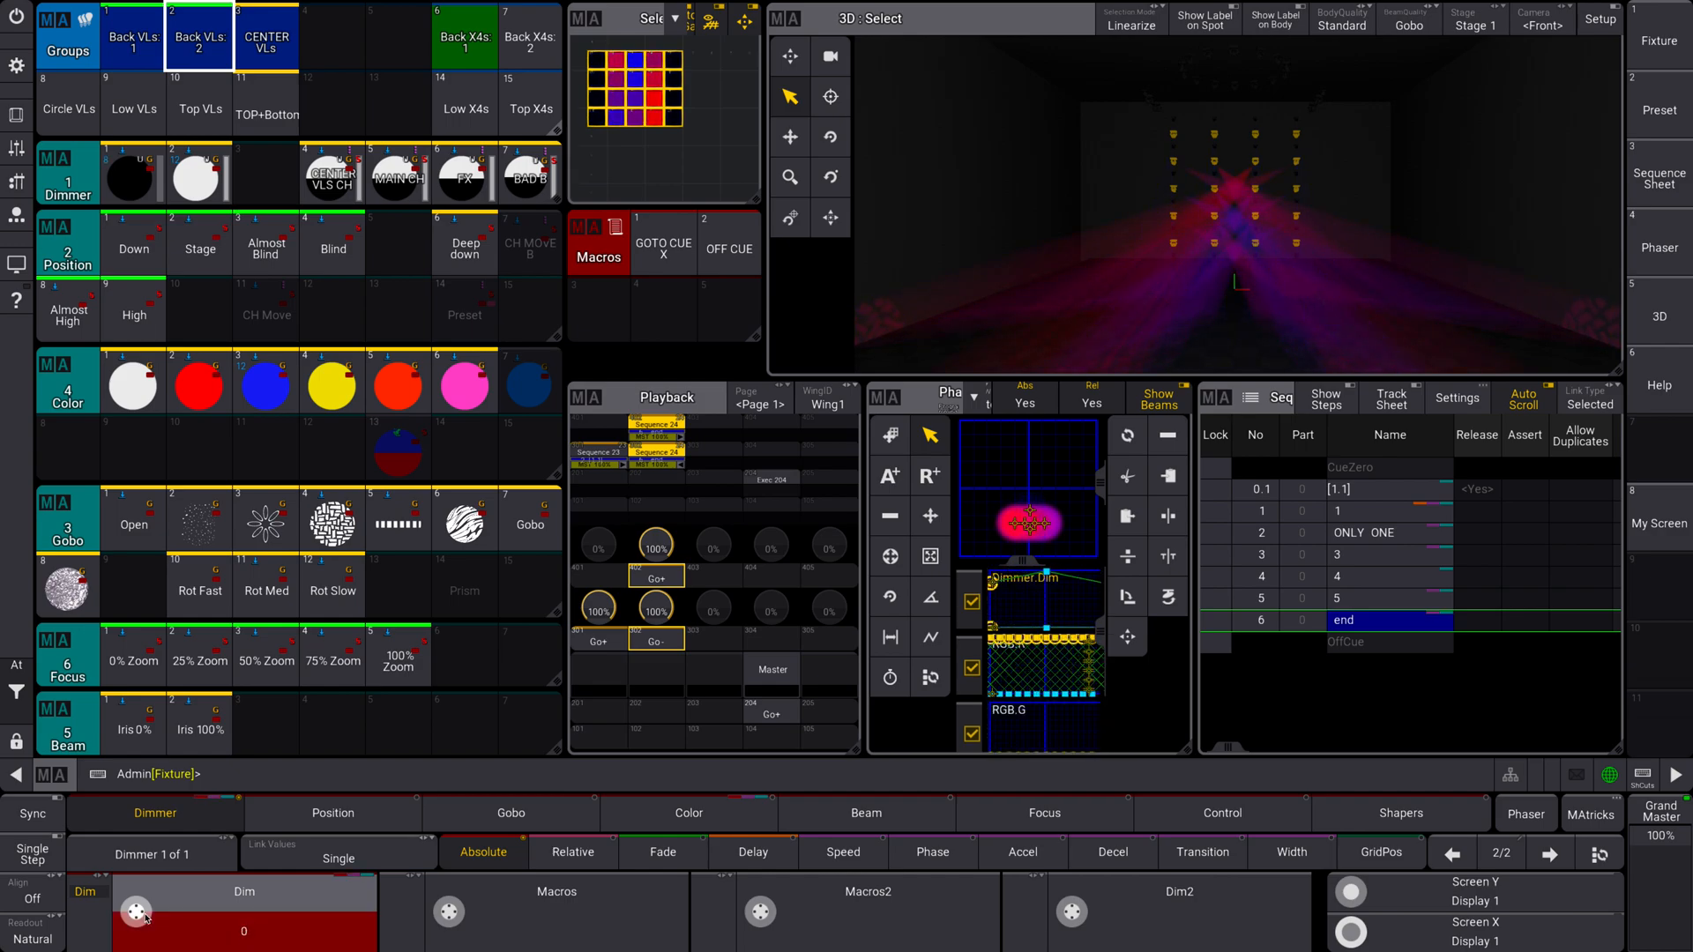
click(509, 813)
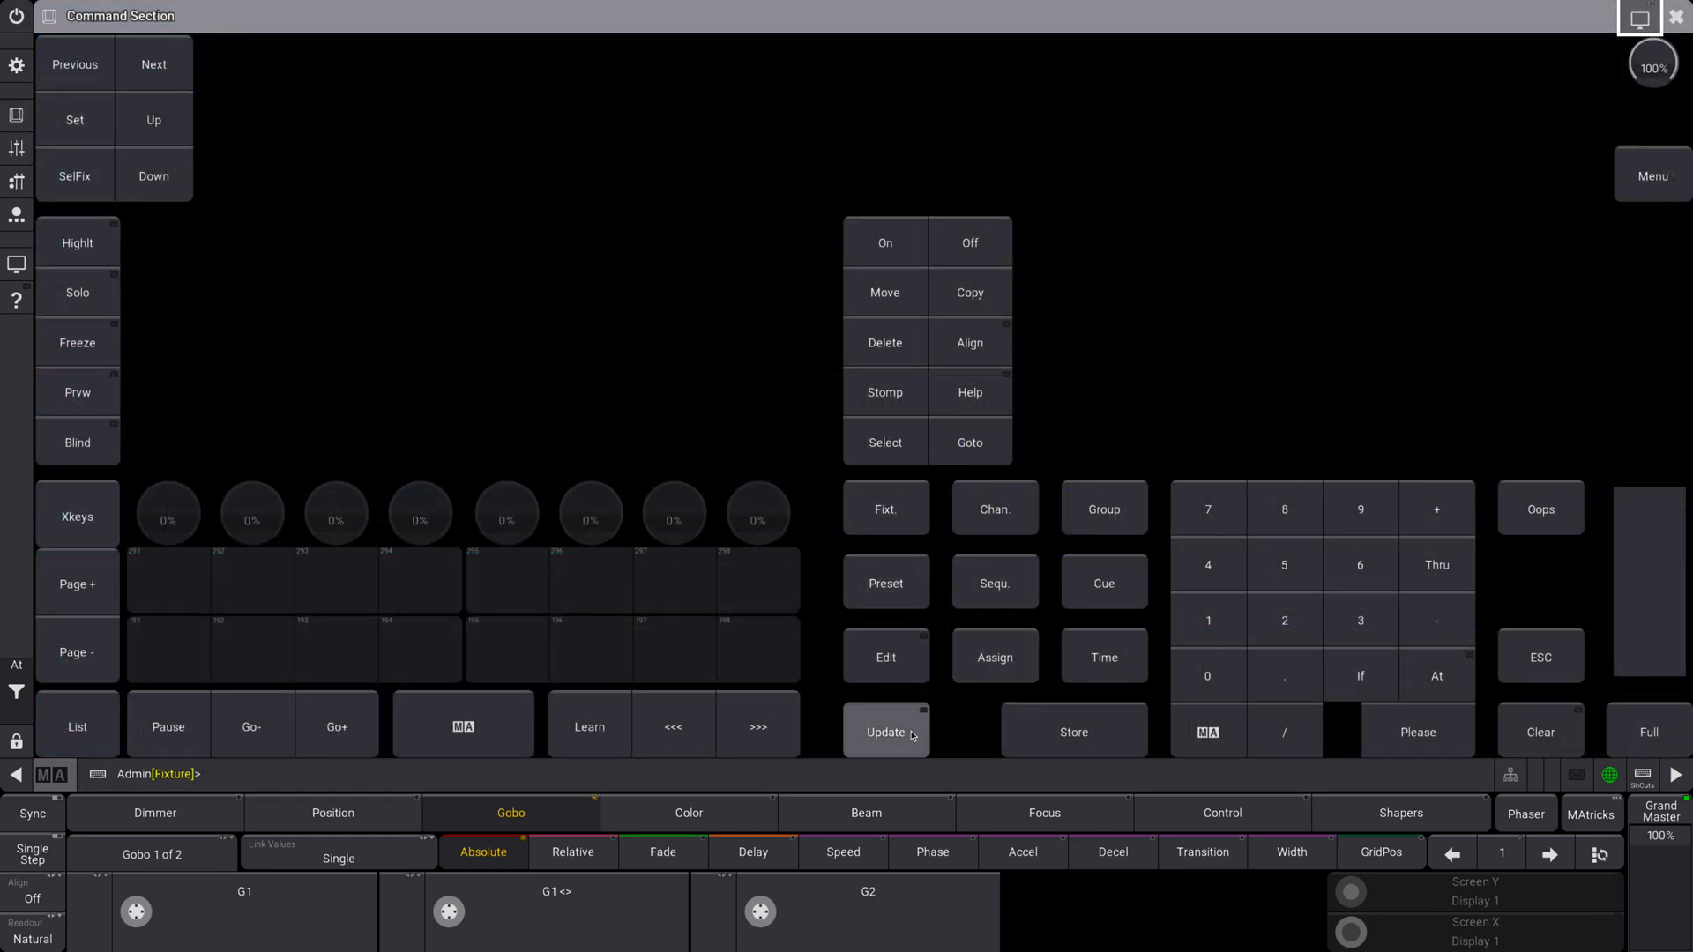
Clear the Back VLs 2 selection and close the command section window
click(1104, 582)
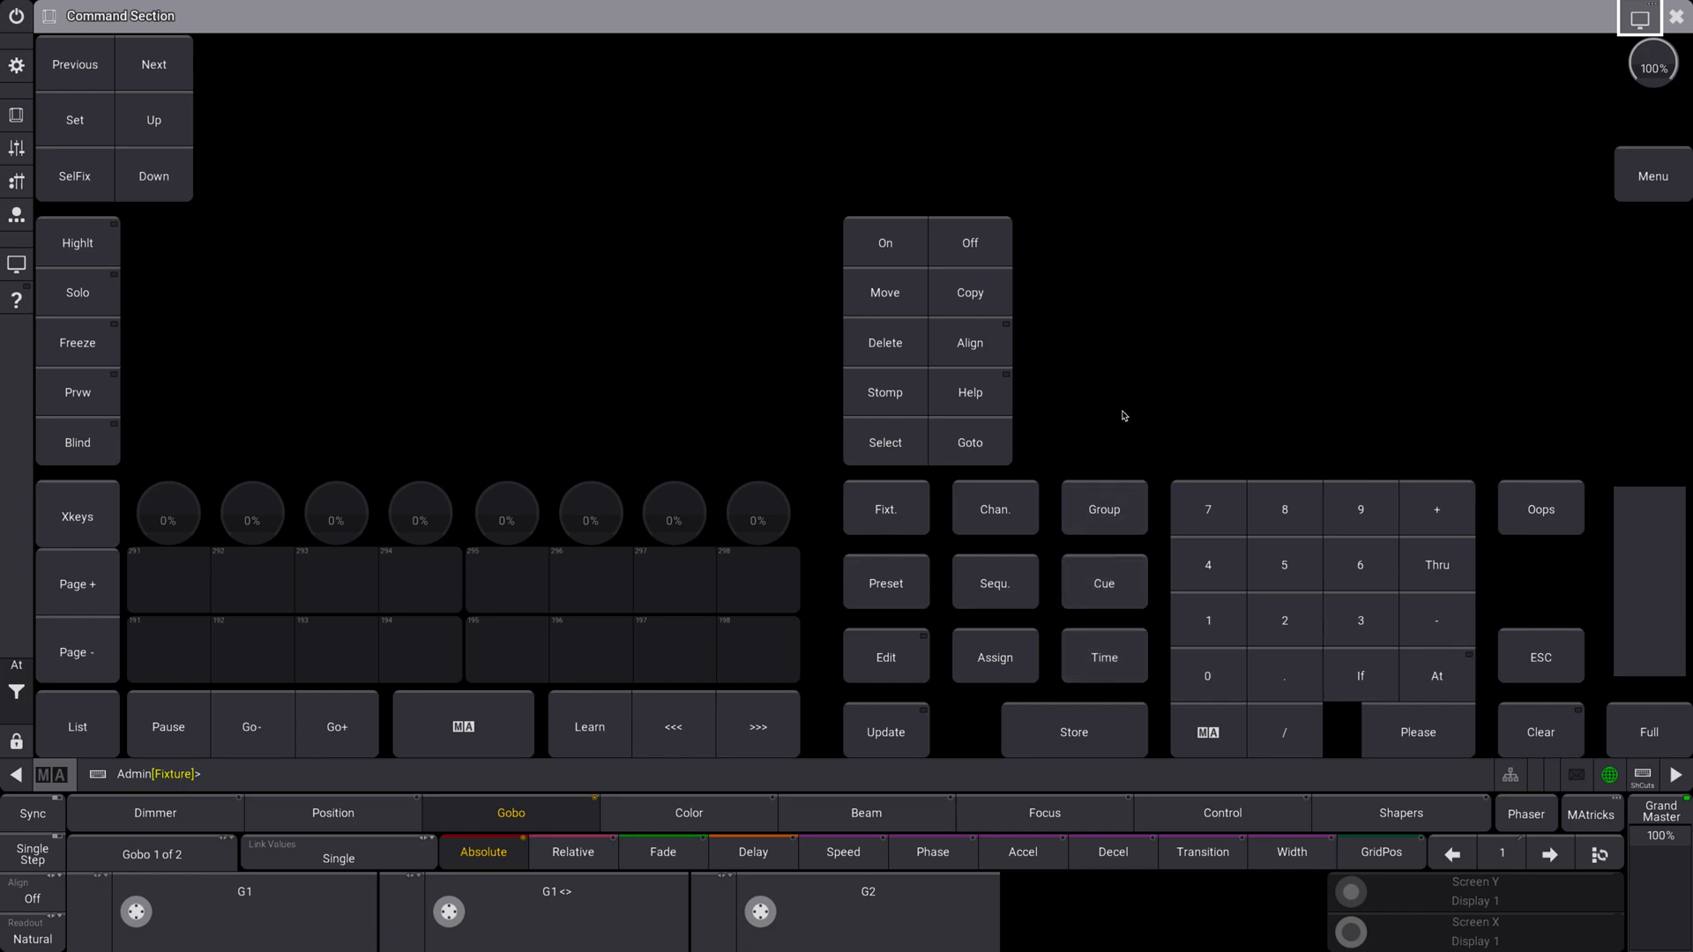
mouse_move(927, 719)
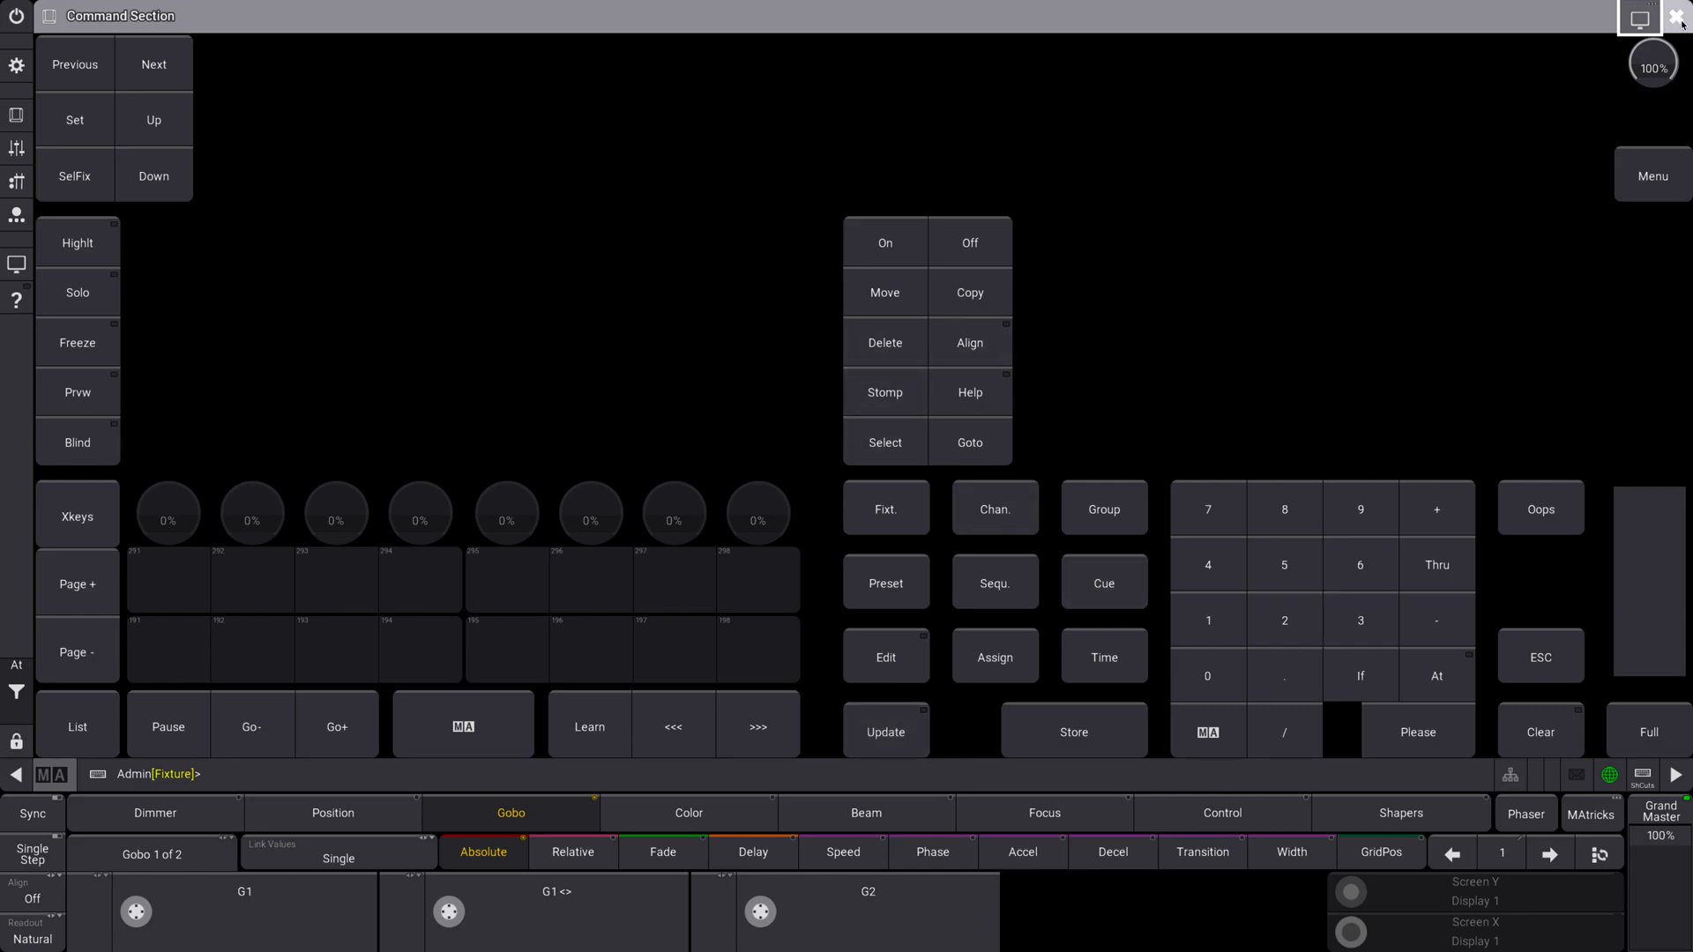
click(1675, 17)
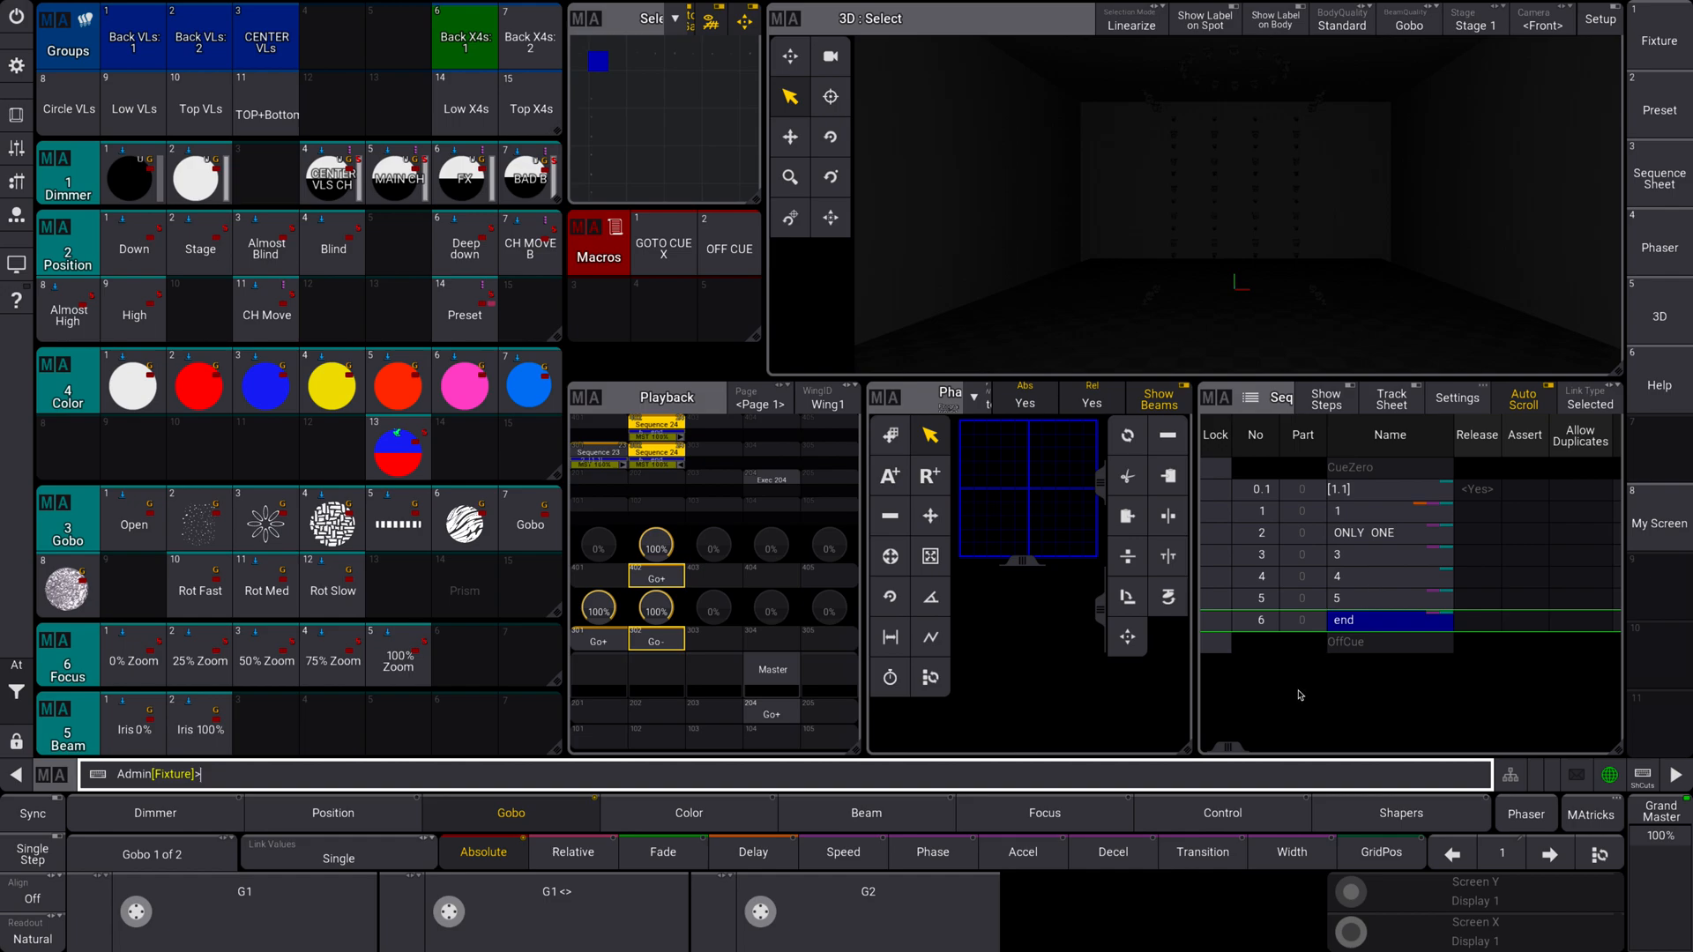
mouse_move(1295, 700)
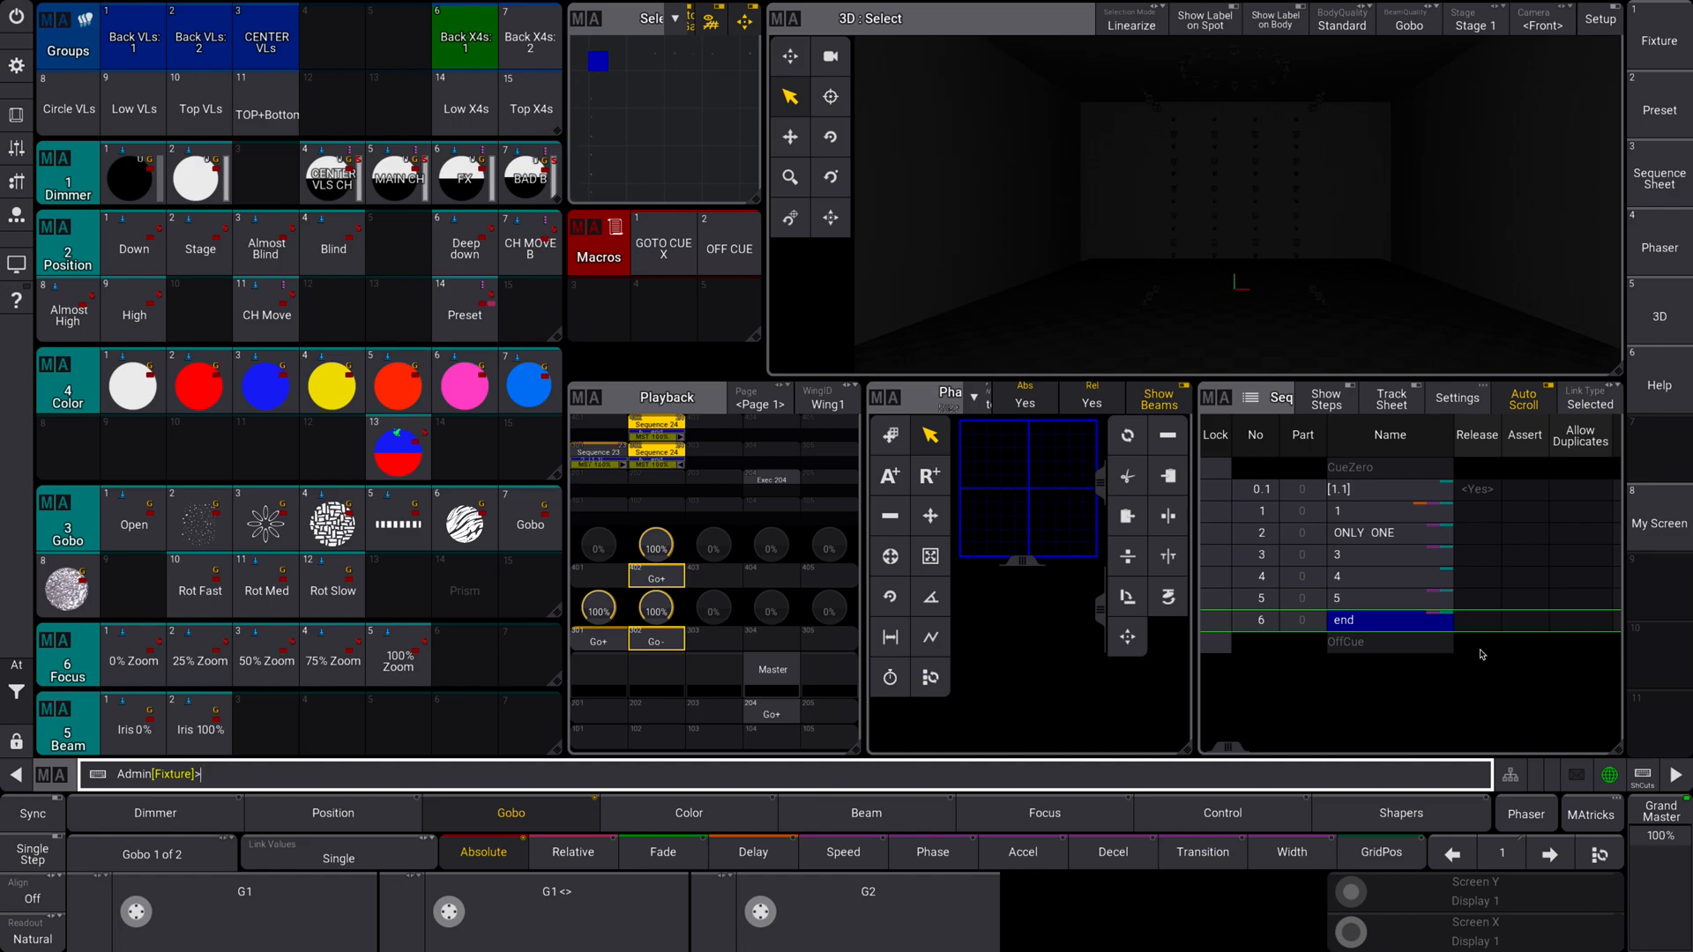
mouse_move(1660, 533)
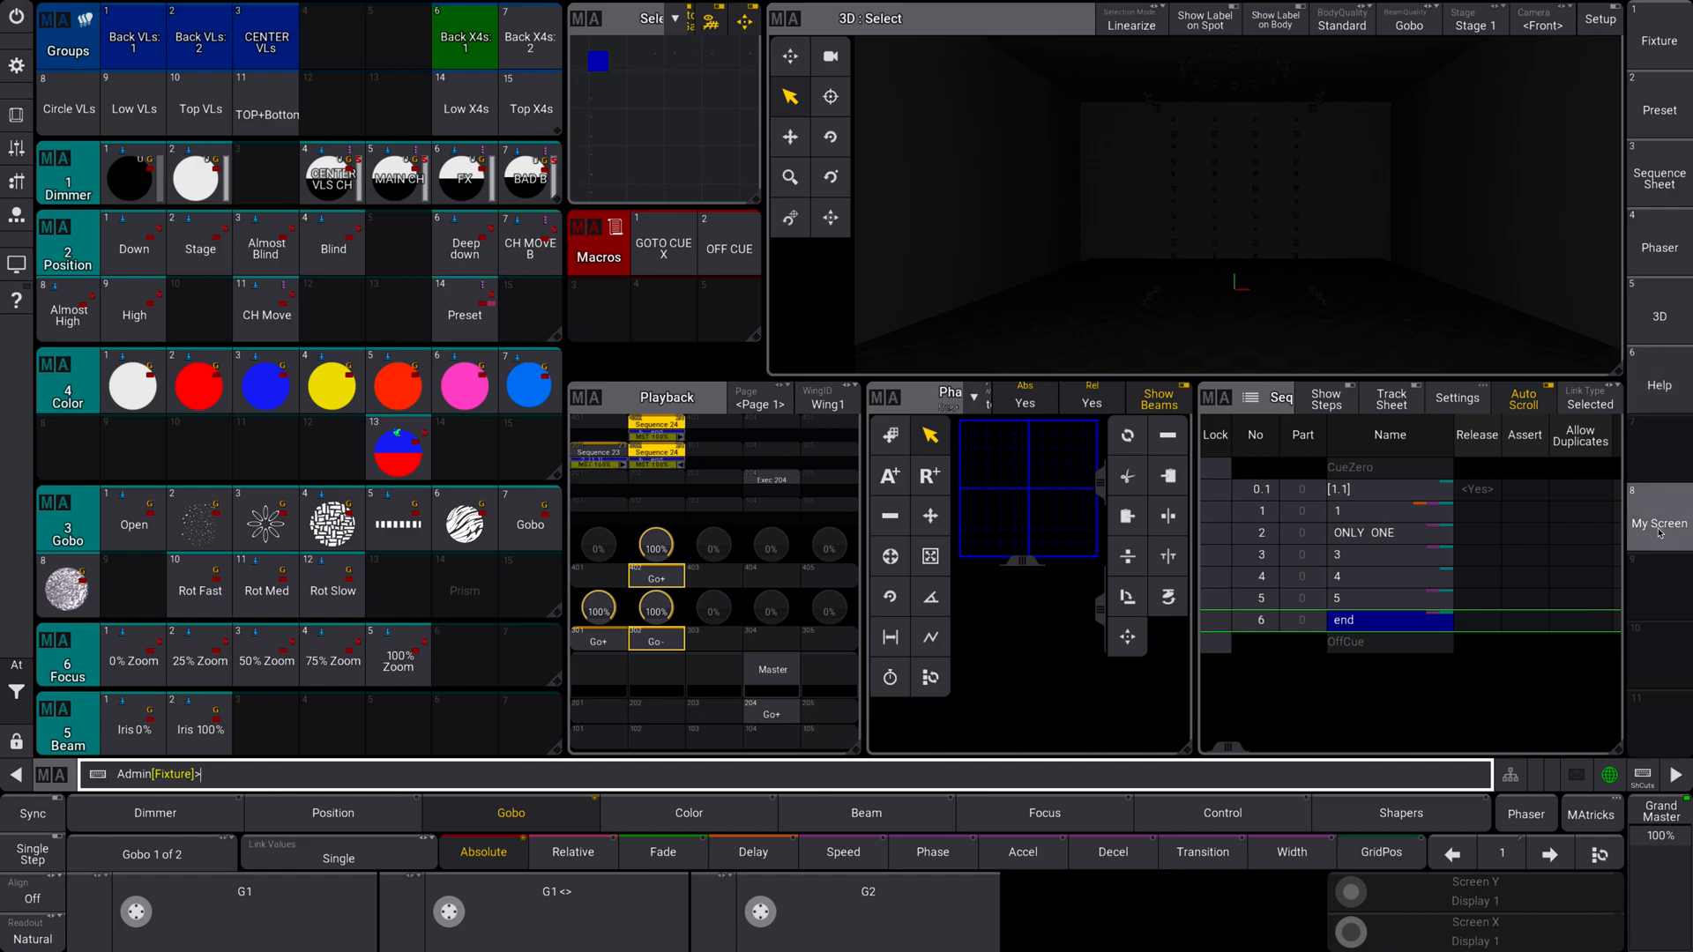